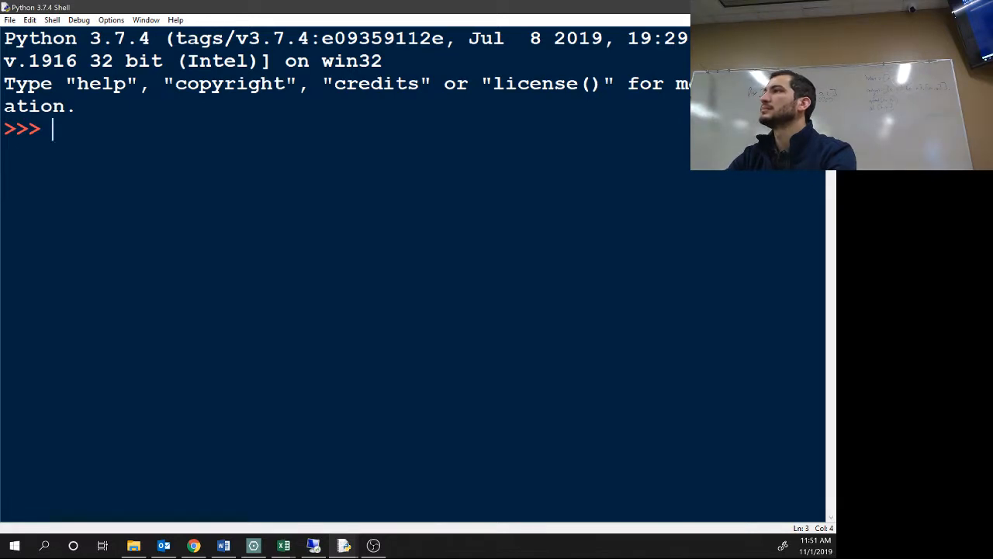
Step: Assign list1 = [] at the prompt and begin retyping list1 for a reassignment
{"action": "type", "text": "list1"}
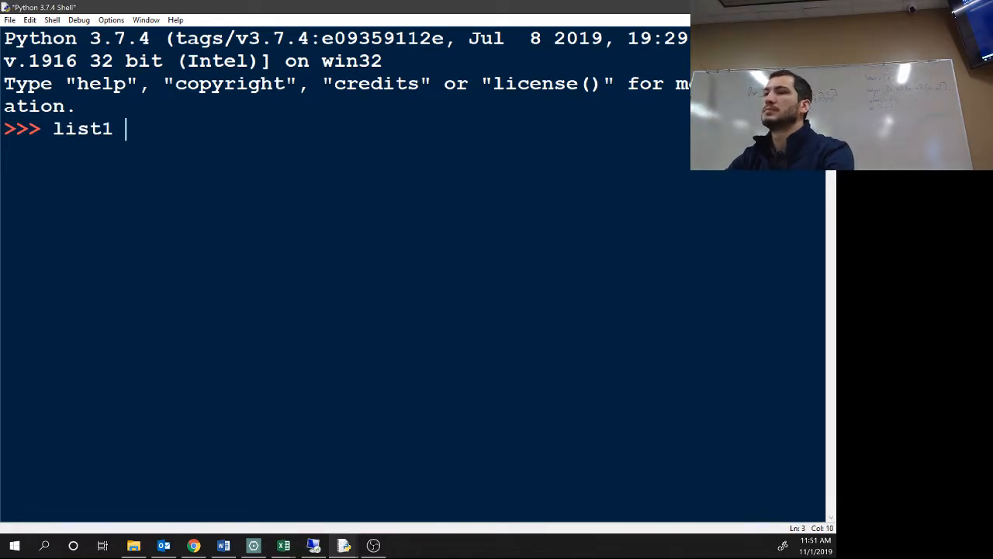
{"action": "type", "text": "="}
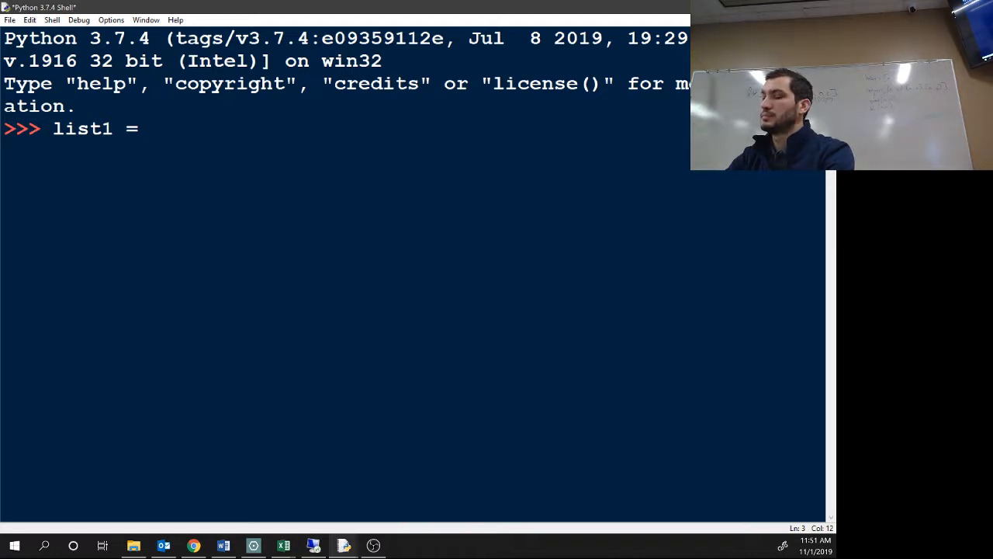
{"action": "type", "text": "()"}
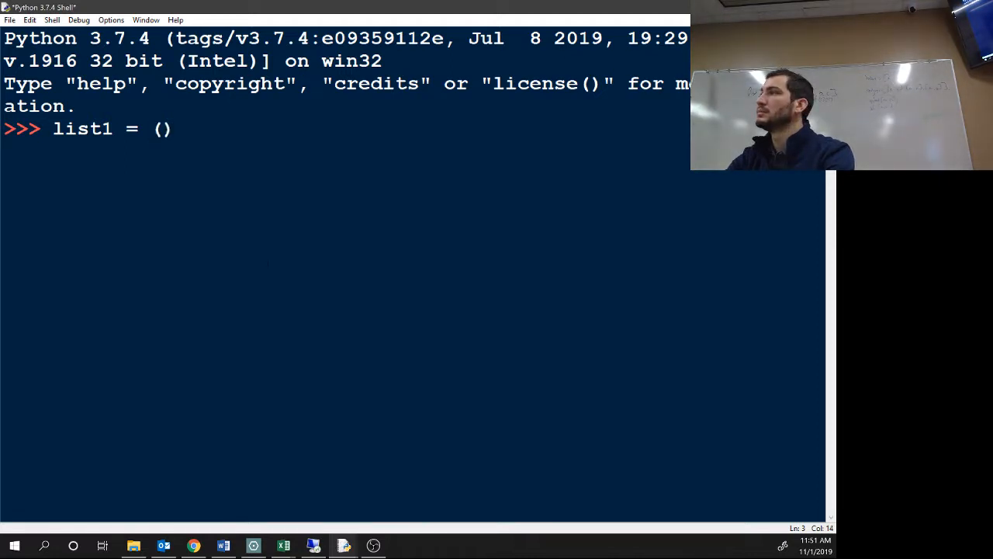
{"action": "type", "text": "[]"}
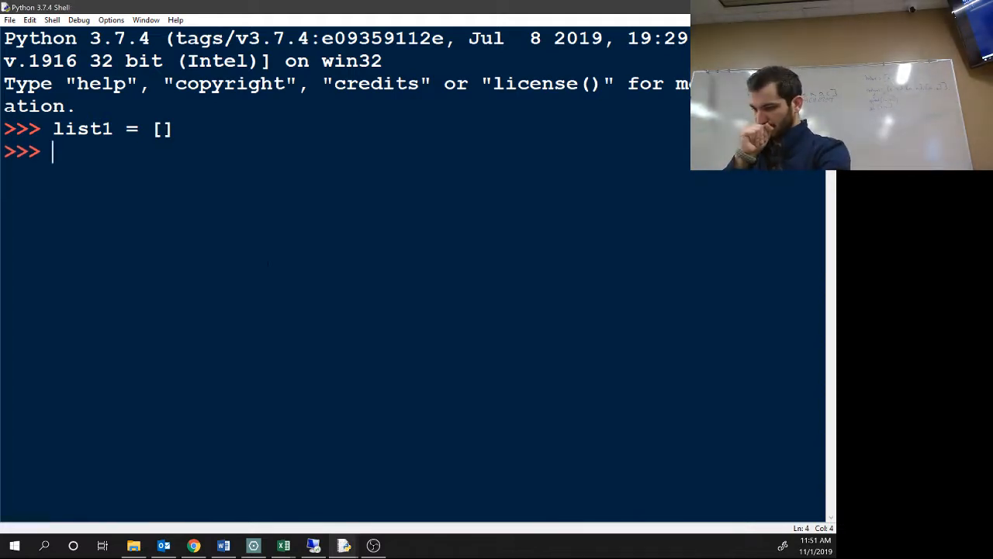
{"action": "type", "text": "list"}
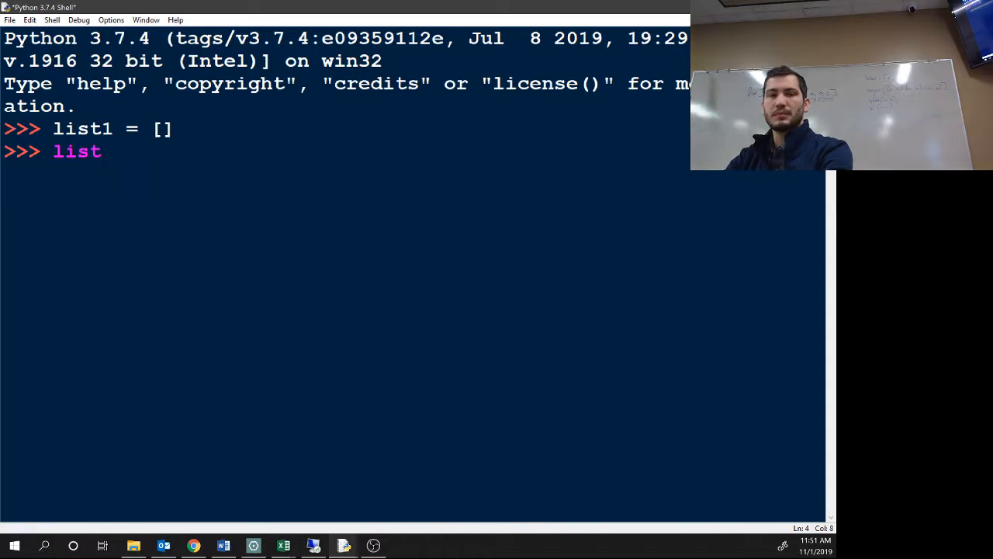
{"action": "type", "text": "1 ="}
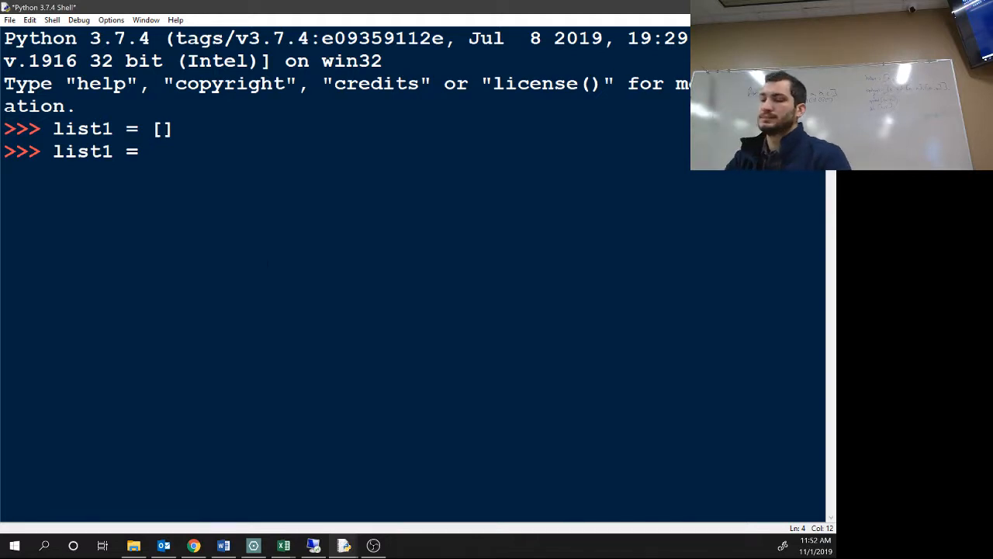
Step: Reassign list1 = [0]*8 so it holds eight zeros and display it
{"action": "type", "text": "[0"}
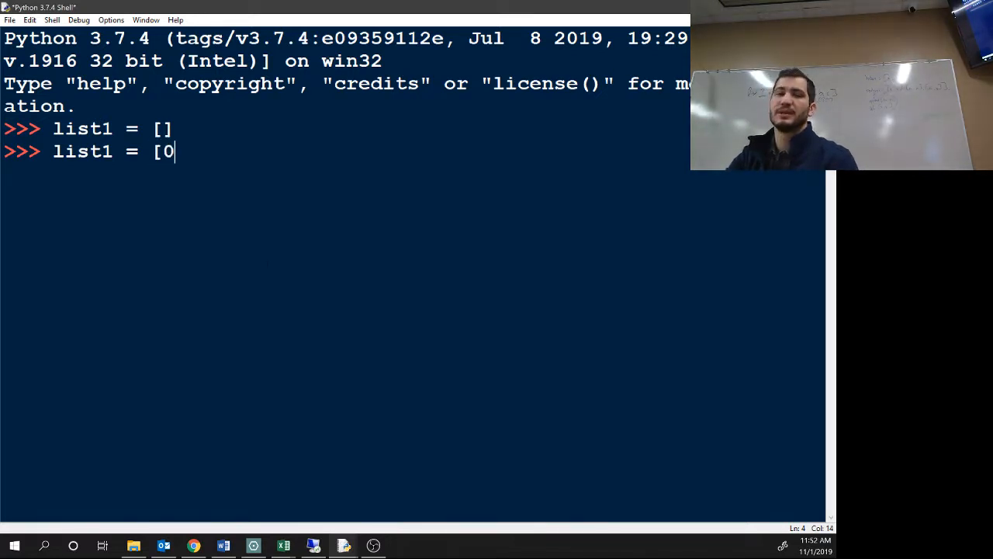
{"action": "type", "text": "]"}
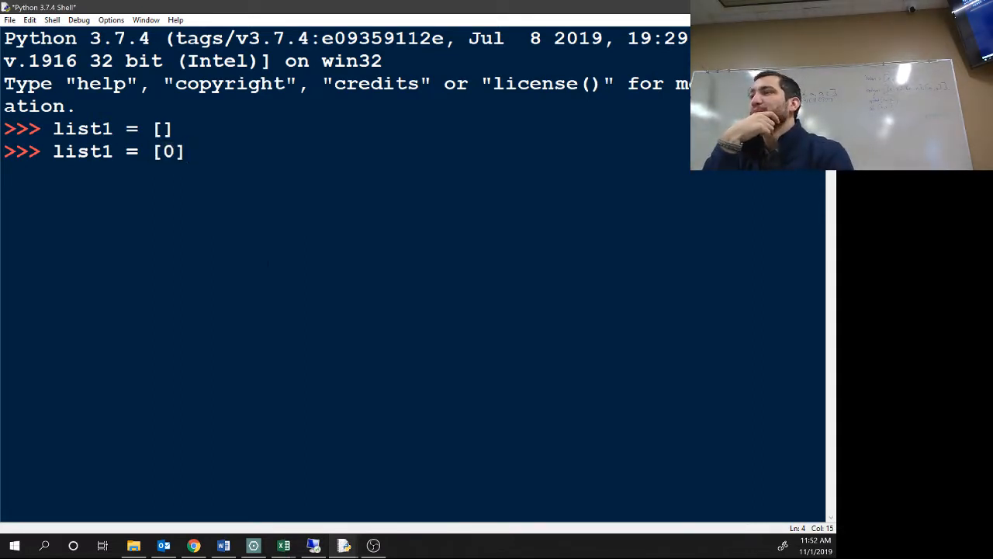
{"action": "type", "text": "*"}
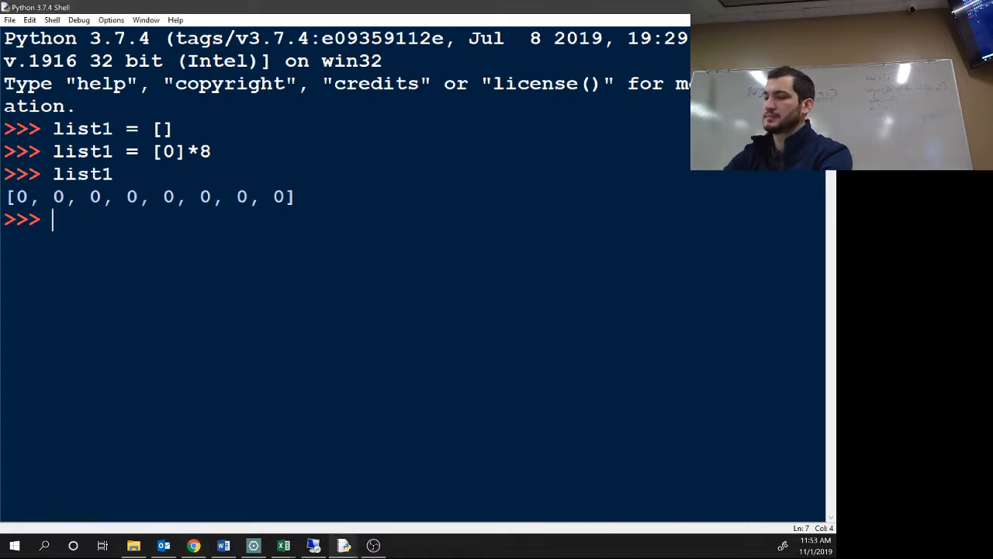
Step: Set list1[5] = 'zach', show the list, then assign 'zach' to index 4 as well
{"action": "type", "text": "list1"}
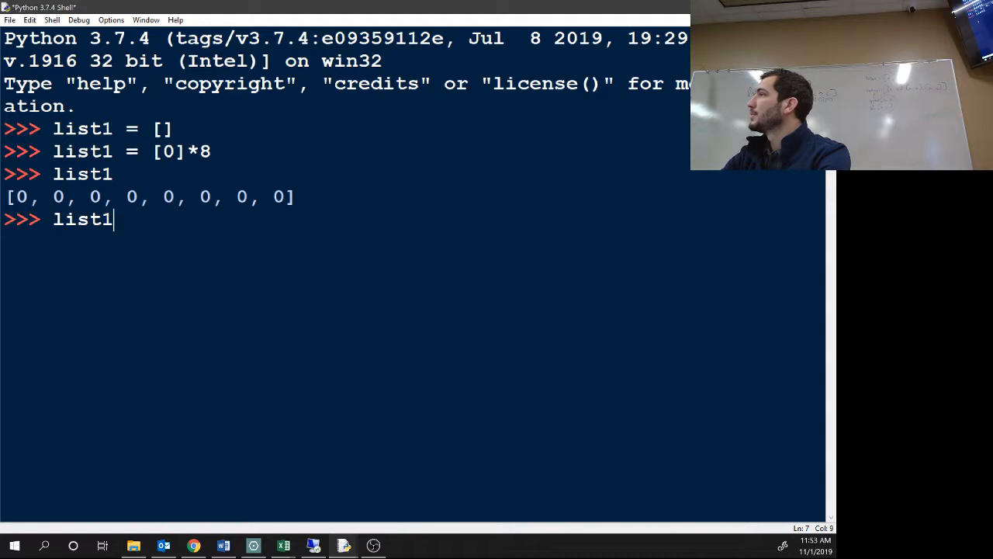
{"action": "type", "text": "("}
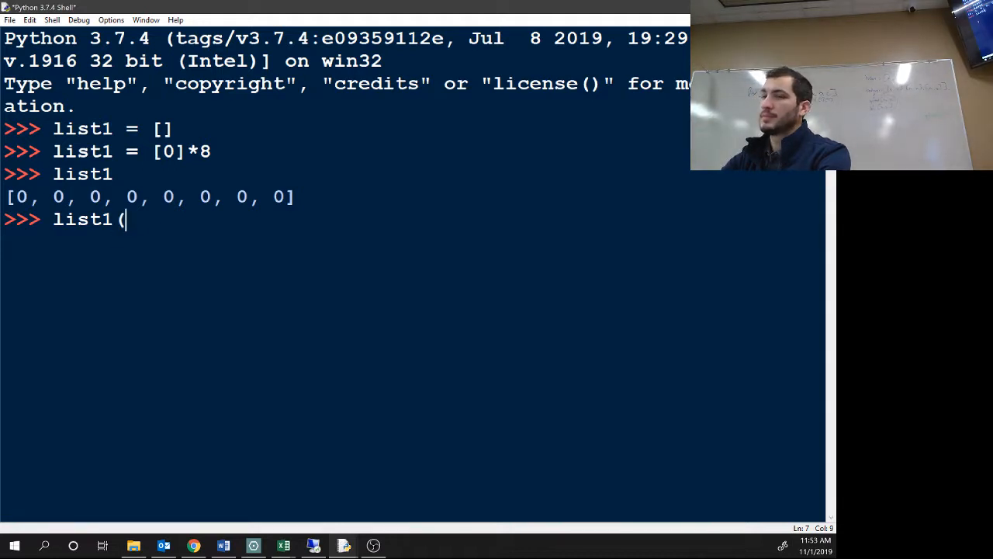
{"action": "type", "text": "5)"}
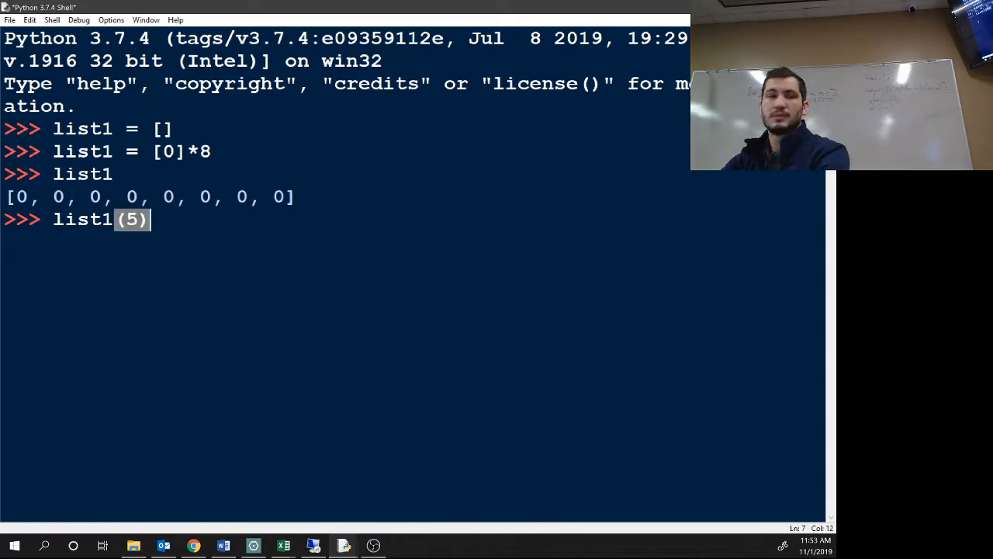
{"action": "type", "text": "[5]"}
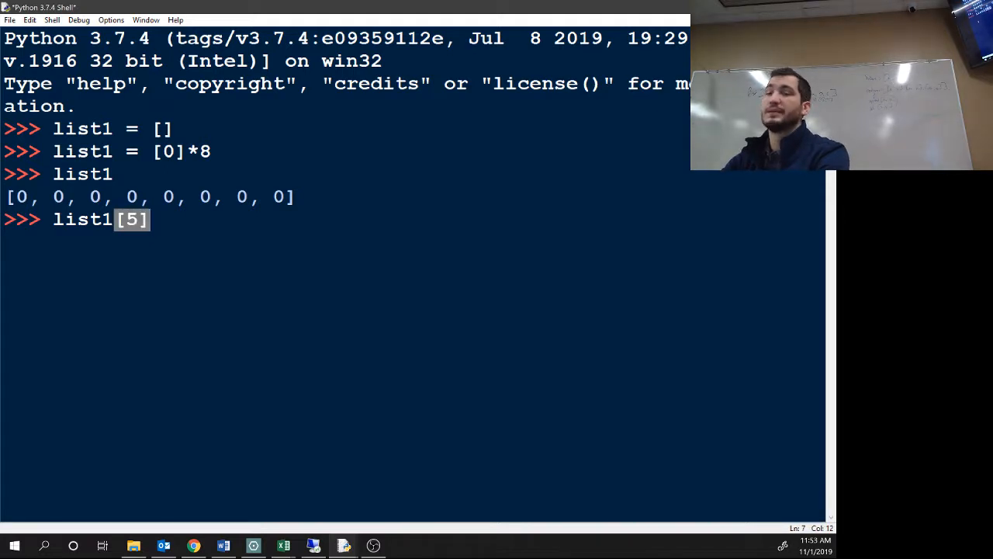
{"action": "type", "text": "="}
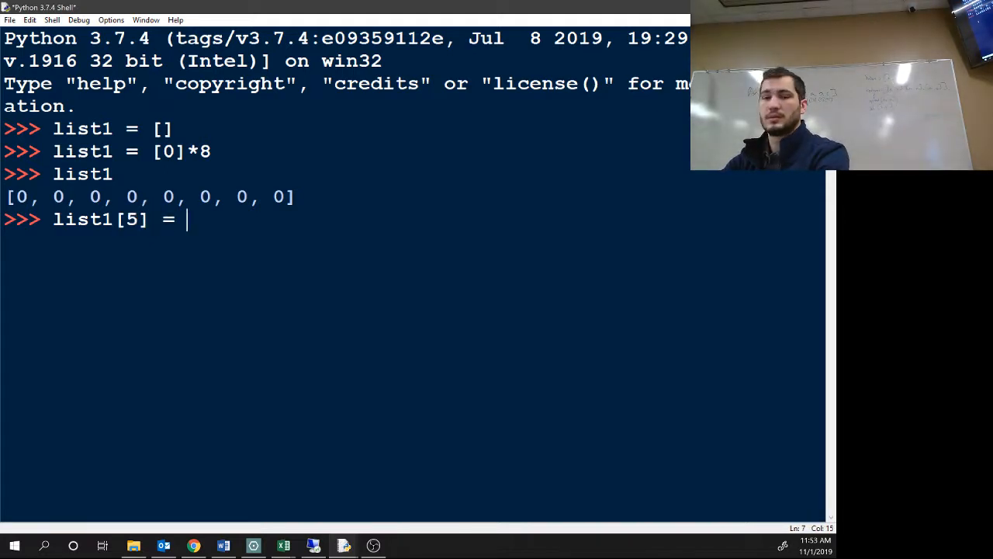
{"action": "type", "text": "'zach'"}
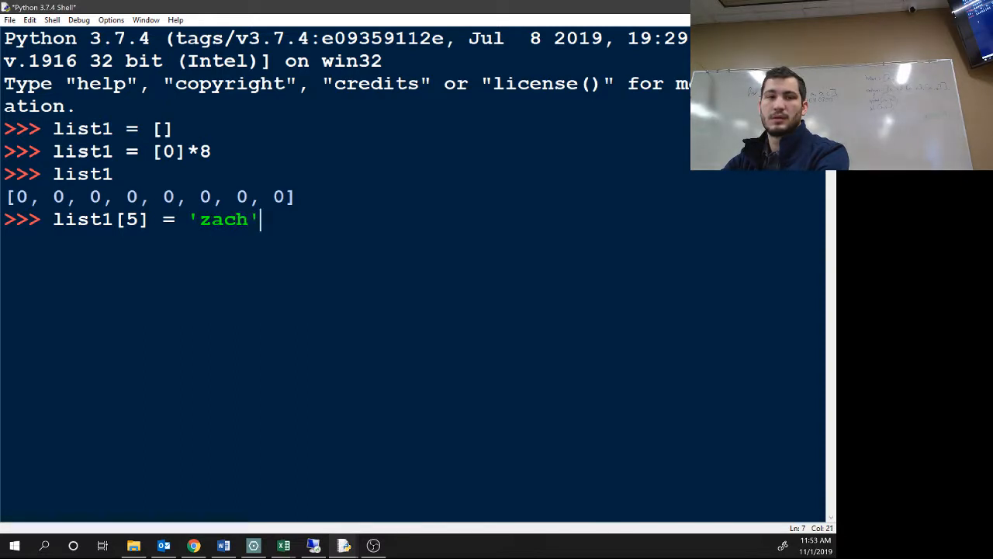
{"action": "type", "text": "list1"}
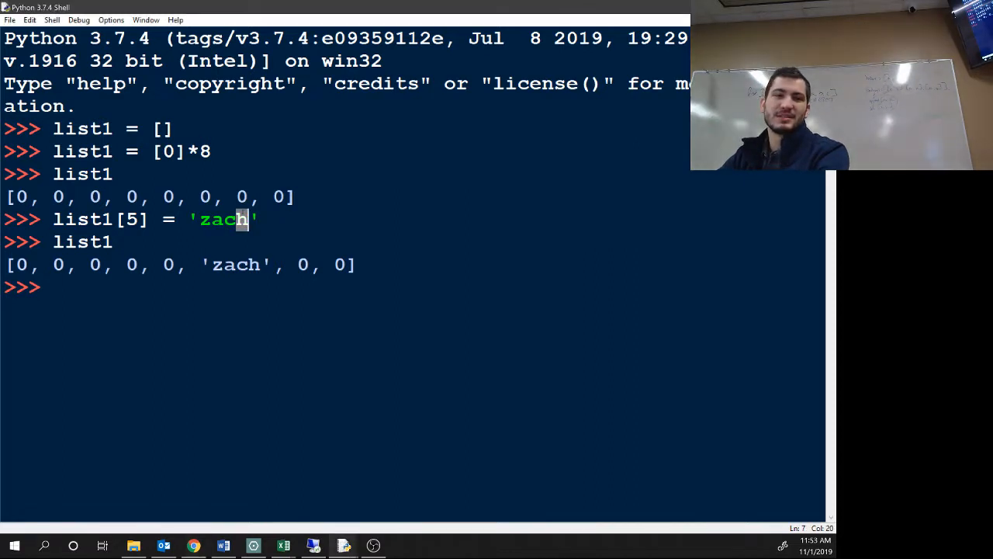
{"action": "type", "text": "list1[5] = 'zach'"}
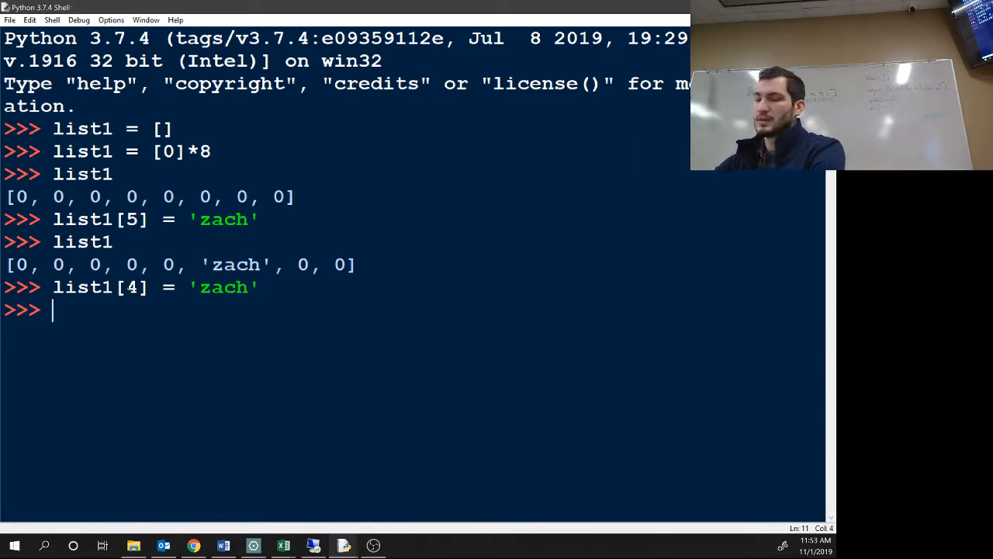
Step: Display list1, then set list1[-1] = 'zach' so the last element is also 'zach'
{"action": "type", "text": "list1"}
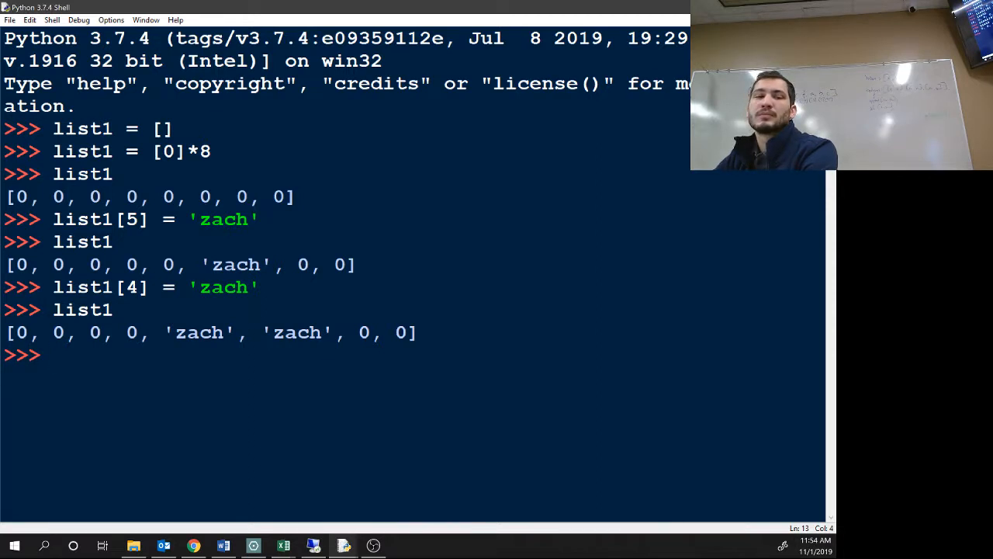
{"action": "type", "text": "list1[4] = 'zach'"}
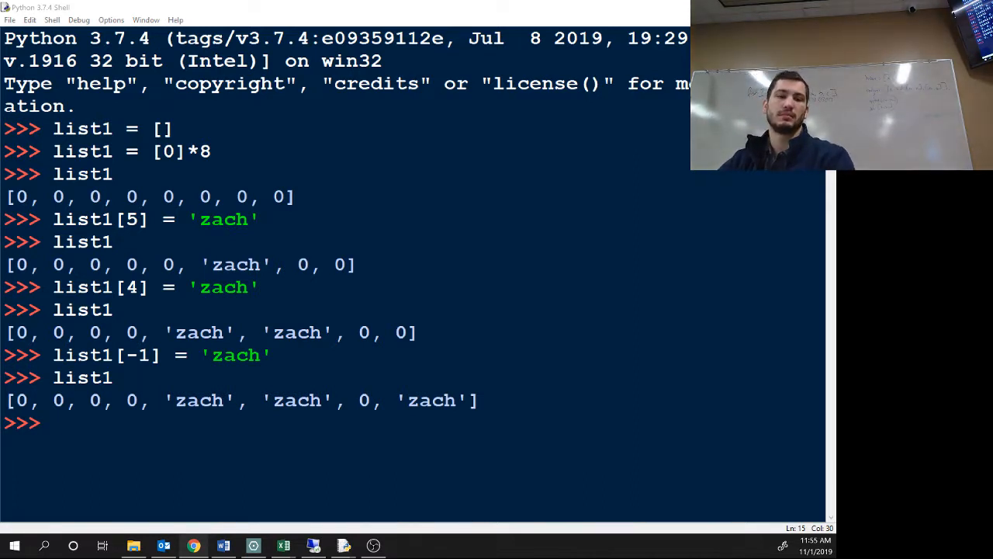
Step: Run del list1[6] and show list1 as [0, 0, 0, 0, 'zach', 'zach', 'zach']
{"action": "double_click", "coordinate": [365, 400]}
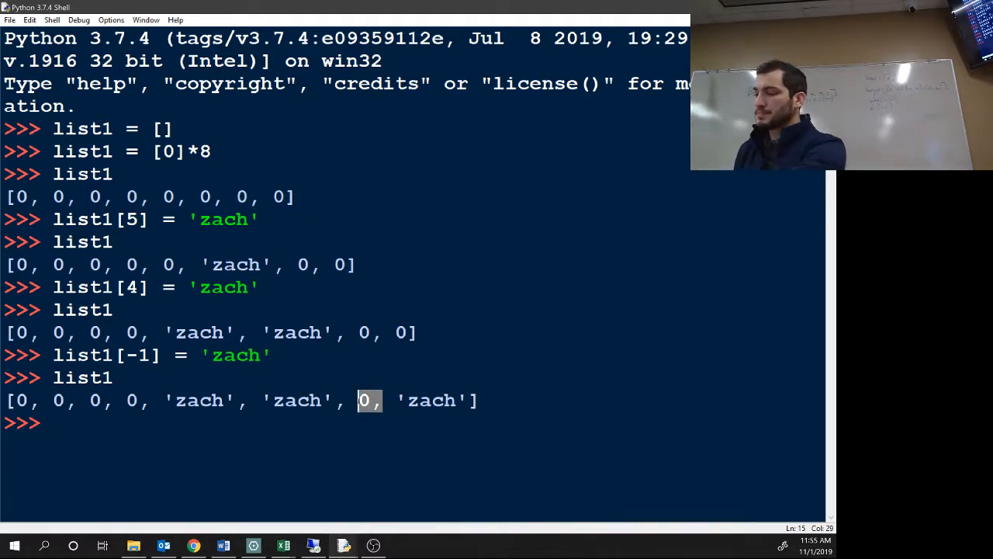
{"action": "type", "text": "del"}
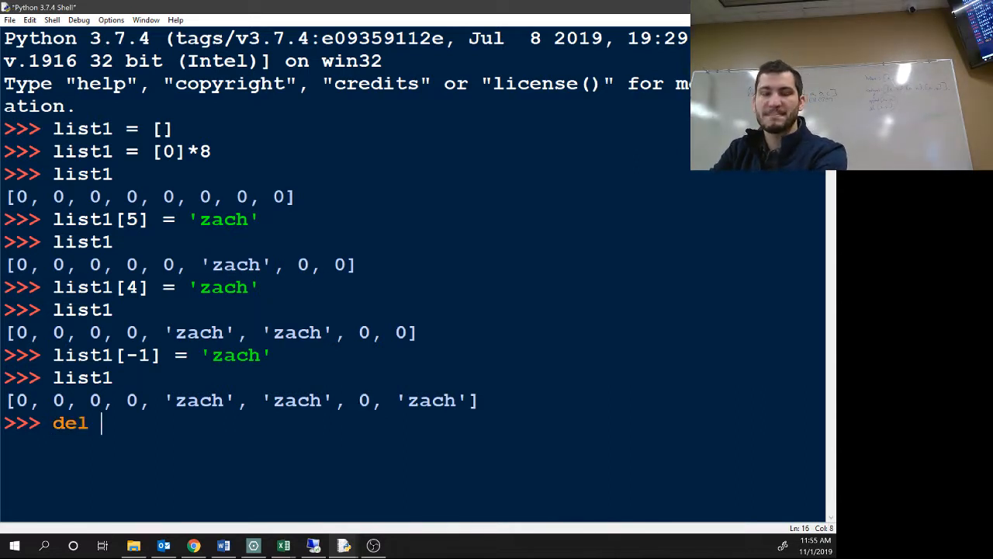
{"action": "type", "text": "list1["}
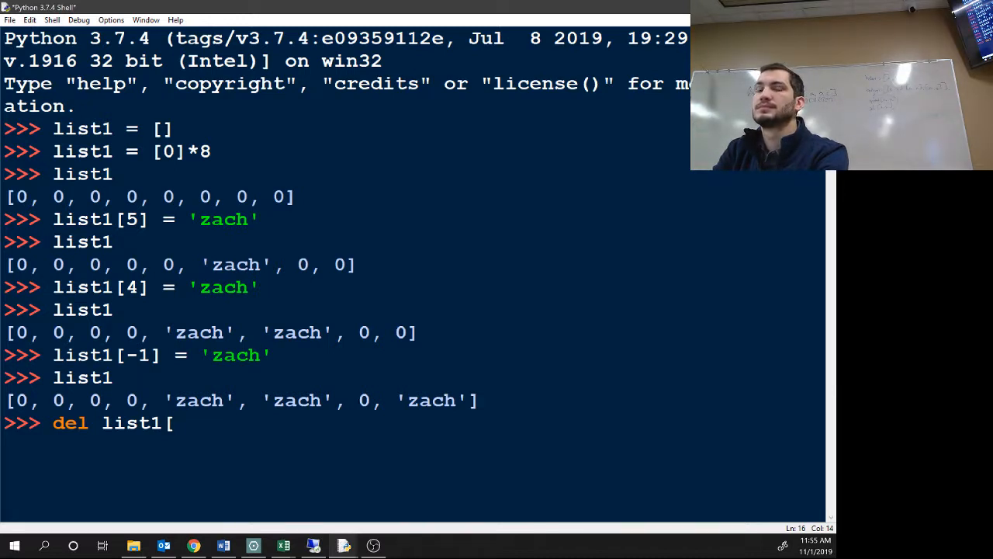
{"action": "type", "text": "6]"}
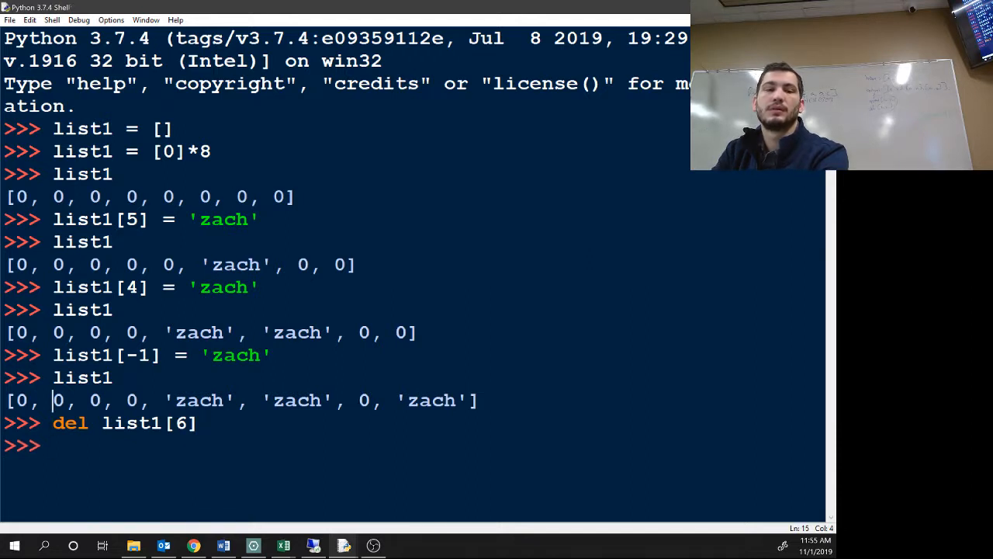
{"action": "type", "text": "list1"}
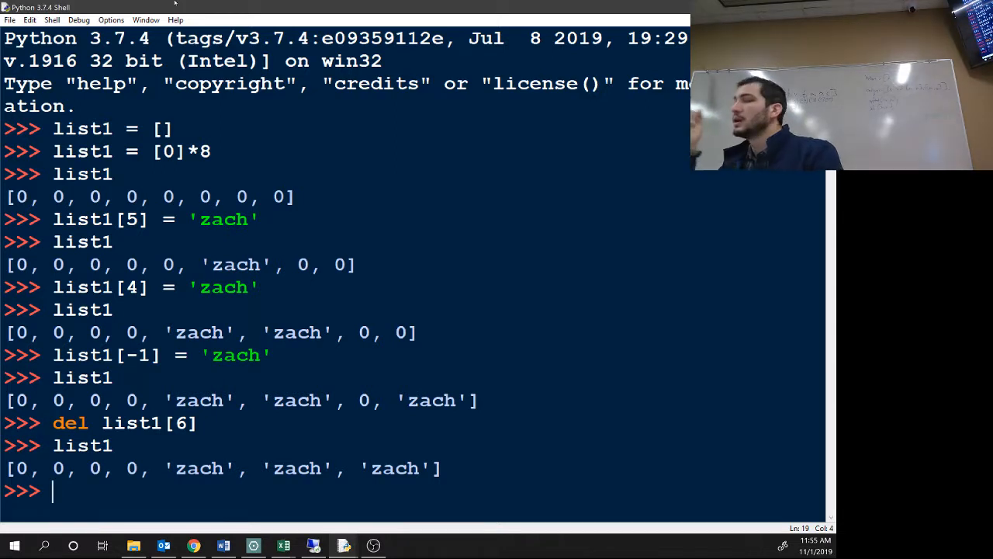
Step: Evaluate list('zach') to split the string into ['z', 'a', 'c', 'h']
{"action": "type", "text": "l"}
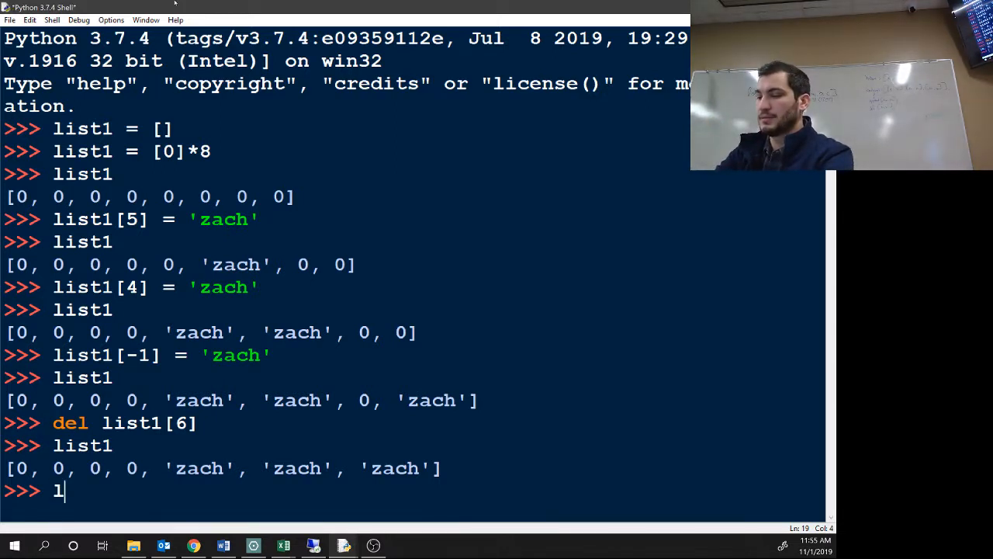
{"action": "type", "text": "ist('zach')"}
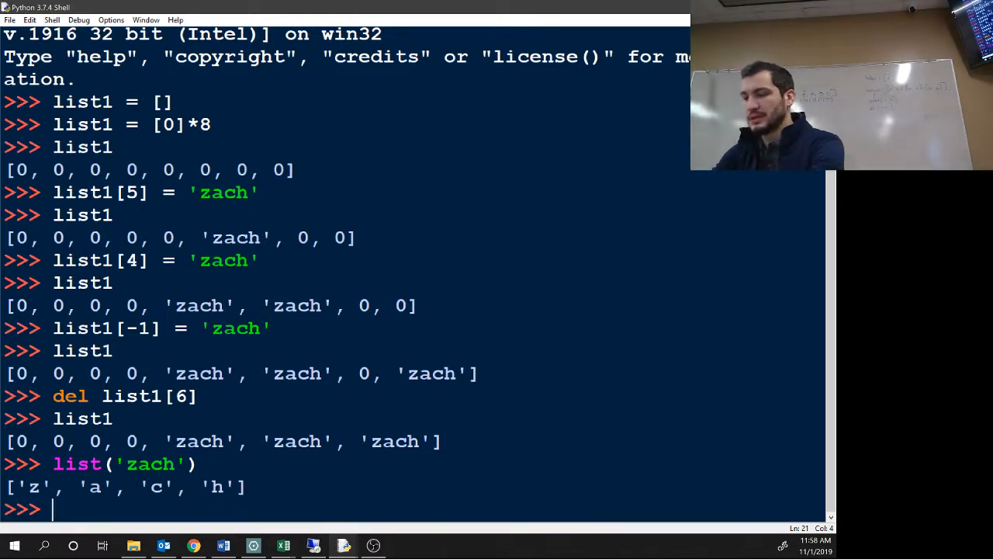
Step: Evaluate list1[0] to get 0 and start another list1[ index expression
{"action": "type", "text": "list1[]"}
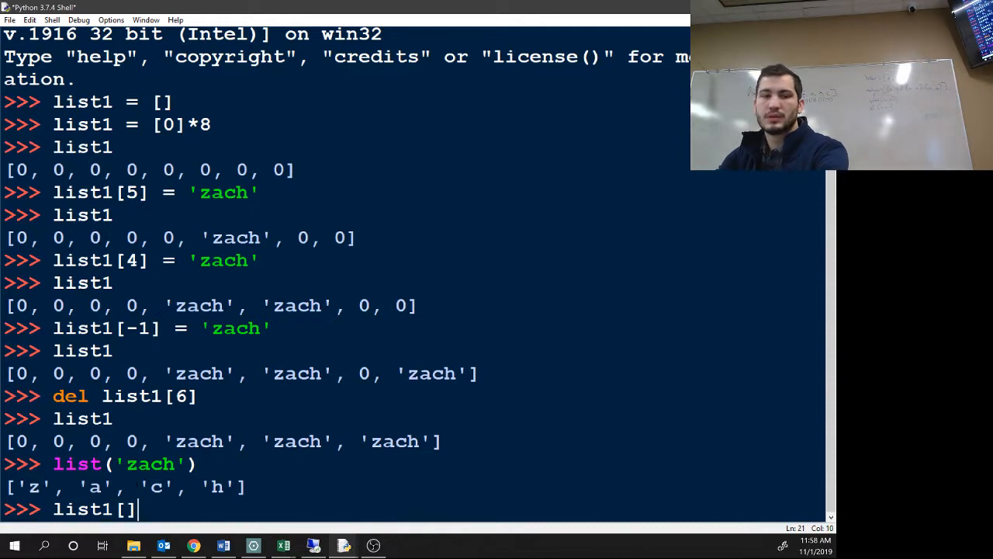
{"action": "type", "text": "0"}
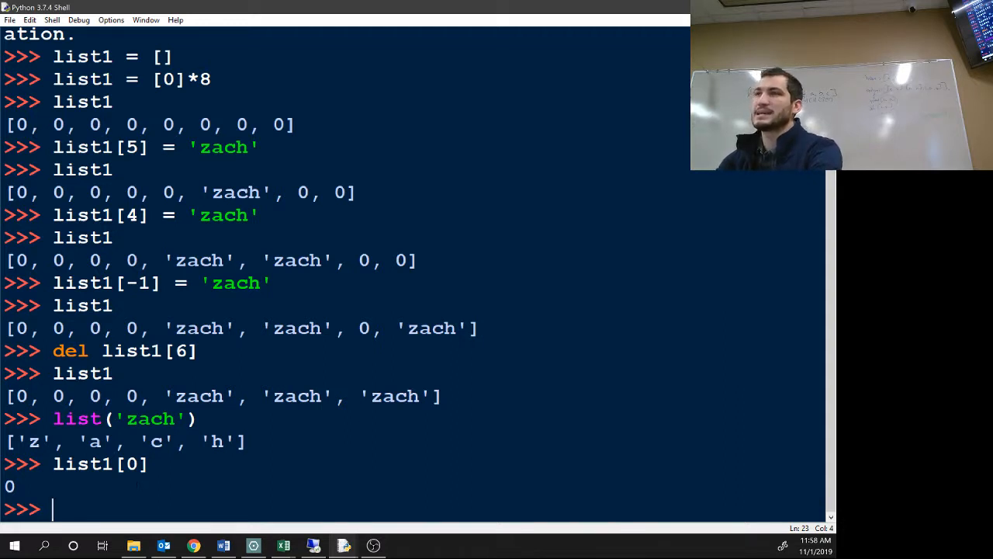
{"action": "type", "text": "list1["}
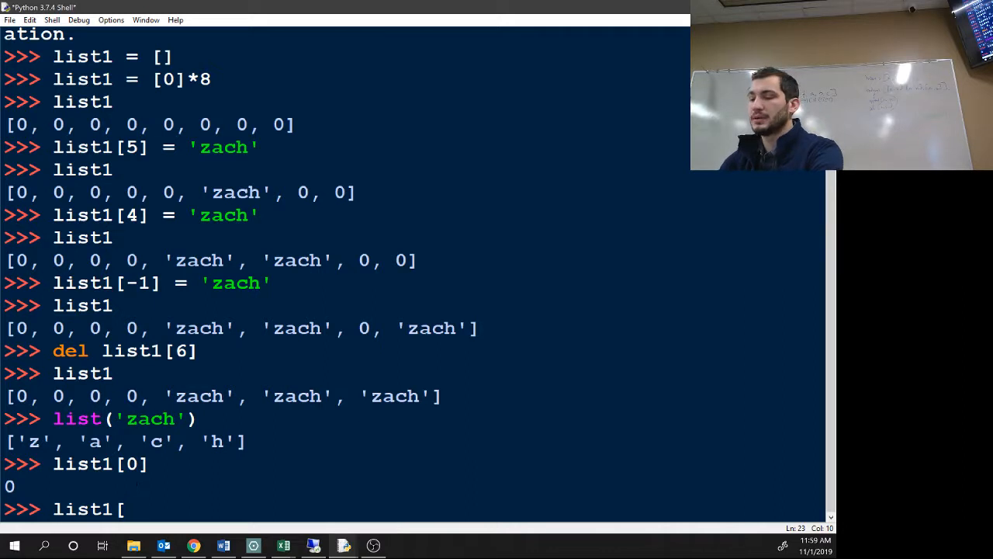
Step: Try slices like list1[:3] and evaluate list1[:] to return the whole list
{"action": "type", "text": ":3"}
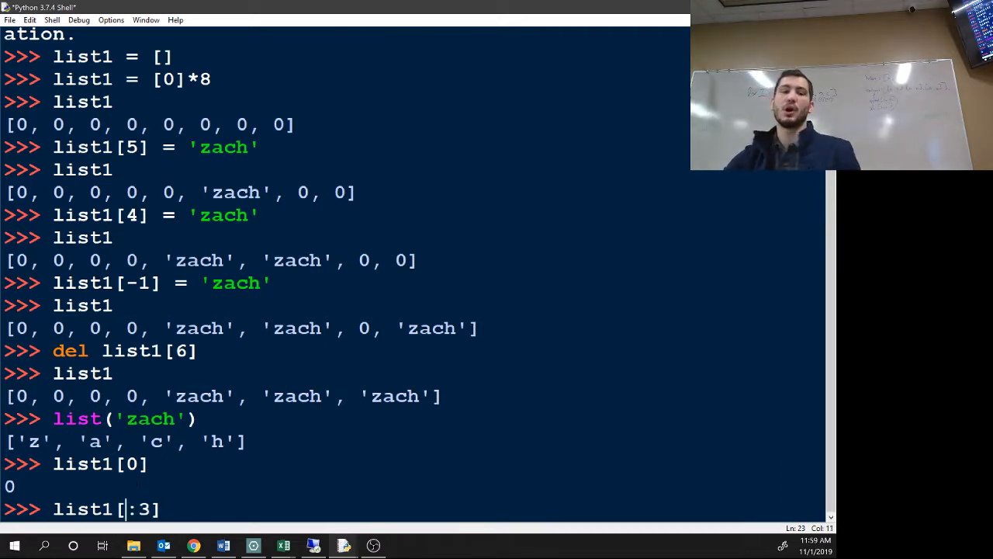
{"action": "type", "text": "5"}
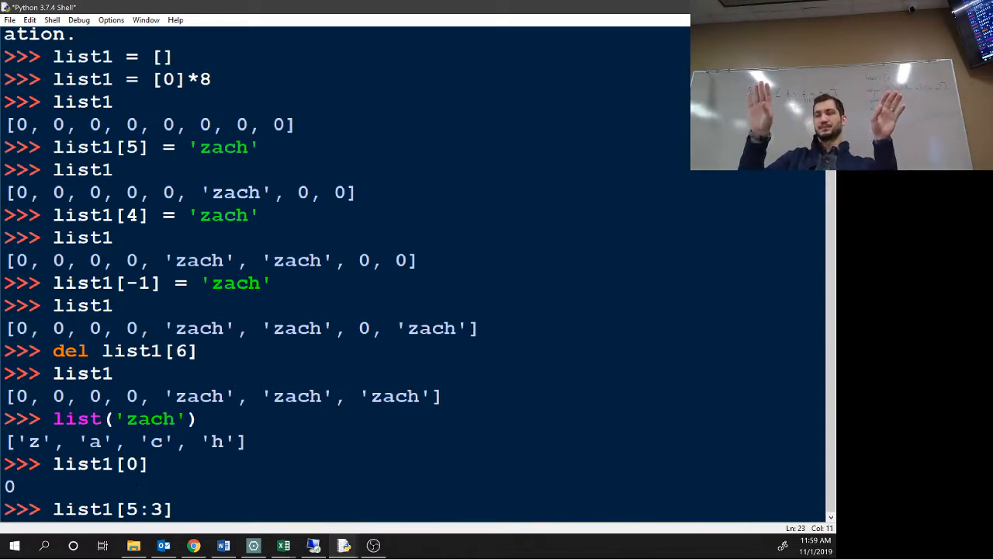
{"action": "key", "text": "BackSpace"}
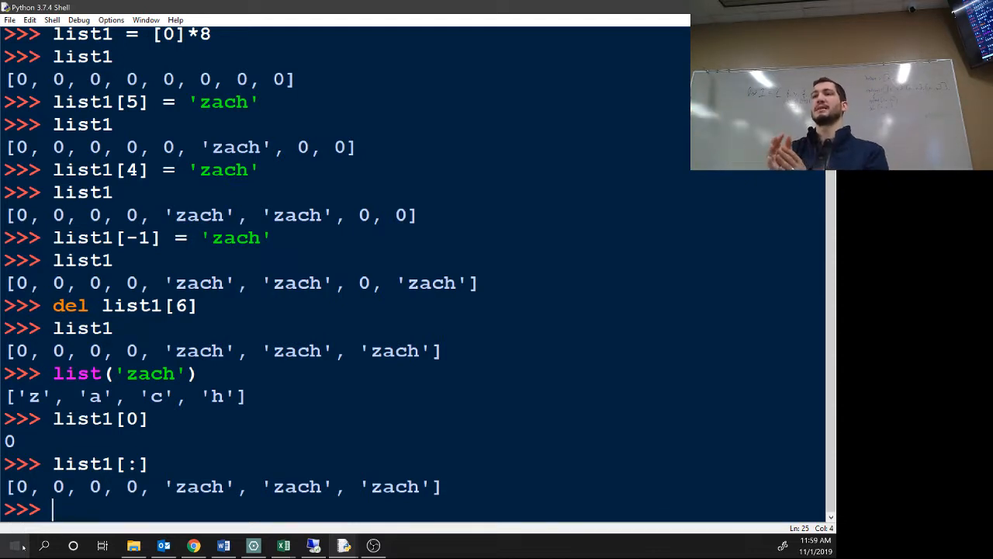
{"action": "type", "text": "list1[:]"}
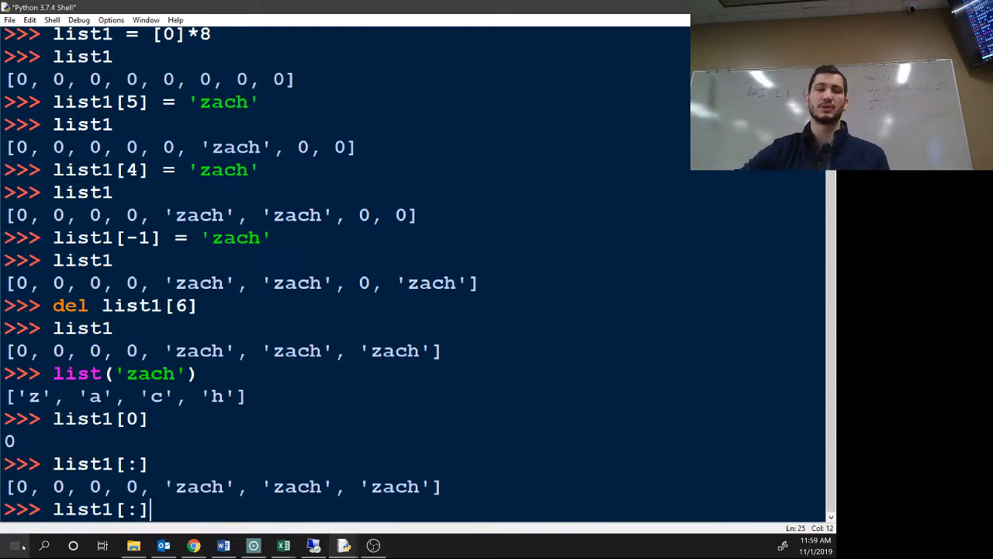
{"action": "type", "text": "3"}
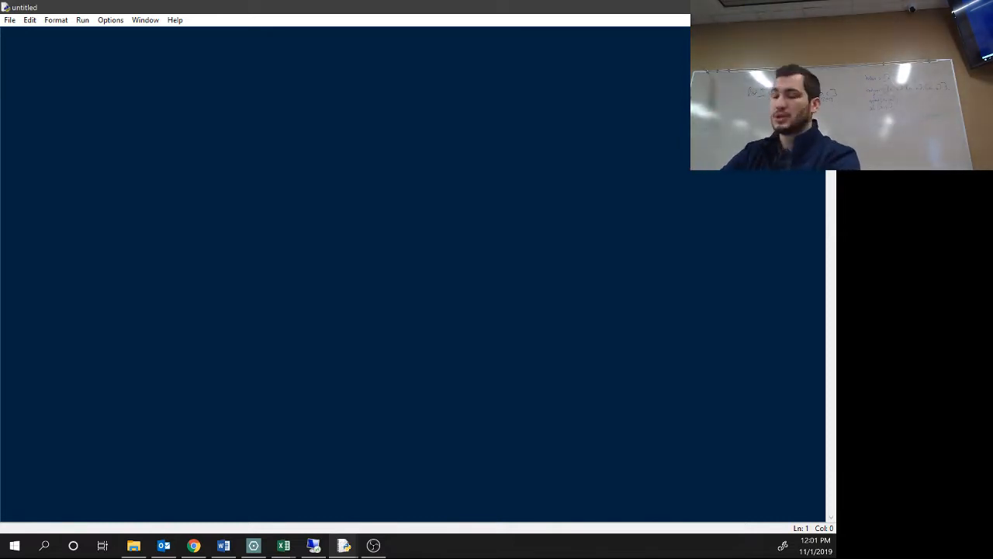
Step: Assign name1 = 'felix', name2 = 'kielberg' and name3 = 'garfield' on separate lines
{"action": "type", "text": "name `1"}
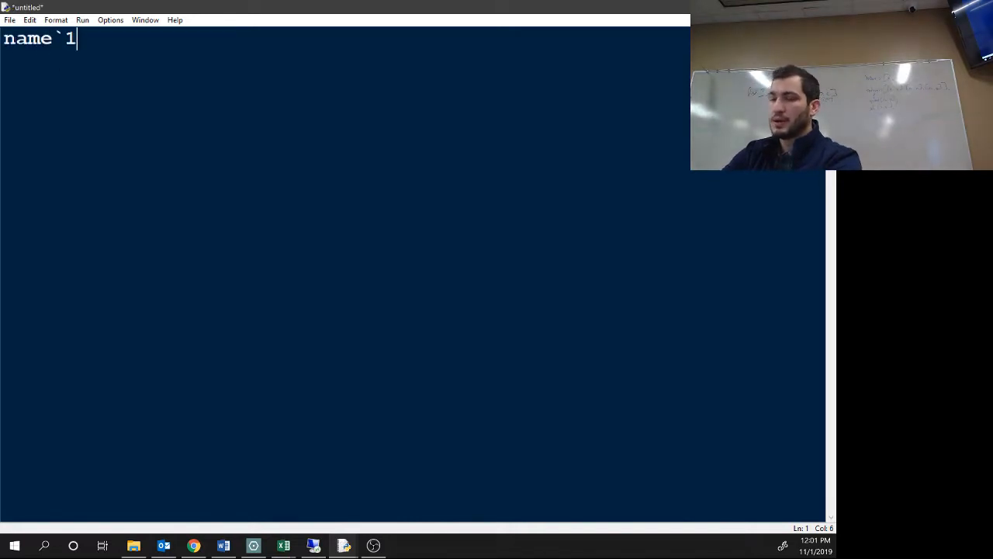
{"action": "type", "text": "="}
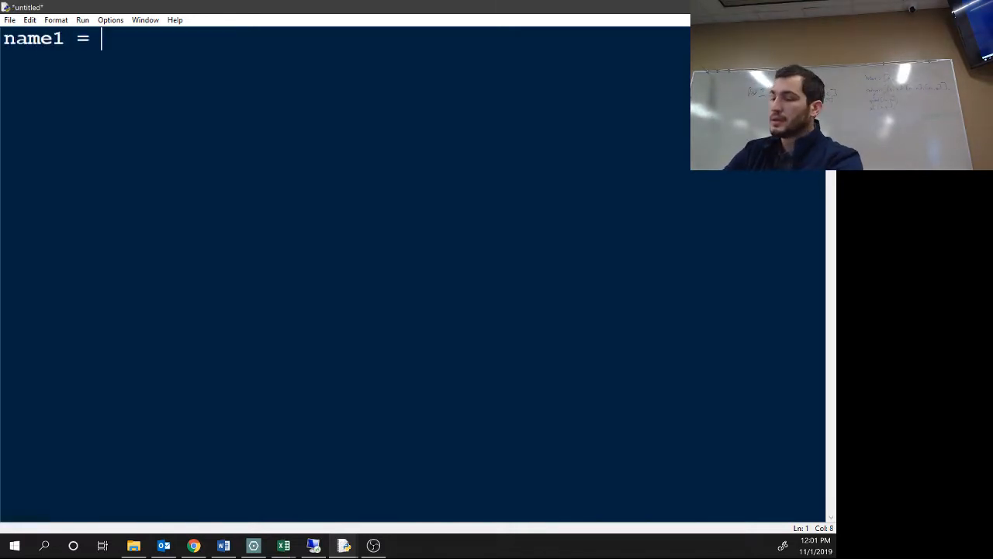
{"action": "type", "text": "'felix'"}
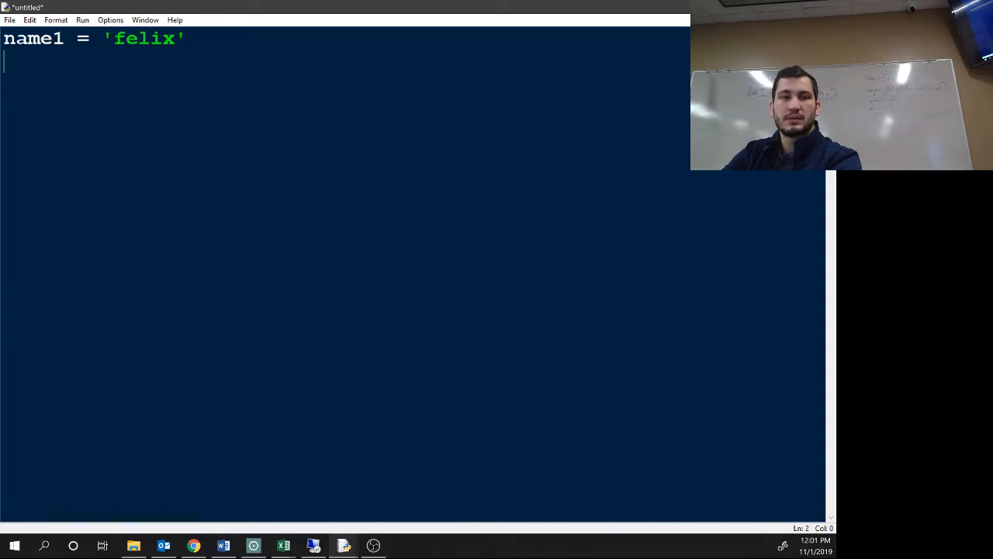
{"action": "type", "text": "name2 ="}
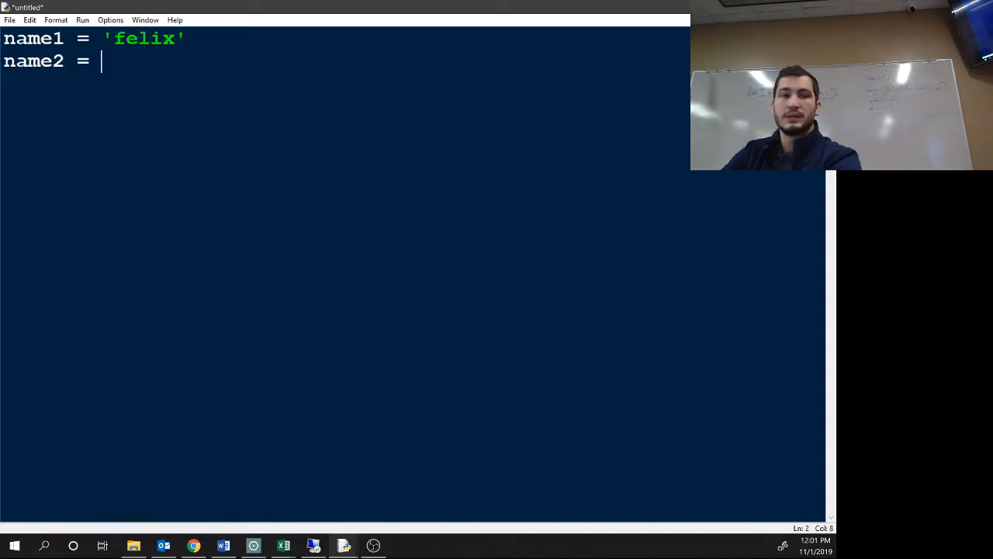
{"action": "type", "text": "'"}
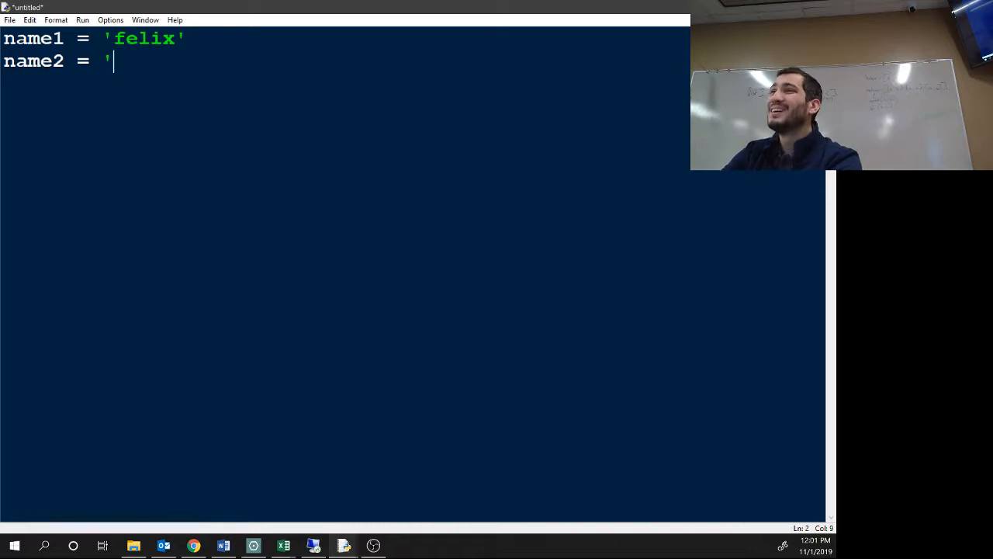
{"action": "type", "text": "ki"}
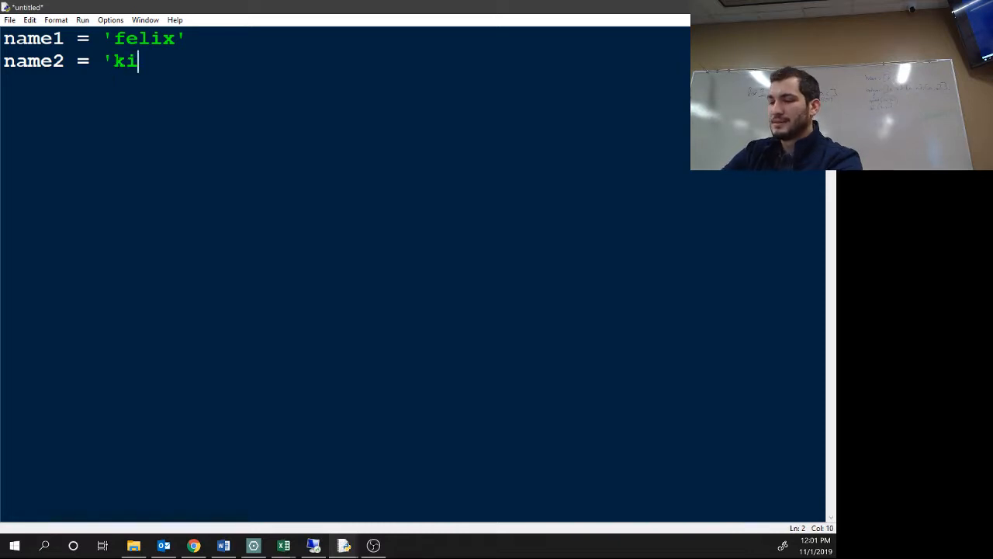
{"action": "type", "text": "elberg'"}
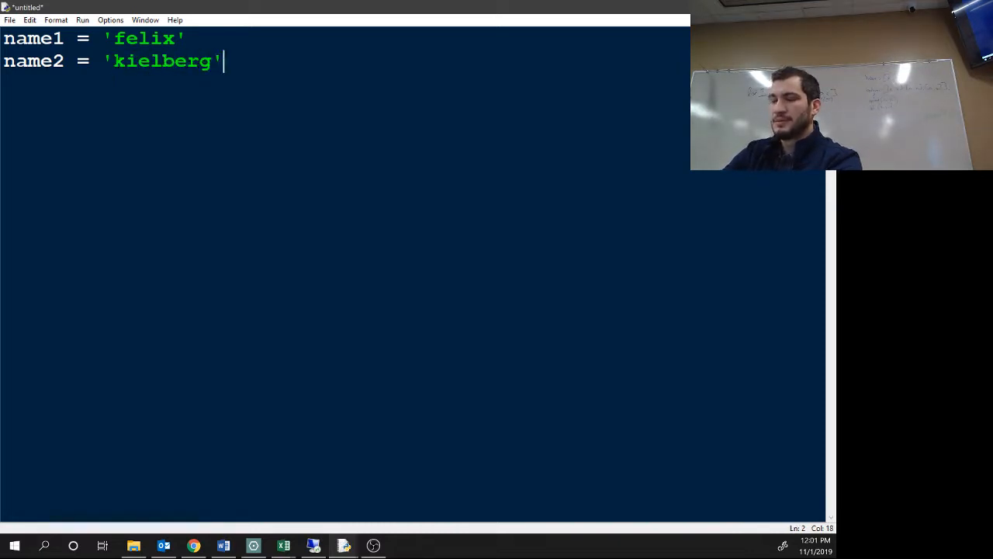
{"action": "type", "text": "name3 ="}
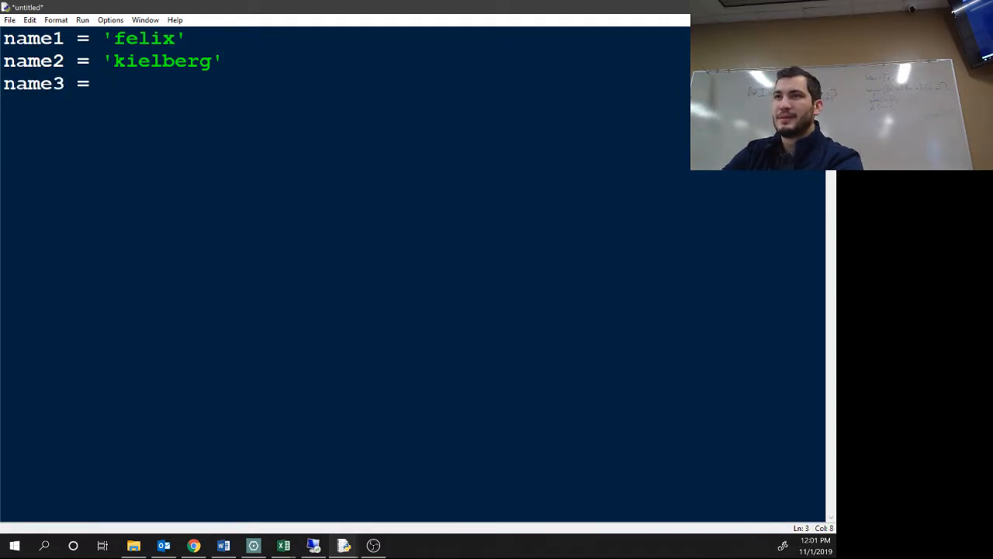
{"action": "type", "text": "garfie"}
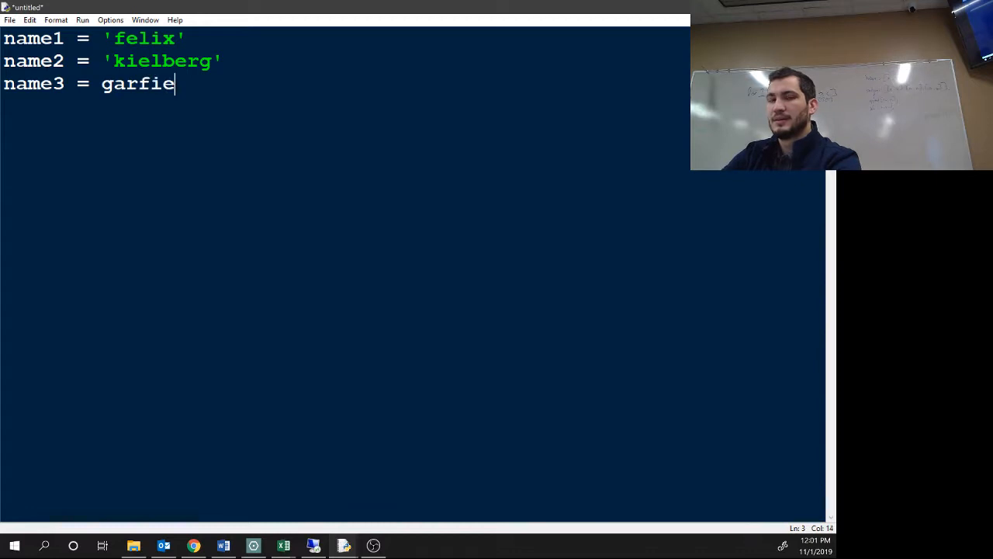
{"action": "key", "text": "BackSpace"}
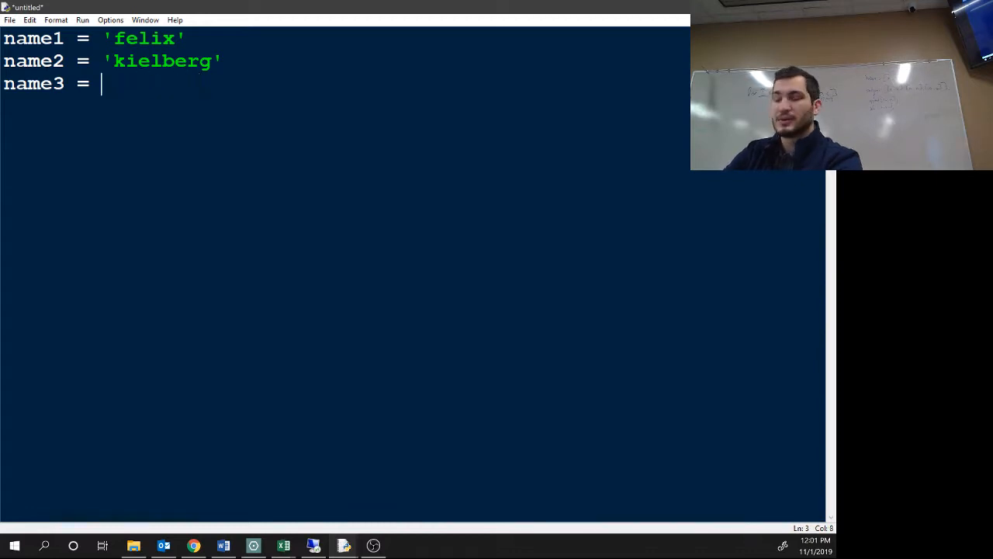
{"action": "type", "text": "'garfield"}
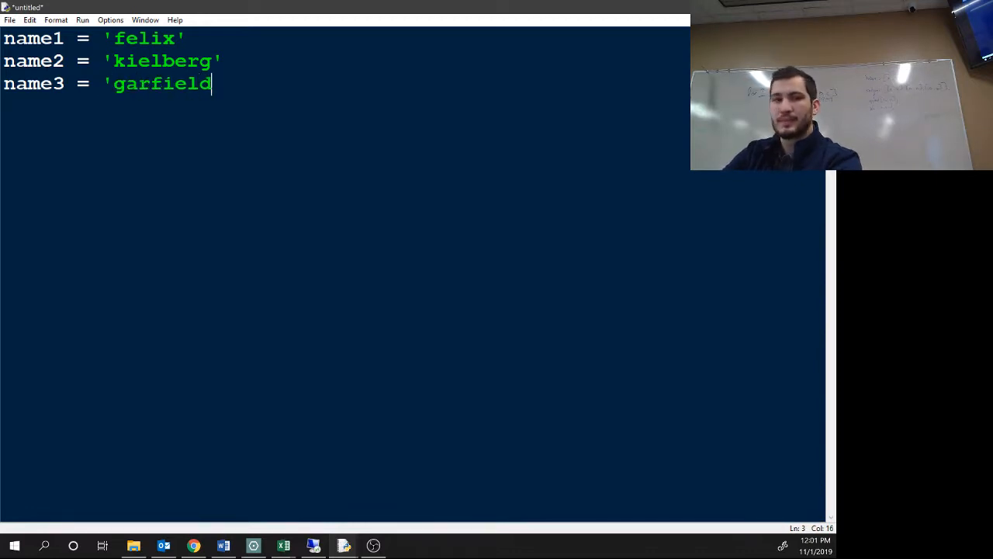
{"action": "type", "text": "'"}
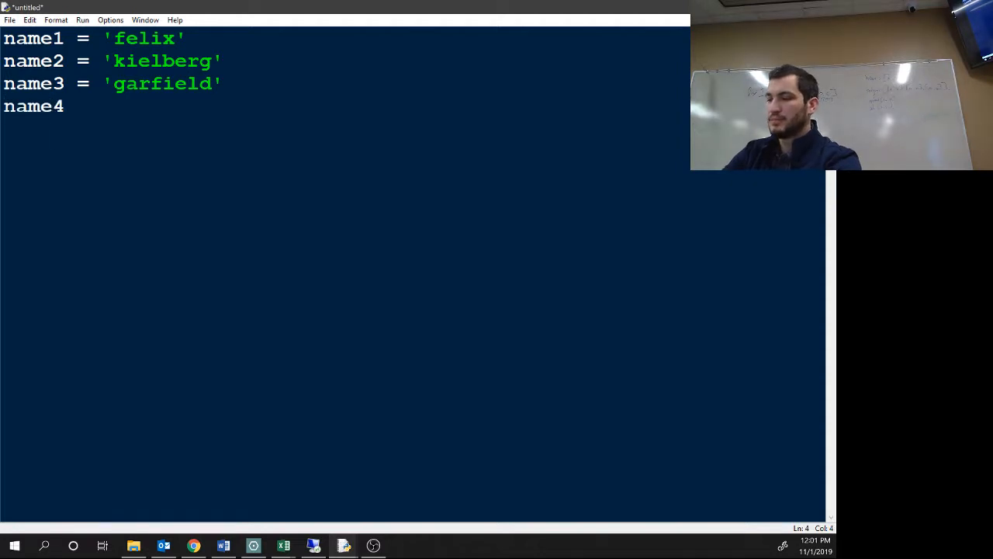
Step: Add name4 = 'dilbert', name5 = 'whiskers', name6 = 'patches' and start name7
{"action": "type", "text": "= dilbert"}
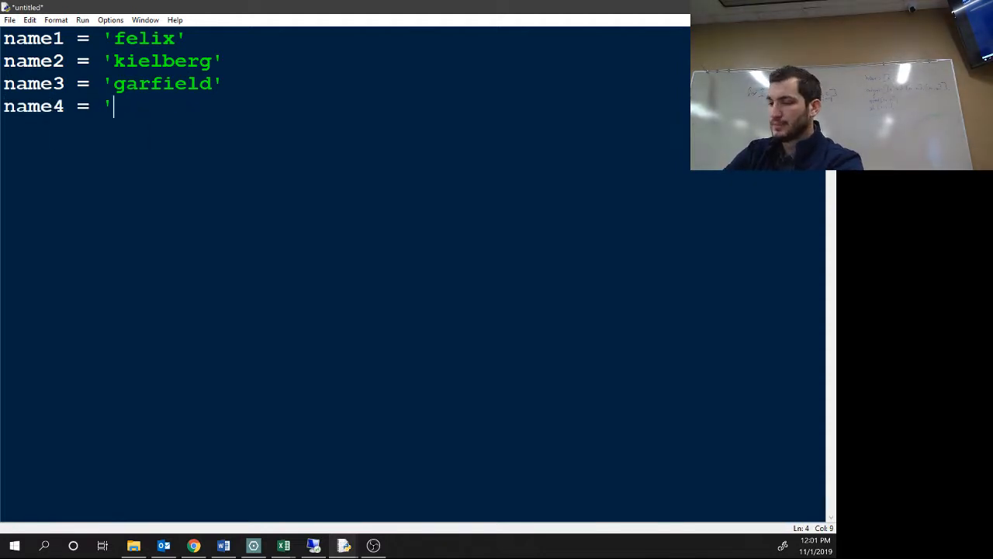
{"action": "type", "text": "dilbert'"}
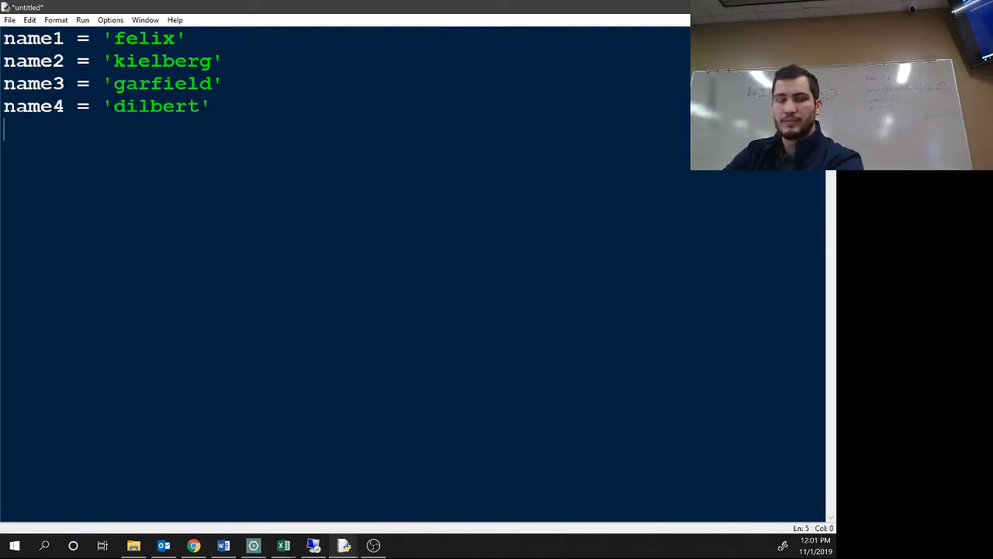
{"action": "type", "text": "name4 ' whi"}
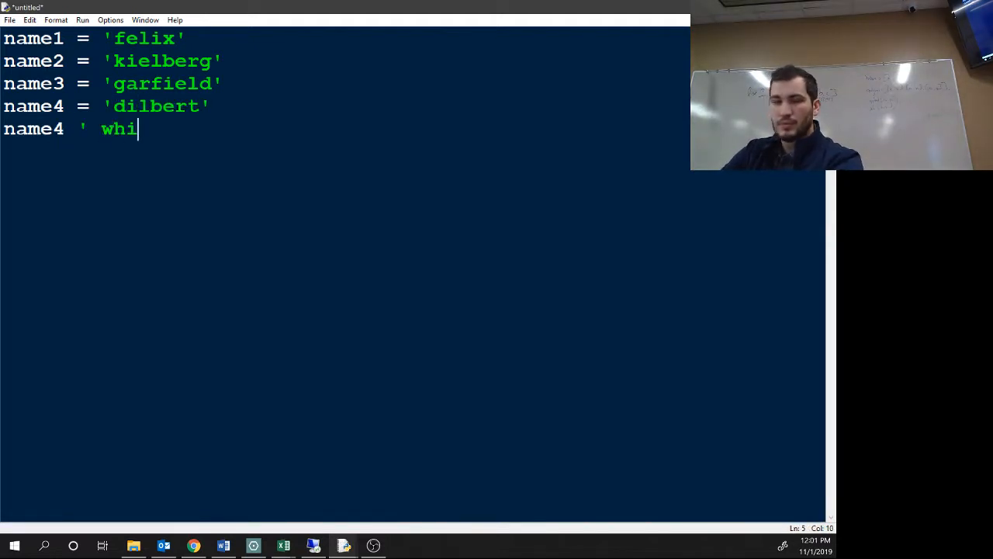
{"action": "key", "text": "BackSpace"}
{"action": "type", "text": "name5 ="}
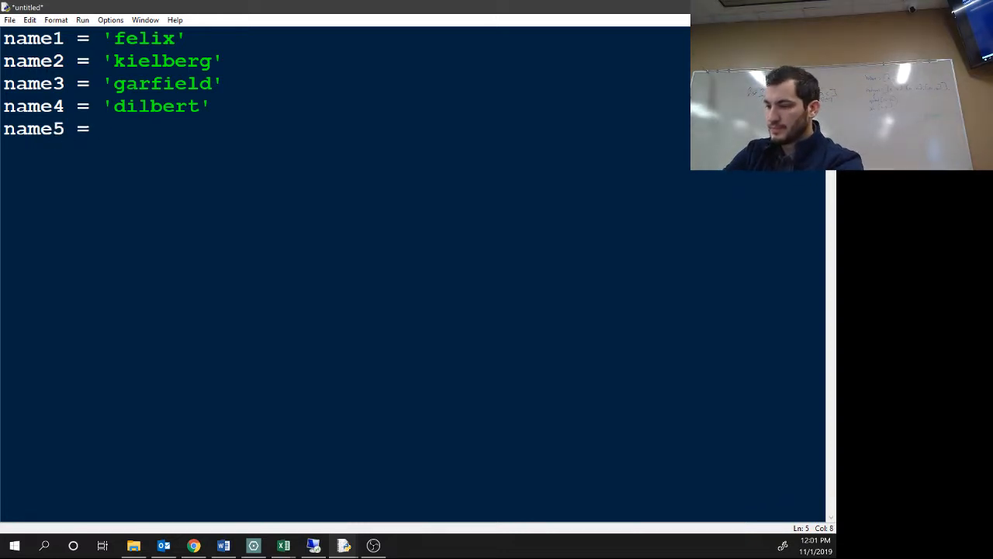
{"action": "type", "text": "'whiskers'"}
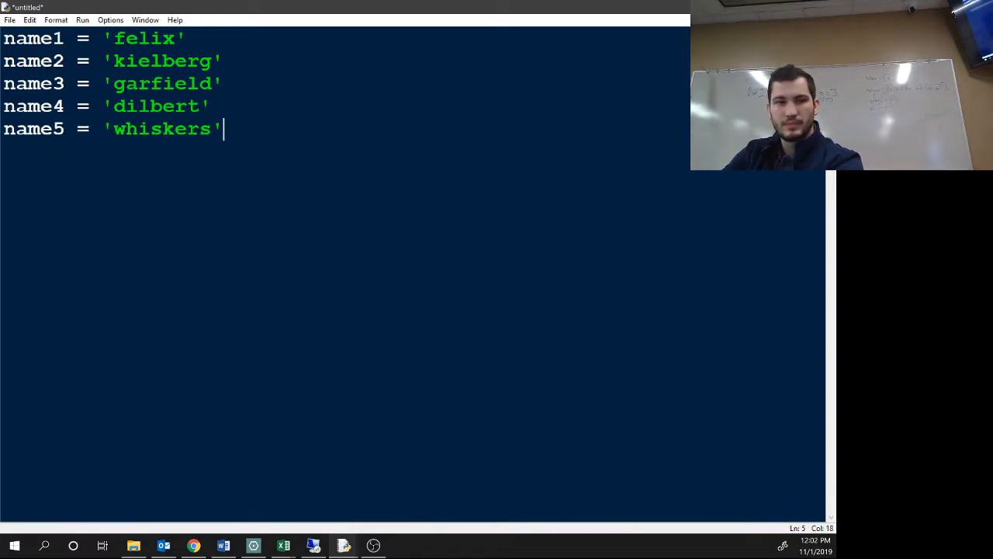
{"action": "type", "text": "name"}
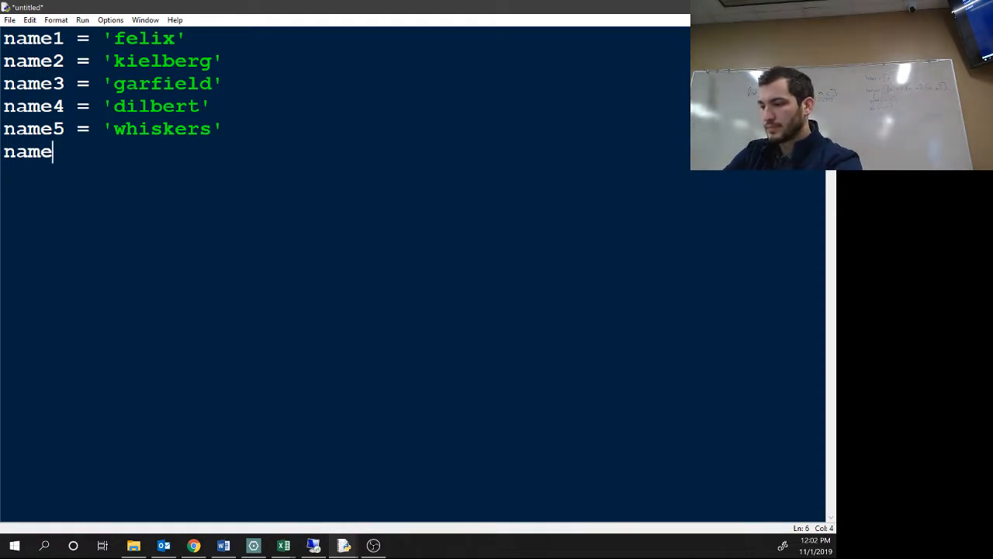
{"action": "type", "text": "6 = 'patch"}
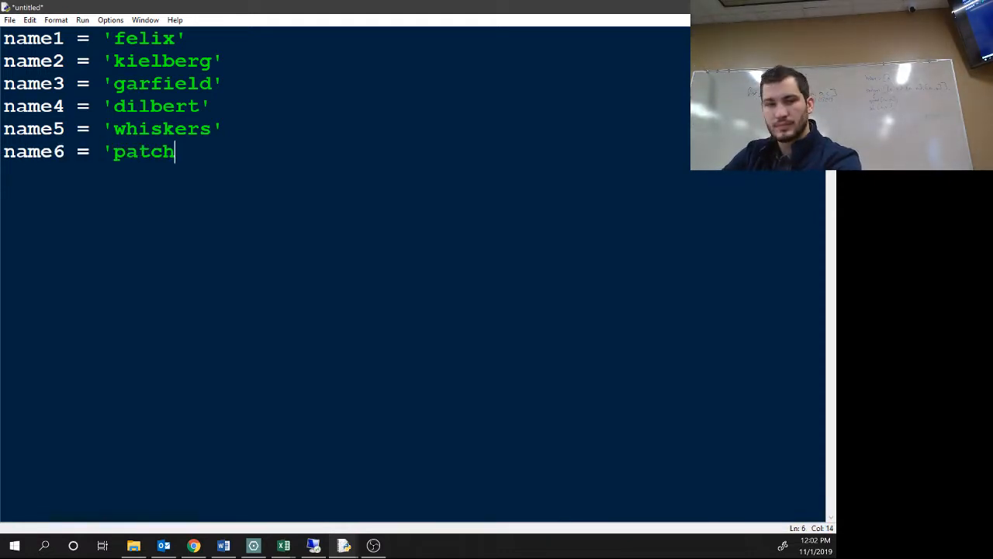
{"action": "type", "text": "es'"}
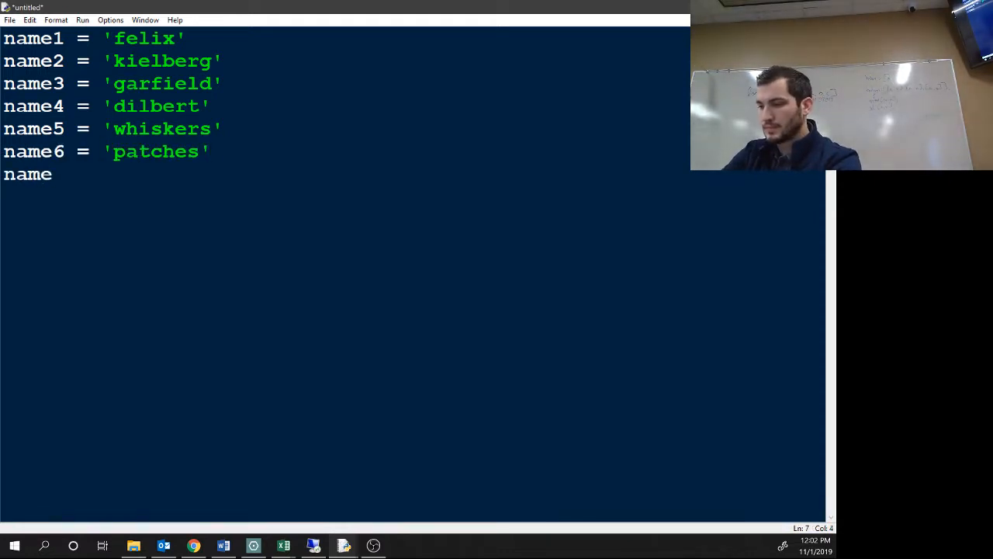
{"action": "type", "text": "7"}
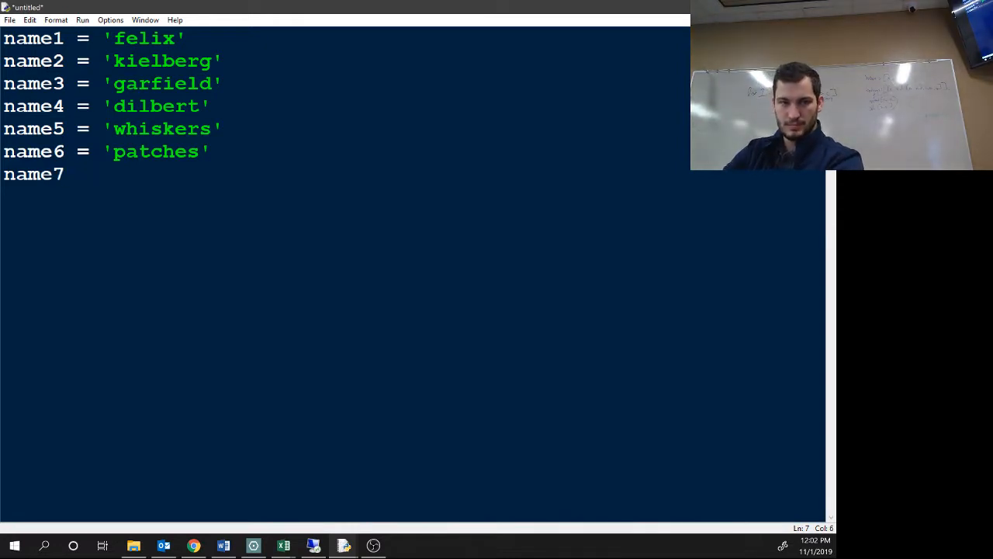
{"action": "type", "text": "= 'homer"}
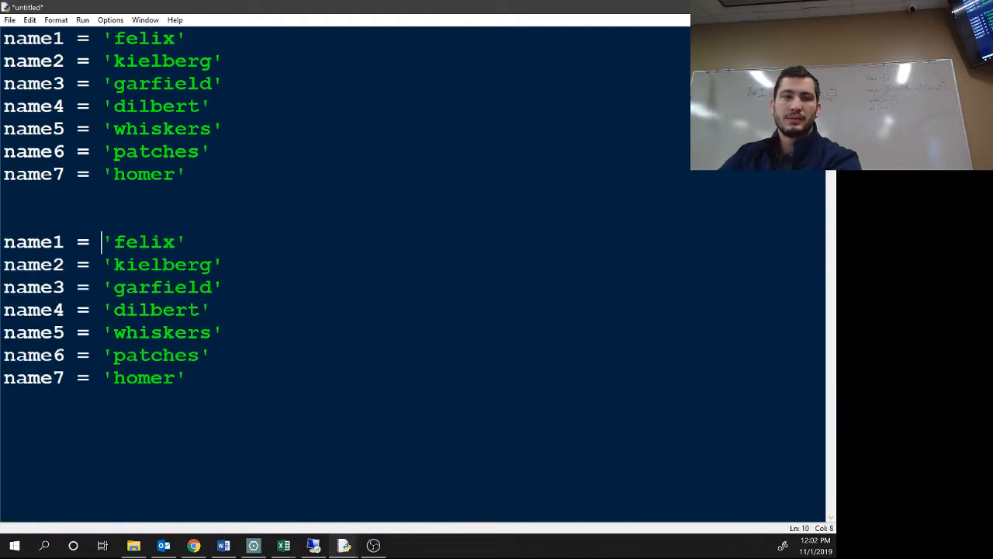
Step: Rewrite the duplicated block as name = input('cat name N: ') prompts and select it
{"action": "type", "text": "input('cat"}
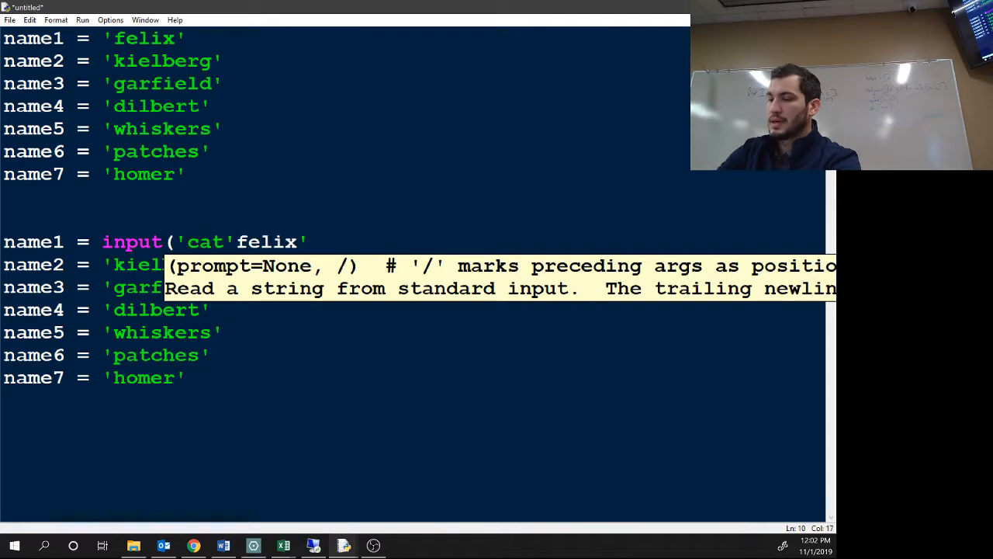
{"action": "type", "text": "name 1:"}
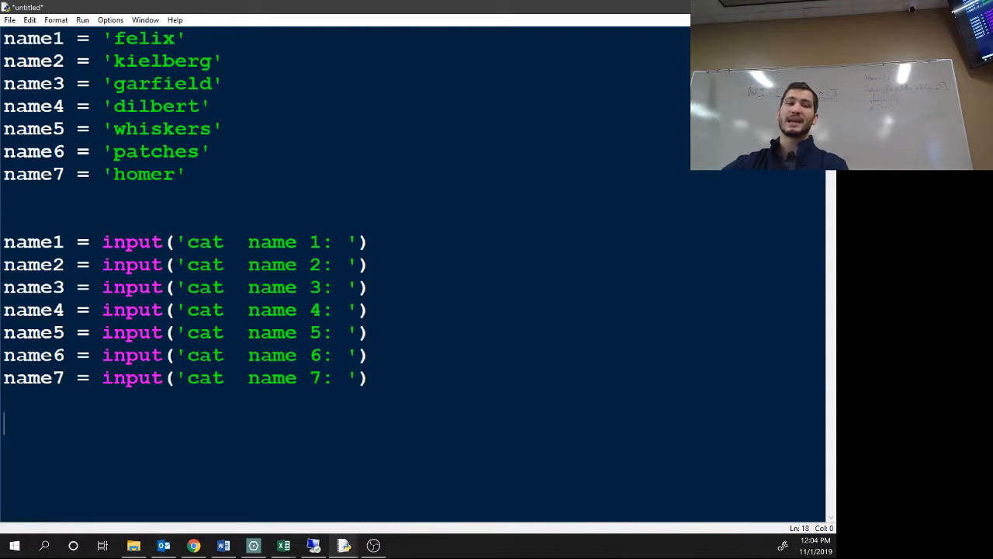
{"action": "left_click_drag", "start_coordinate": [3, 242], "coordinate": [370, 377]}
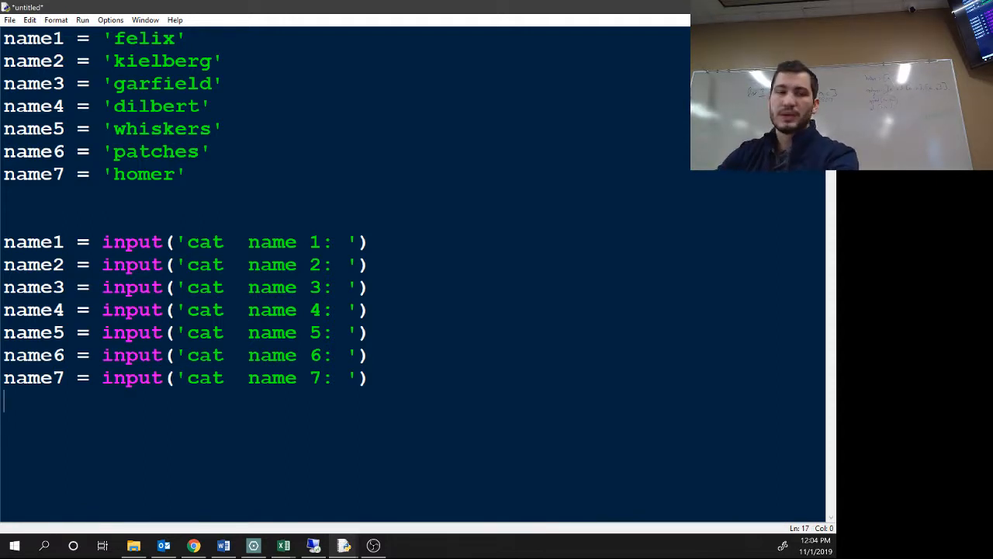
Step: Remove the name1–name7 lines and define an empty list catnames = [] at the top
{"action": "type", "text": "print("}
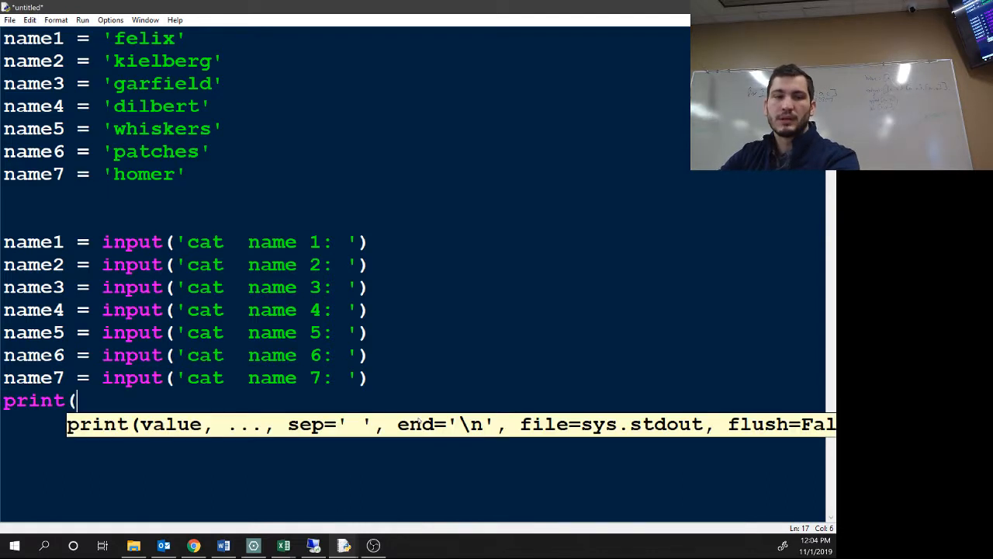
{"action": "type", "text": "name1"}
{"action": "type", "text": "cat"}
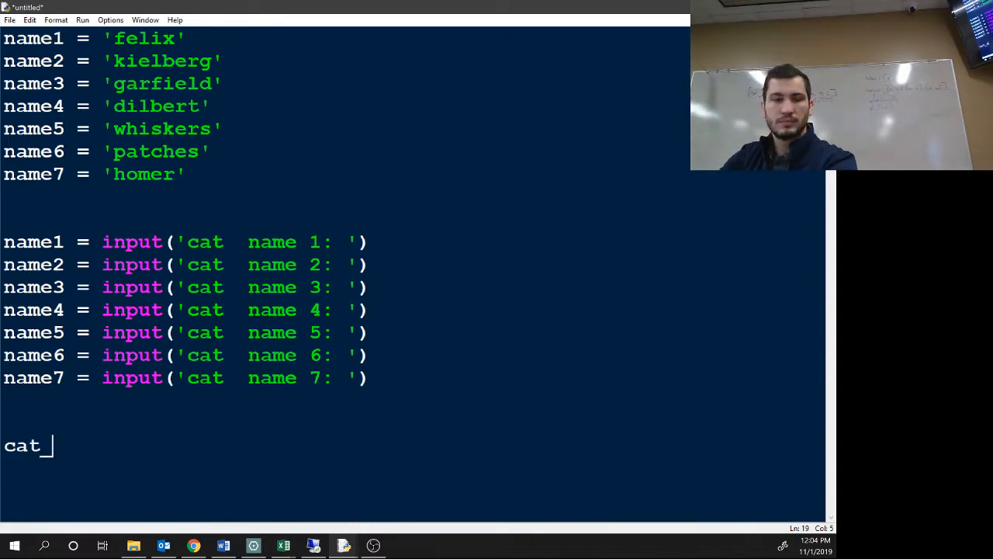
{"action": "type", "text": "names = []"}
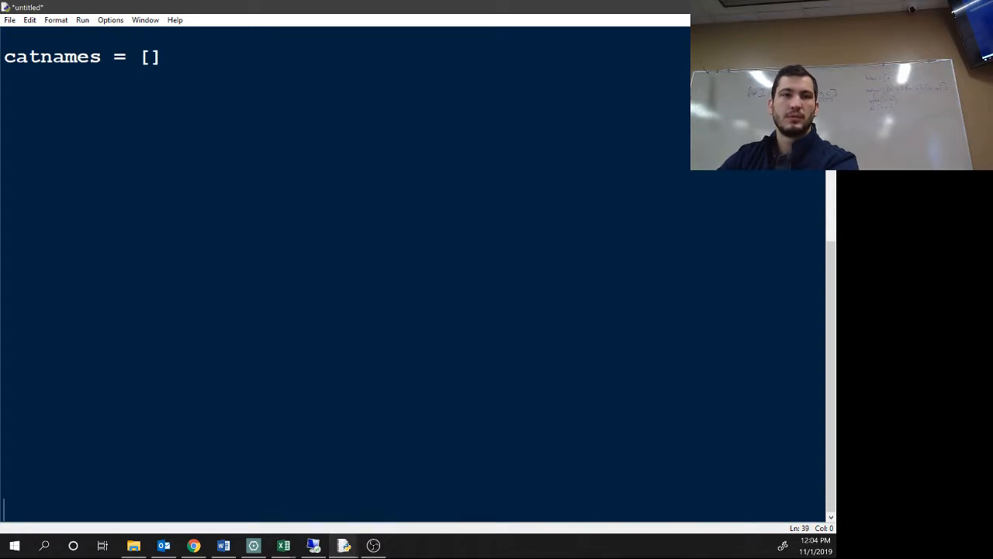
Step: Start an endless while True: loop on a new line after catnames
{"action": "left_click", "coordinate": [41, 56]}
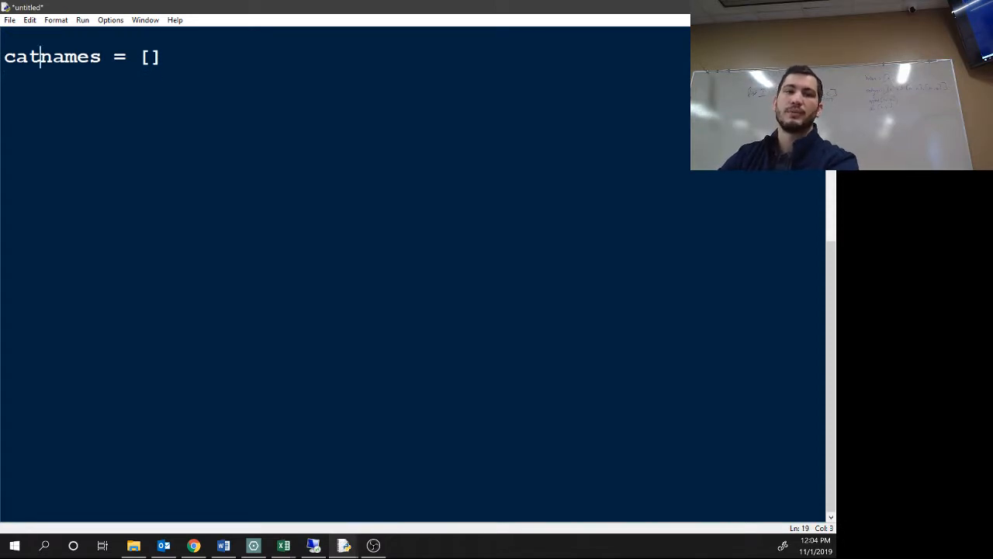
{"action": "key", "text": "Enter"}
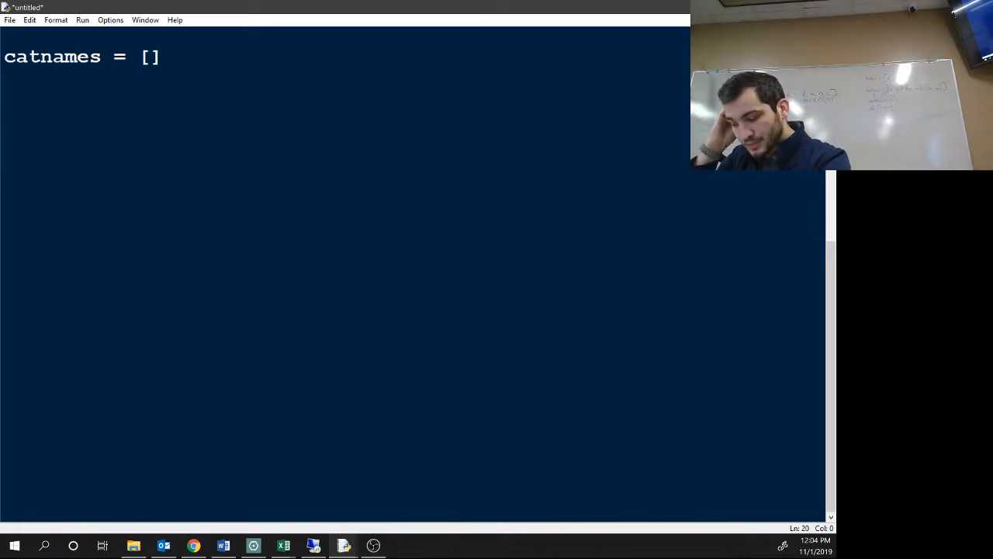
{"action": "type", "text": "whil"}
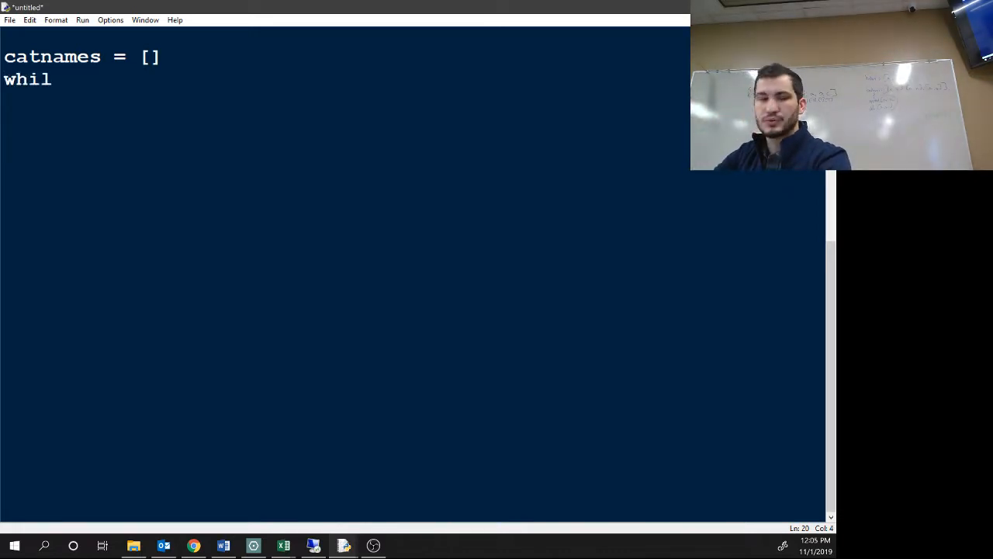
{"action": "type", "text": "e True:"}
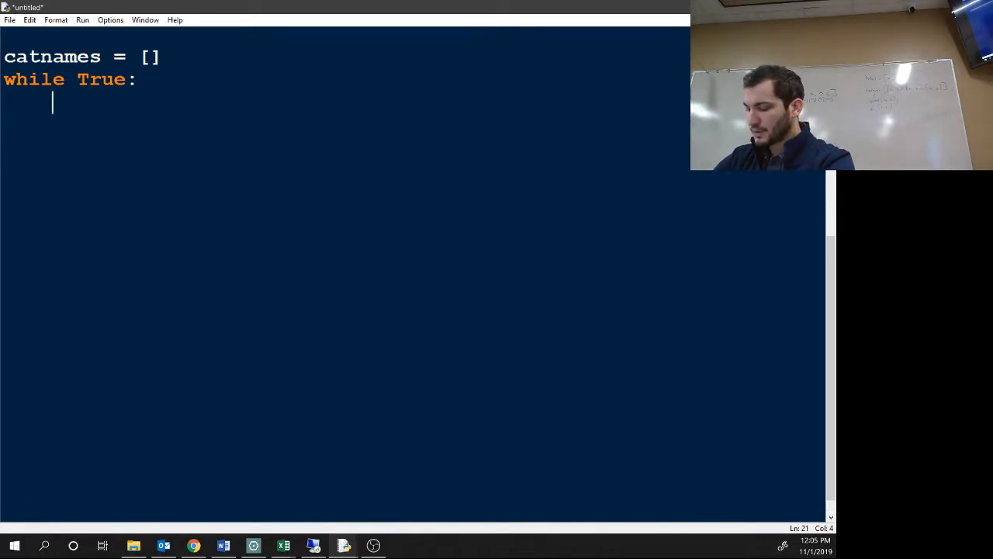
Step: Print the prompt 'Enter the name of cat ' + str(len(catnames + 1)) + ' (Or enter nothing to stop.)'
{"action": "type", "text": "print('E"}
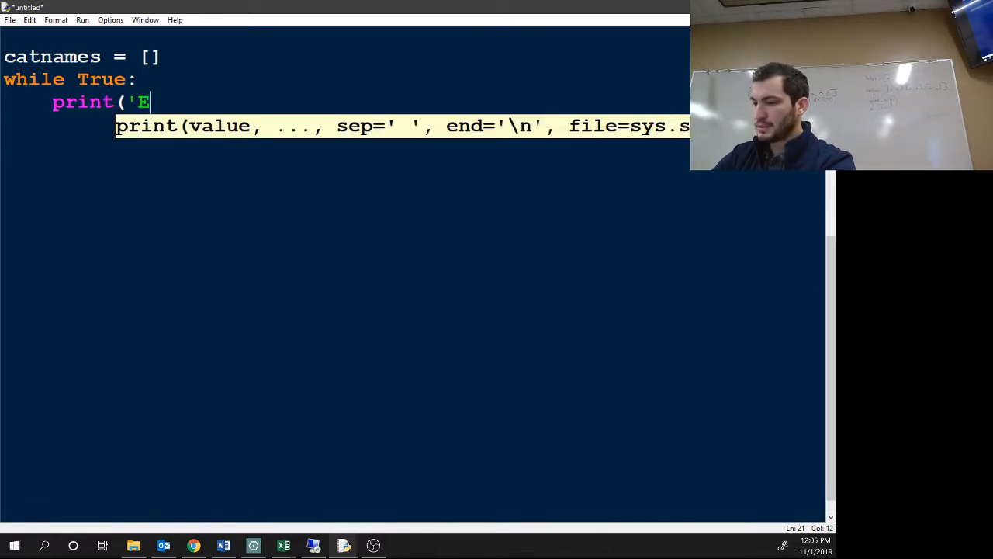
{"action": "type", "text": "nter the name of"}
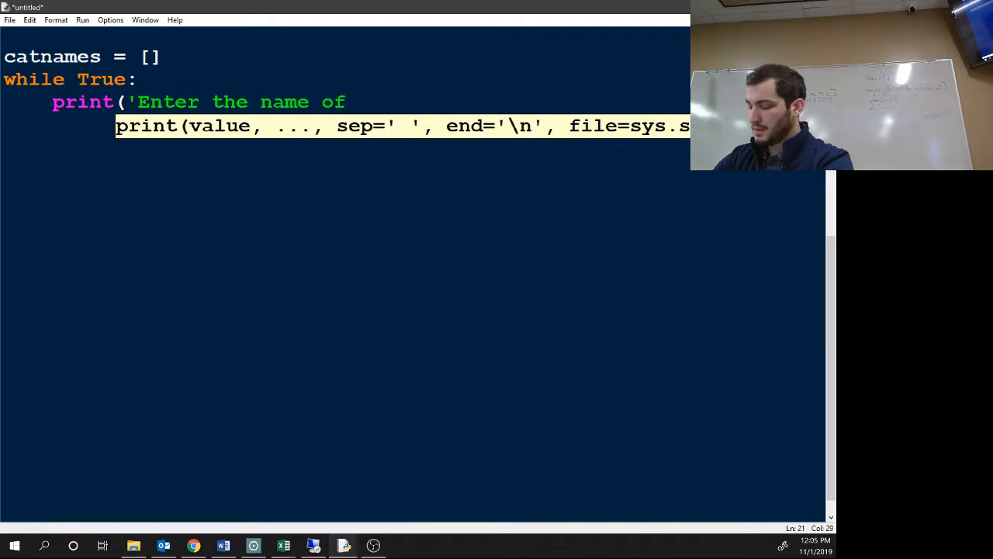
{"action": "type", "text": "cat"}
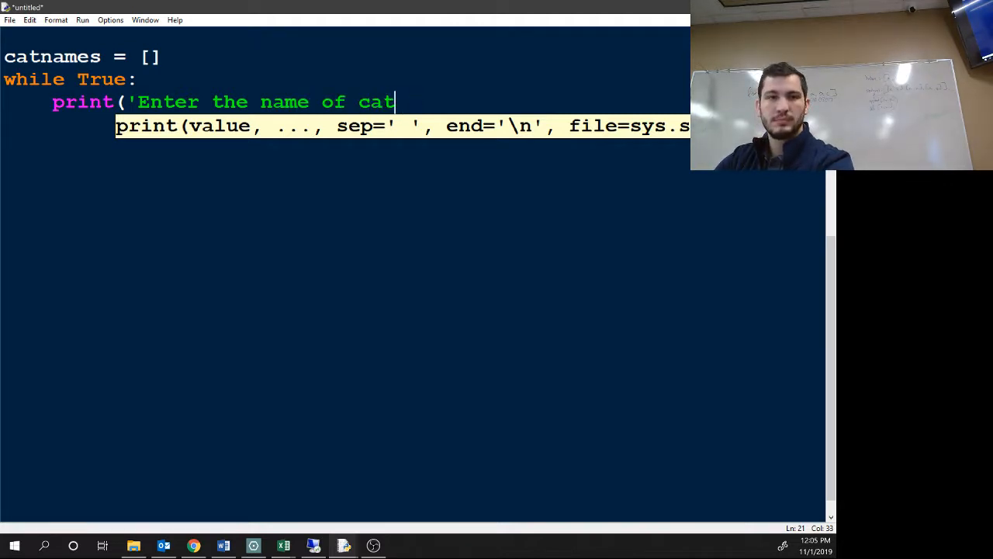
{"action": "type", "text": "' +"}
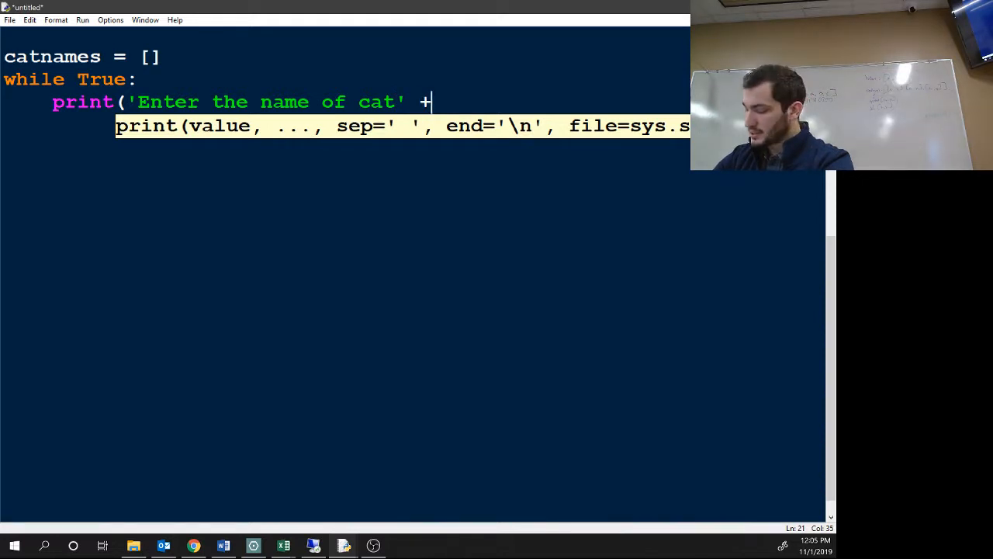
{"action": "type", "text": "\" \""}
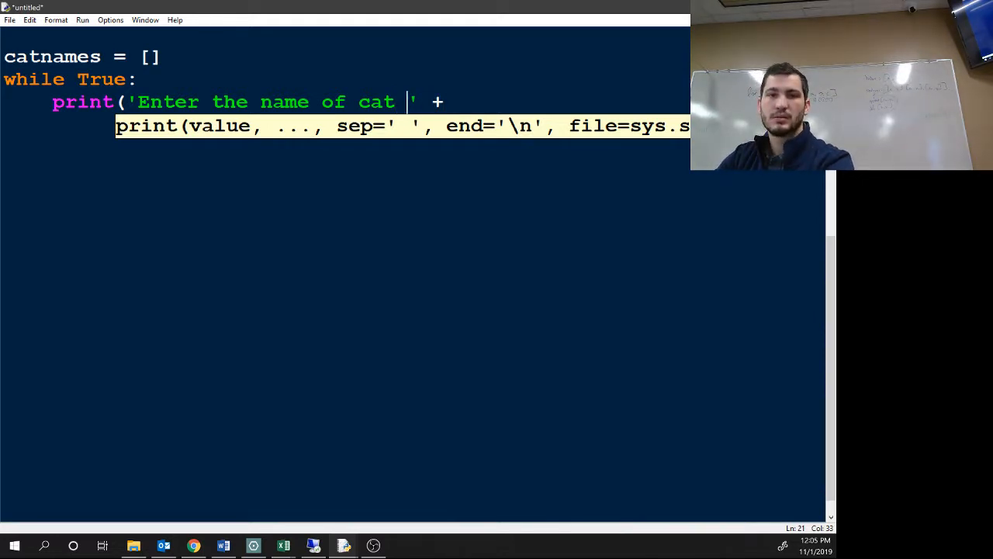
{"action": "type", "text": "s"}
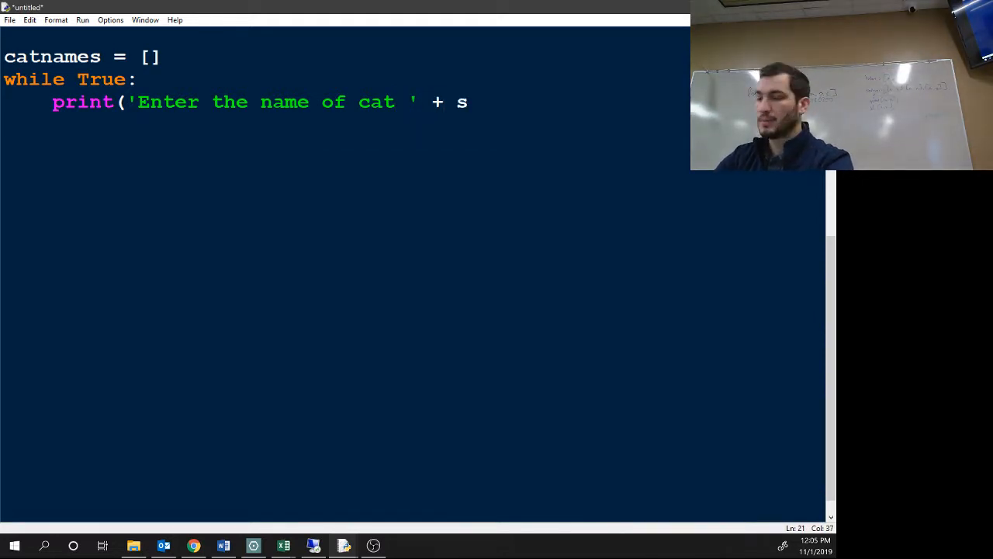
{"action": "type", "text": "tr("}
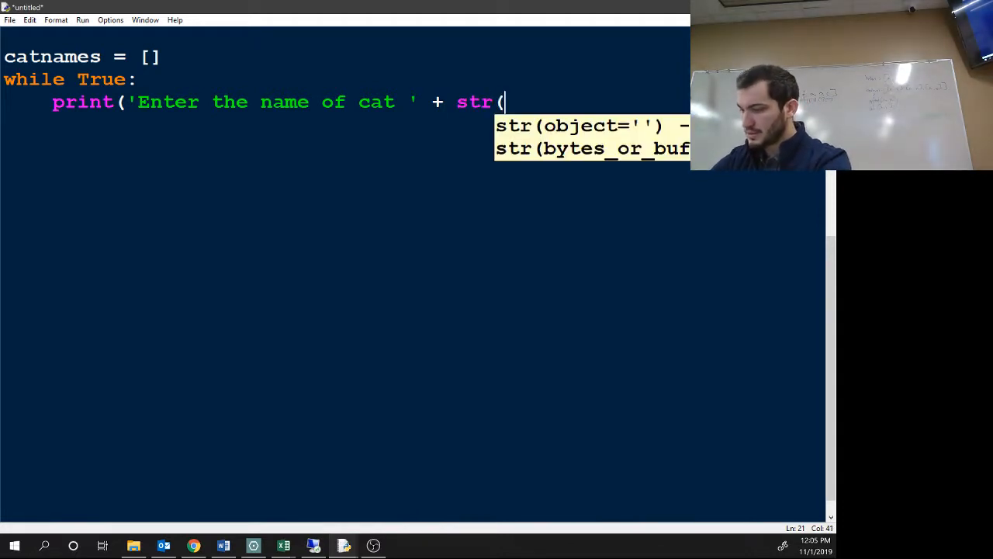
{"action": "type", "text": "len("}
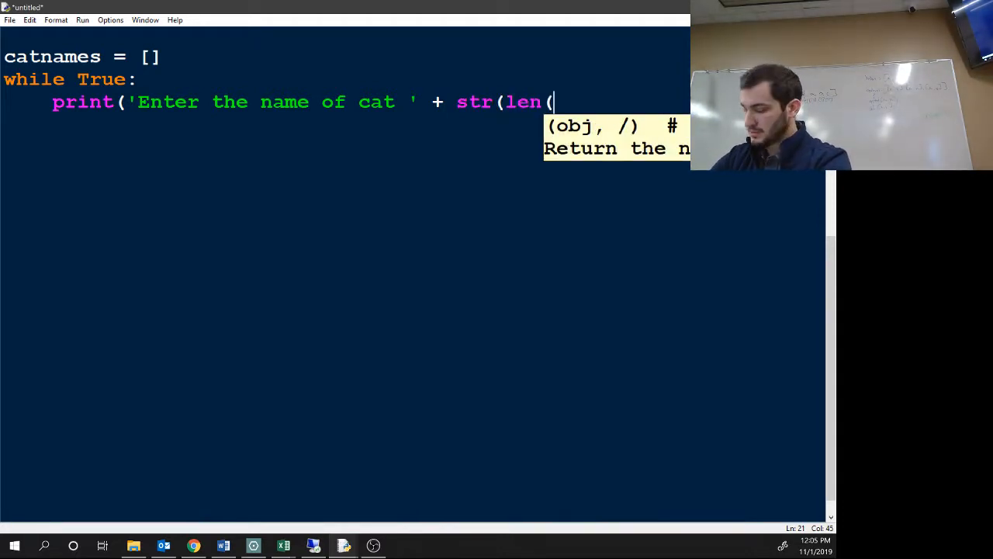
{"action": "type", "text": "catnam"}
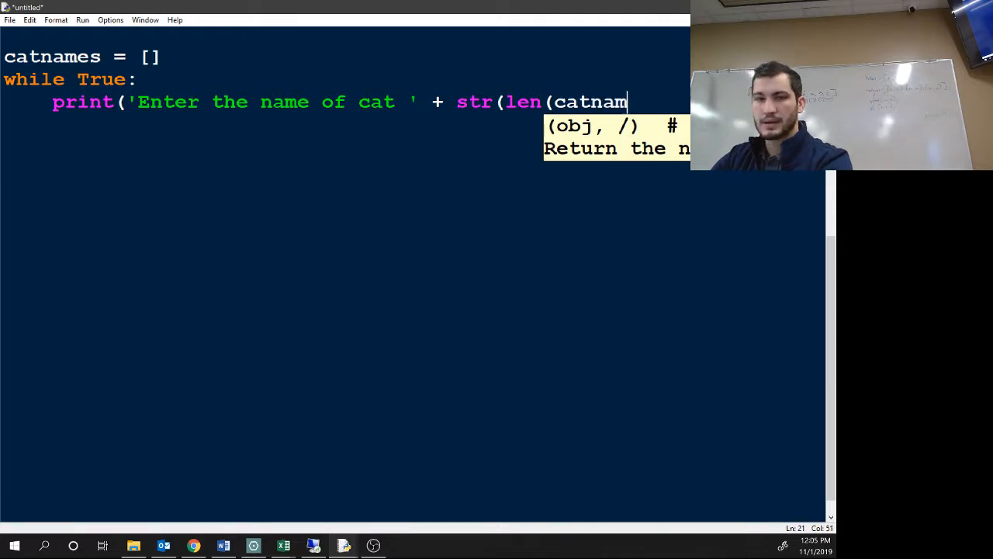
{"action": "type", "text": "es + 1) + ' (Or enter noth"}
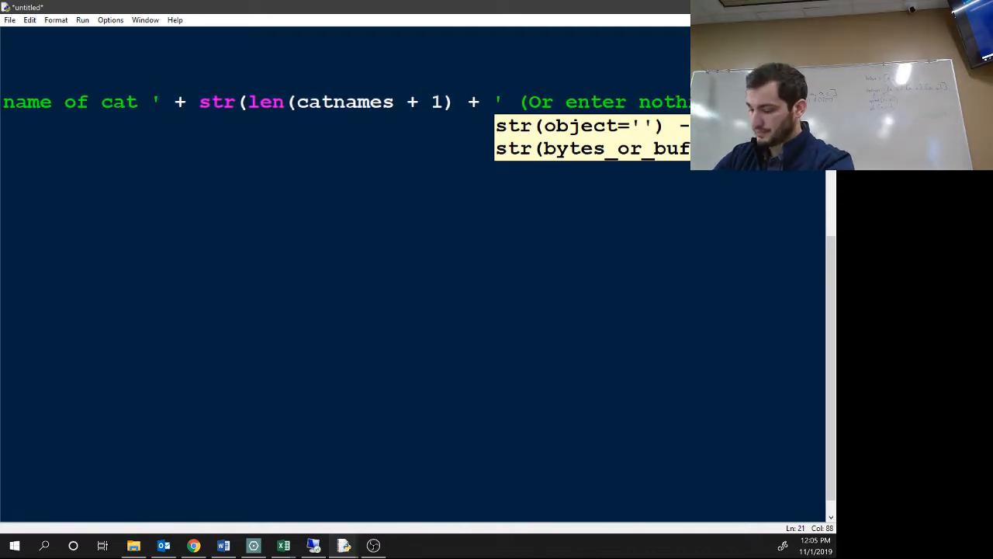
{"action": "type", "text": "print('Enter the"}
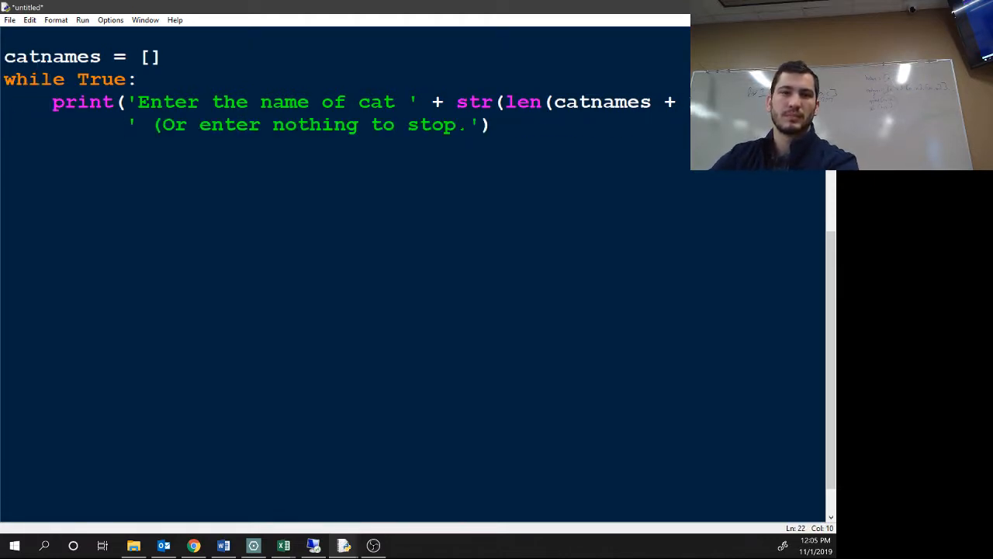
Step: Inspect the empty list brackets and close the prompt string cleanly without a stray space
{"action": "double_click", "coordinate": [151, 56]}
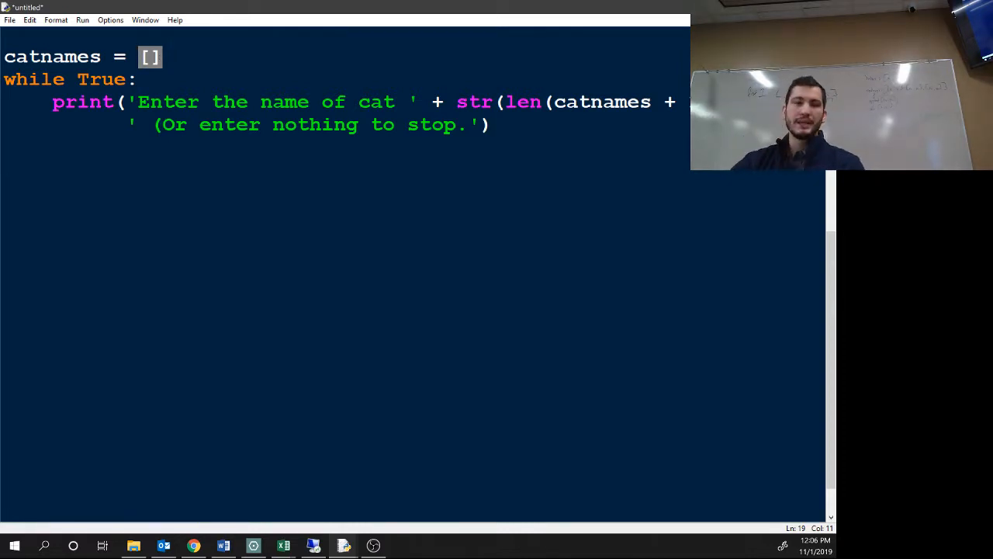
{"action": "type", "text": ")"}
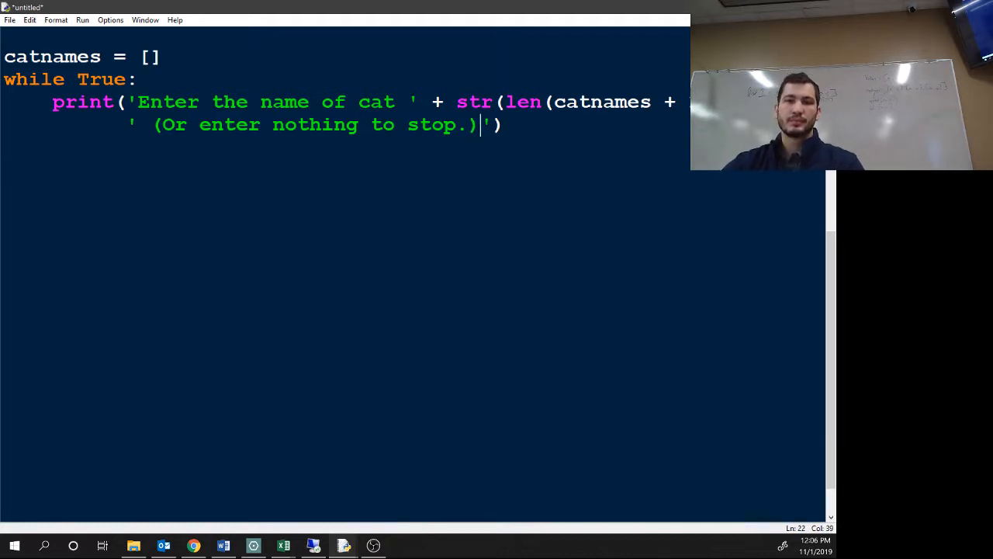
{"action": "type", "text": "\" \""}
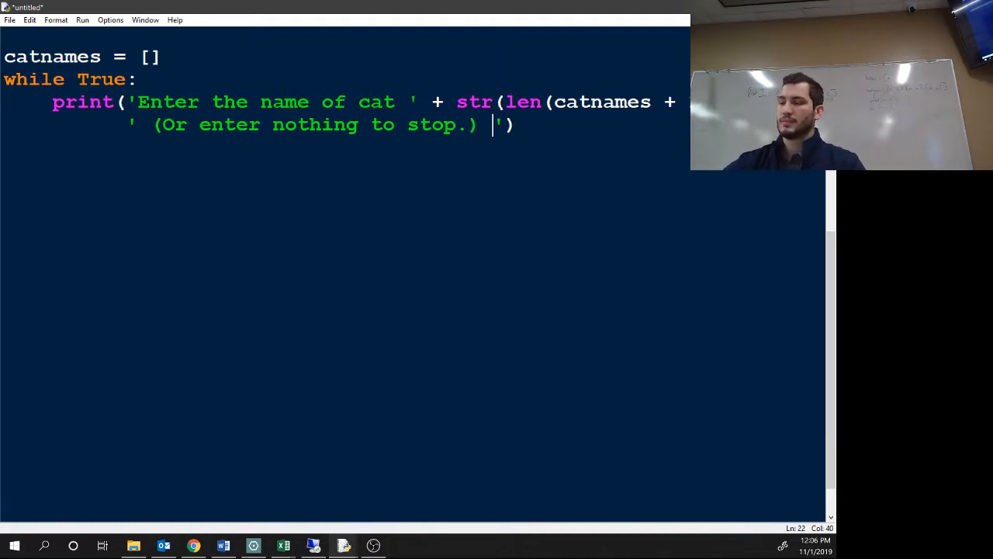
{"action": "key", "text": "BackSpace"}
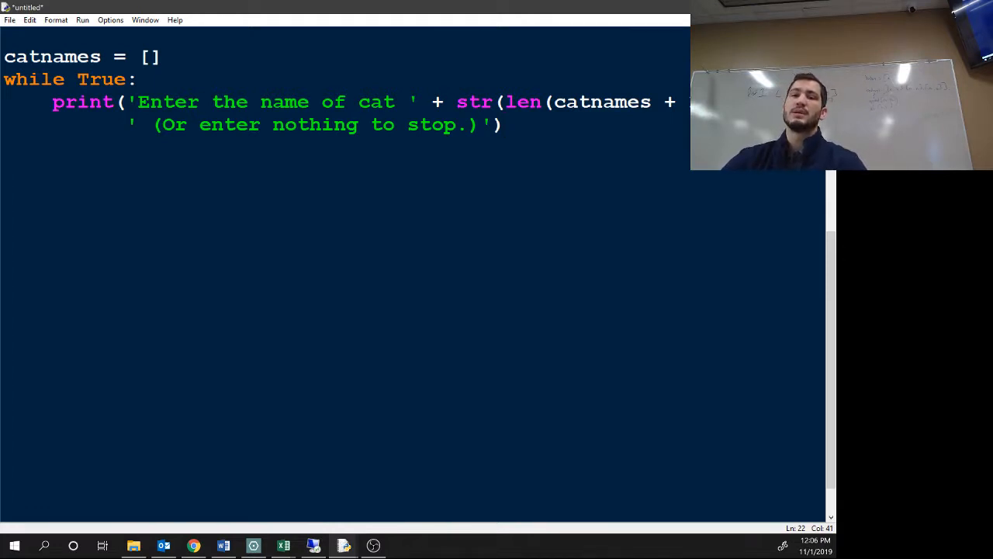
Step: Move the closing parenthesis so len() wraps catnames alone in the prompt expression
{"action": "double_click", "coordinate": [602, 102]}
{"action": "type", "text": ")"}
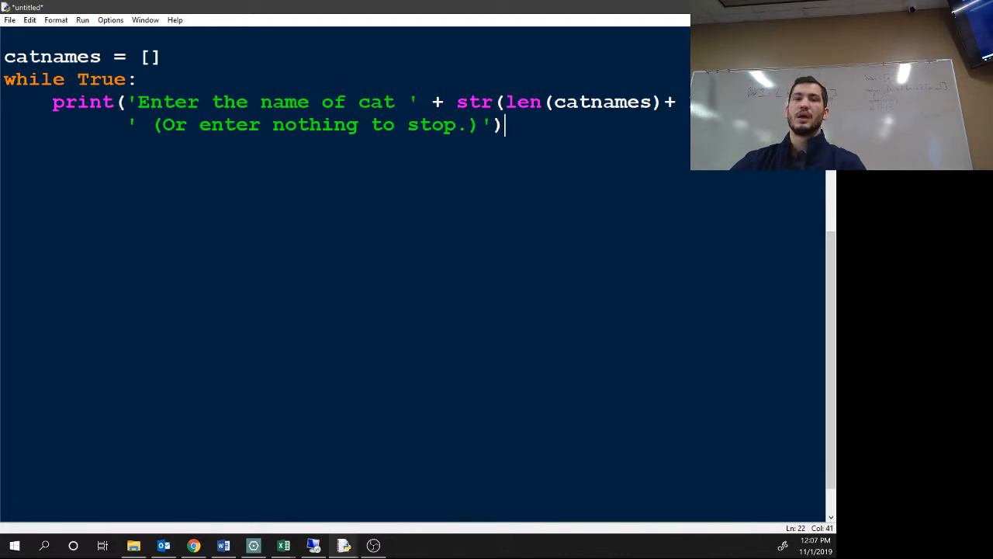
{"action": "left_click_drag", "start_coordinate": [506, 102], "coordinate": [661, 103]}
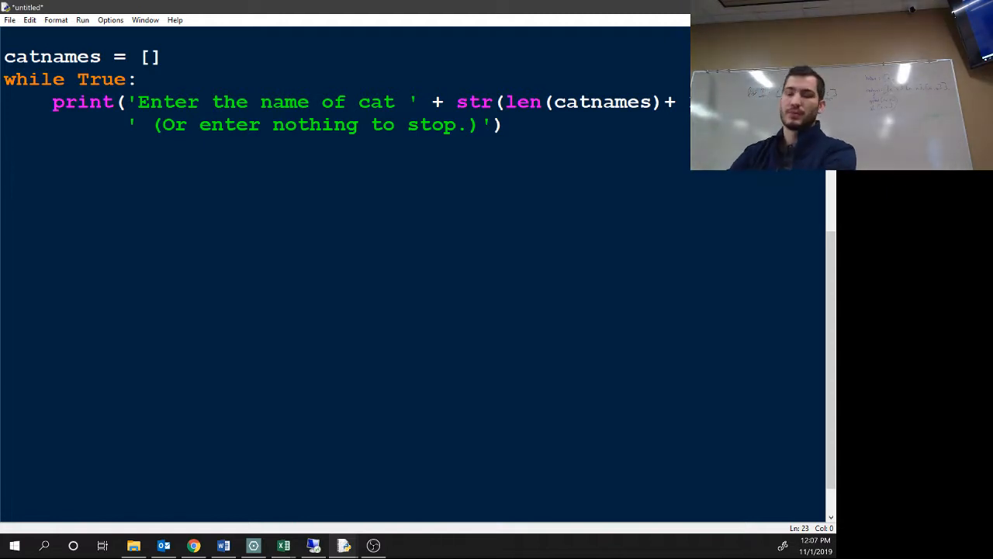
Step: Read the typed cat name into name with name = input() inside the loop
{"action": "type", "text": "name = i"}
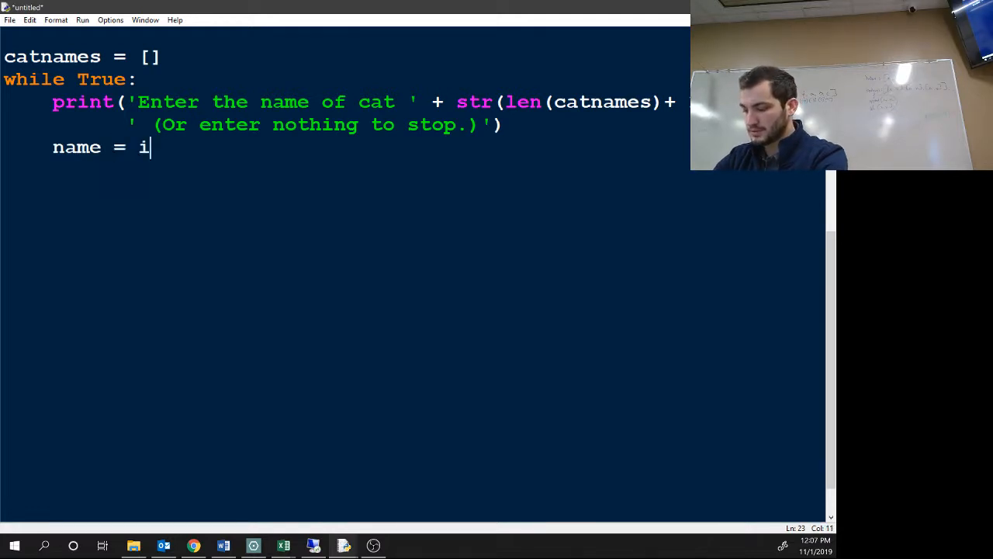
{"action": "type", "text": "nput()"}
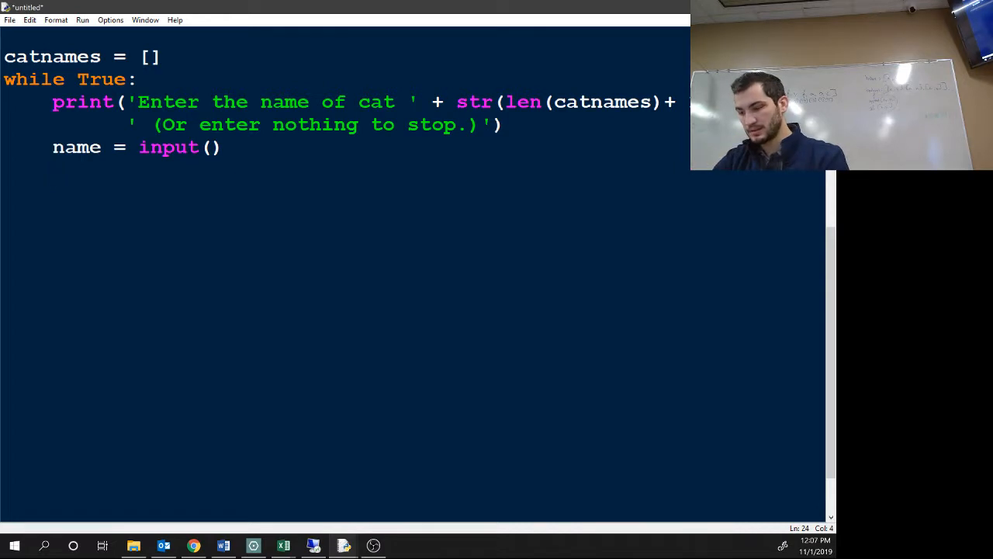
{"action": "key", "text": "Enter"}
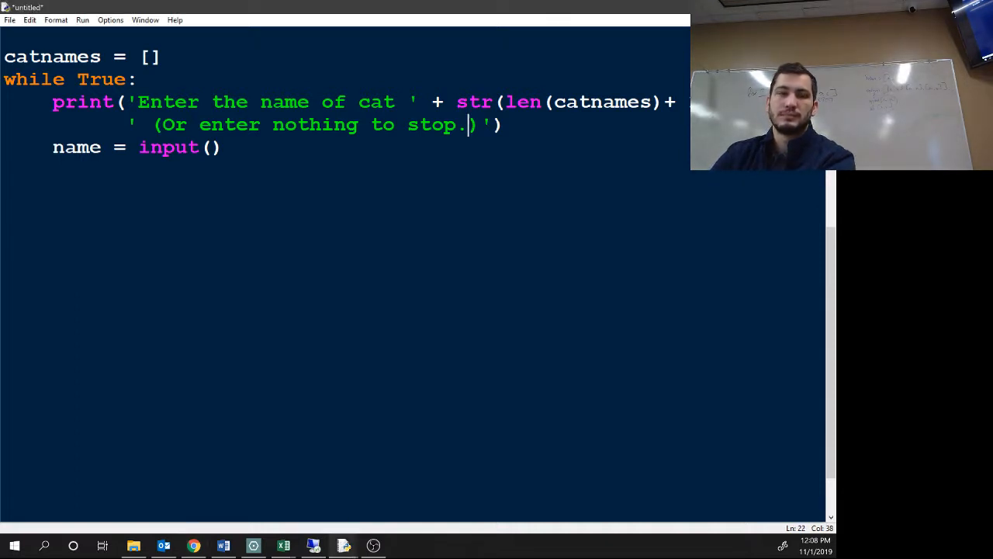
Step: Break out of the loop when name == '', then begin a catnames assignment line
{"action": "type", "text": "if name"}
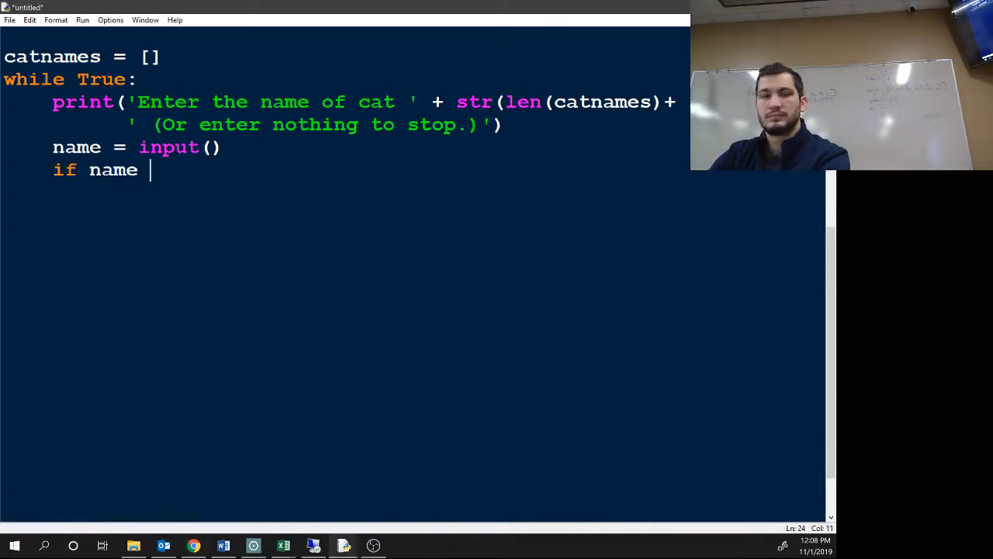
{"action": "type", "text": "== '':"}
{"action": "type", "text": "break"}
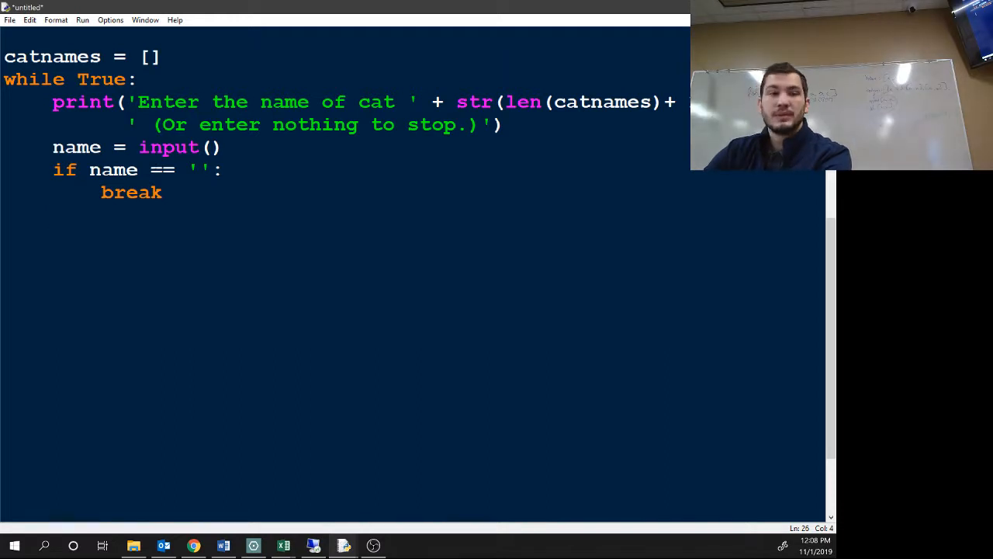
{"action": "type", "text": "cat"}
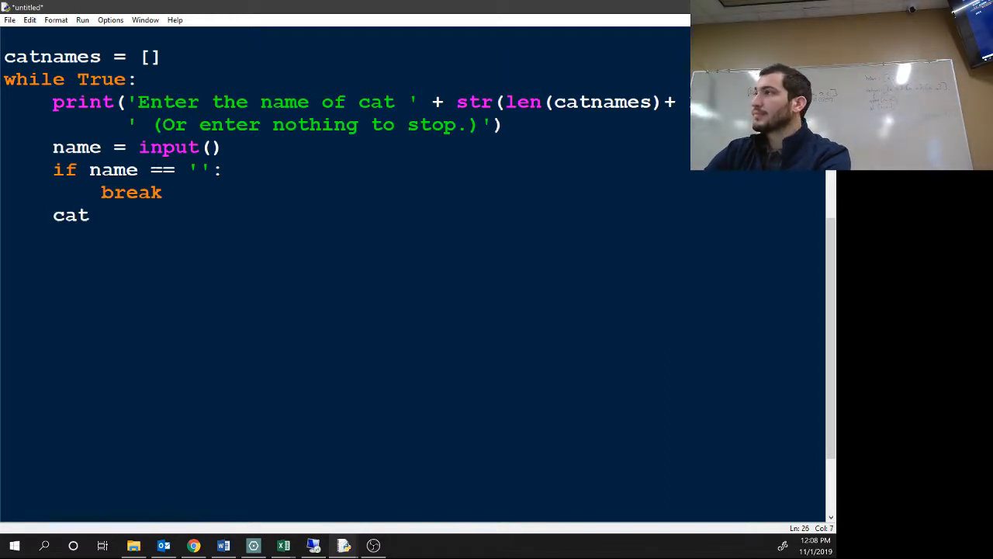
{"action": "type", "text": "names ="}
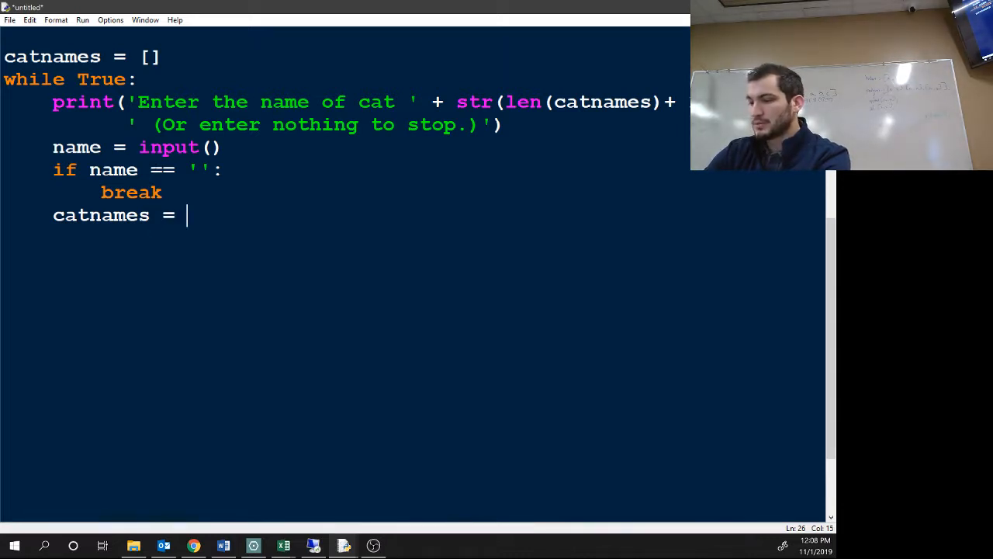
Step: Append each entered name with catnames = catnames + [name]
{"action": "type", "text": "catnames +"}
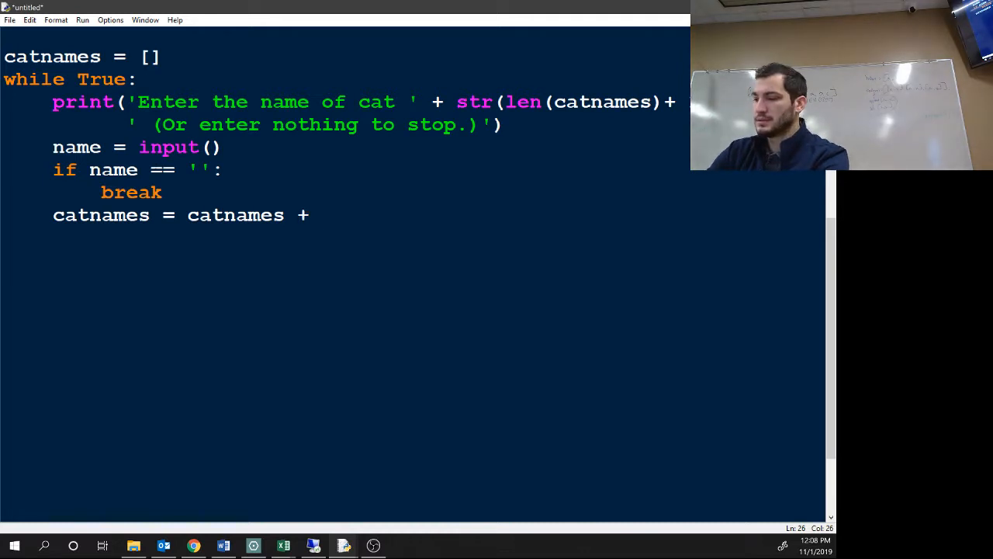
{"action": "type", "text": "[name]"}
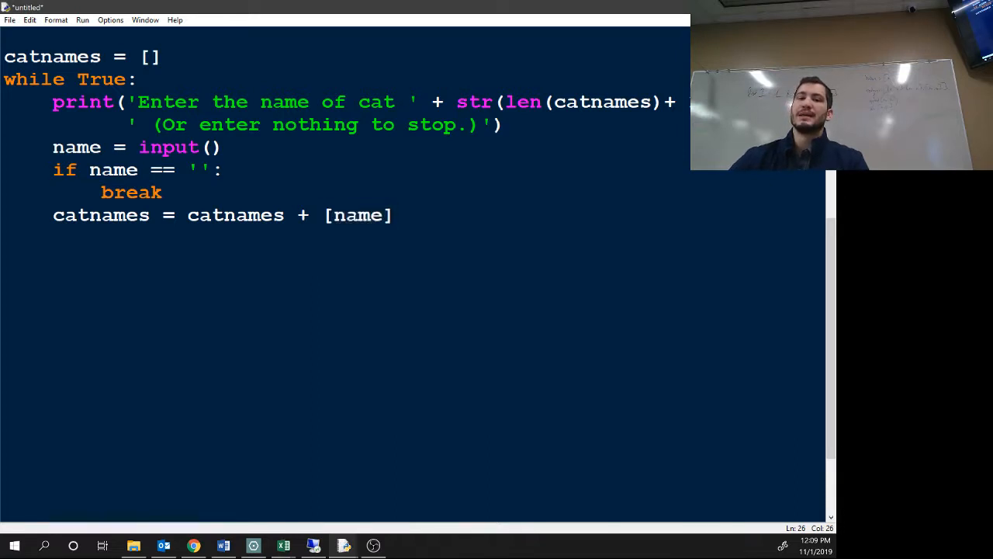
{"action": "double_click", "coordinate": [359, 214]}
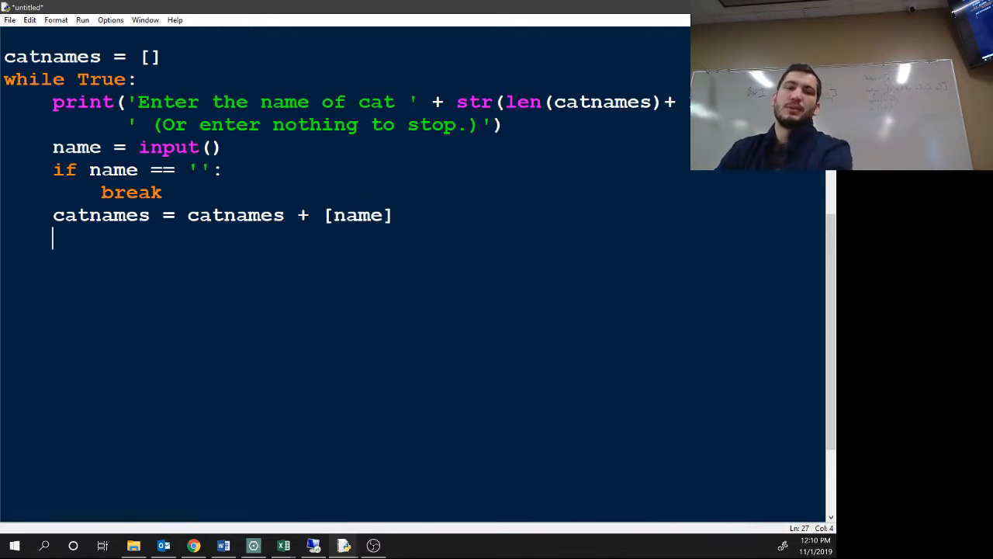
Step: Add a commented-out alternative catnames += [name], briefly trying 'lucy' in the starting list then removing it
{"action": "type", "text": "catnames +"}
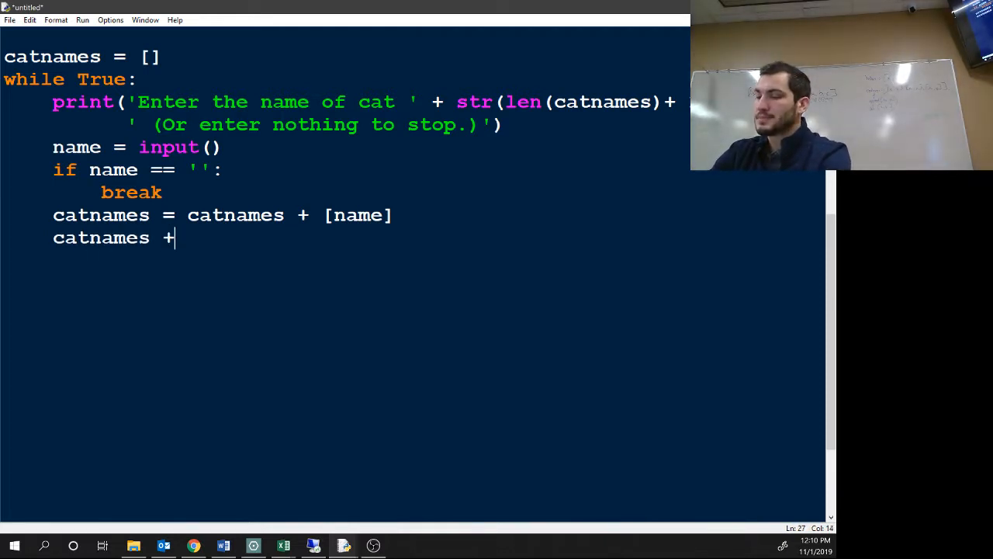
{"action": "type", "text": "= [n"}
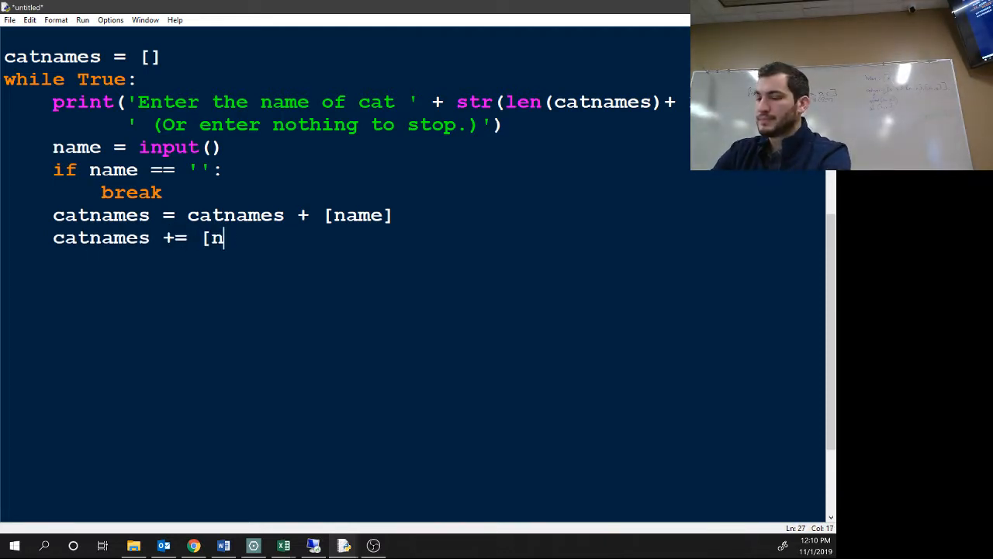
{"action": "type", "text": "ame]"}
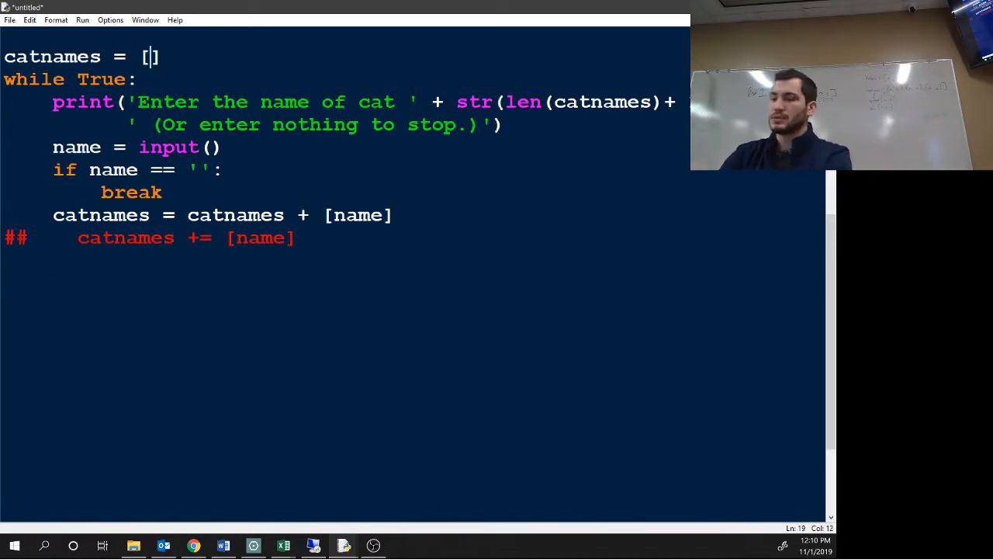
{"action": "type", "text": "'lucy"}
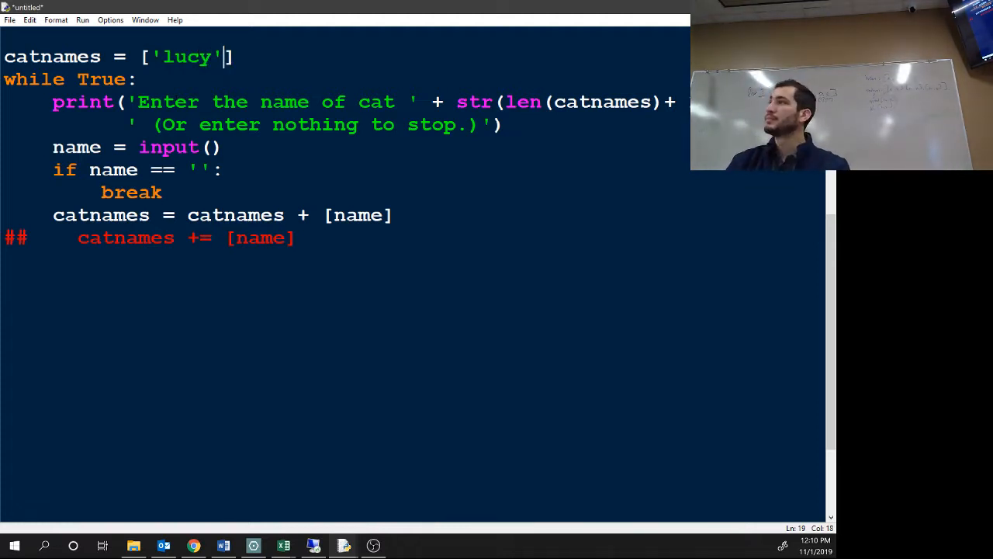
{"action": "key", "text": "BackSpace"}
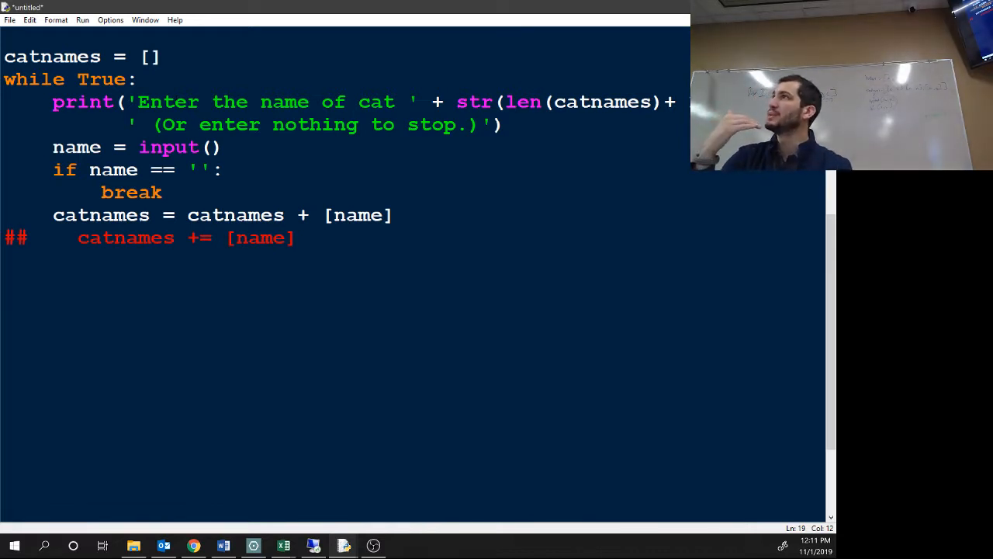
{"action": "double_click", "coordinate": [597, 103]}
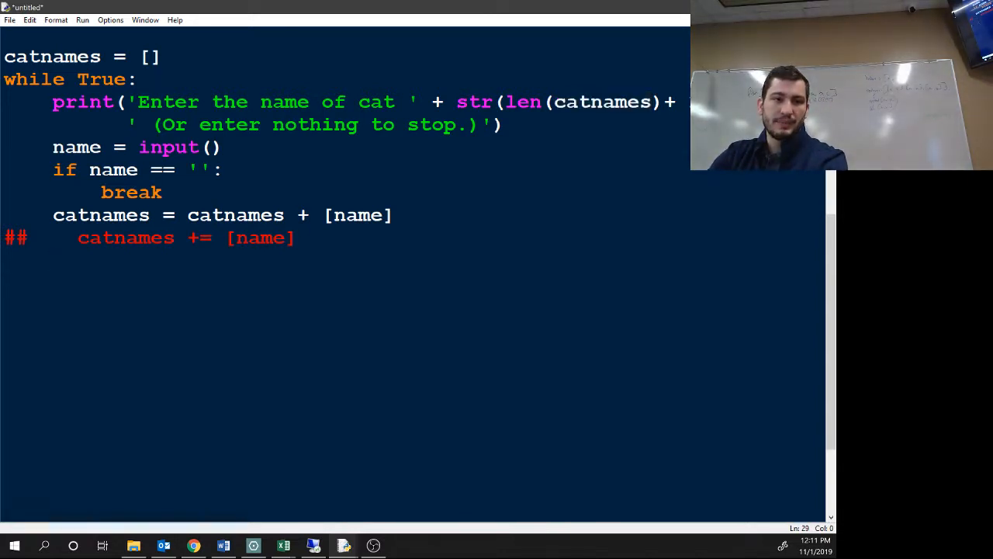
Step: After the loop, print the heading 'The cat names are:' with corrected parentheses and quotes
{"action": "type", "text": "print"}
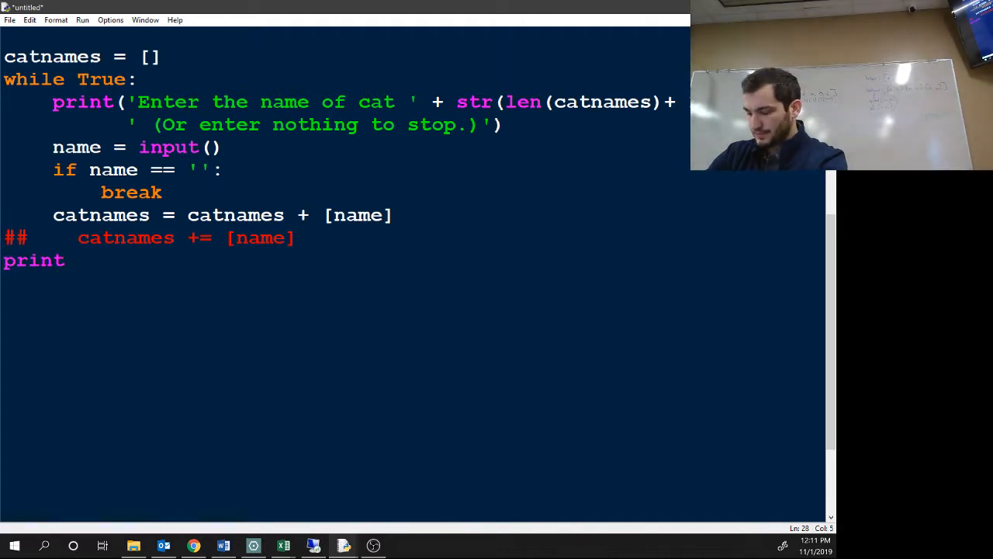
{"action": "type", "text": "the cat"}
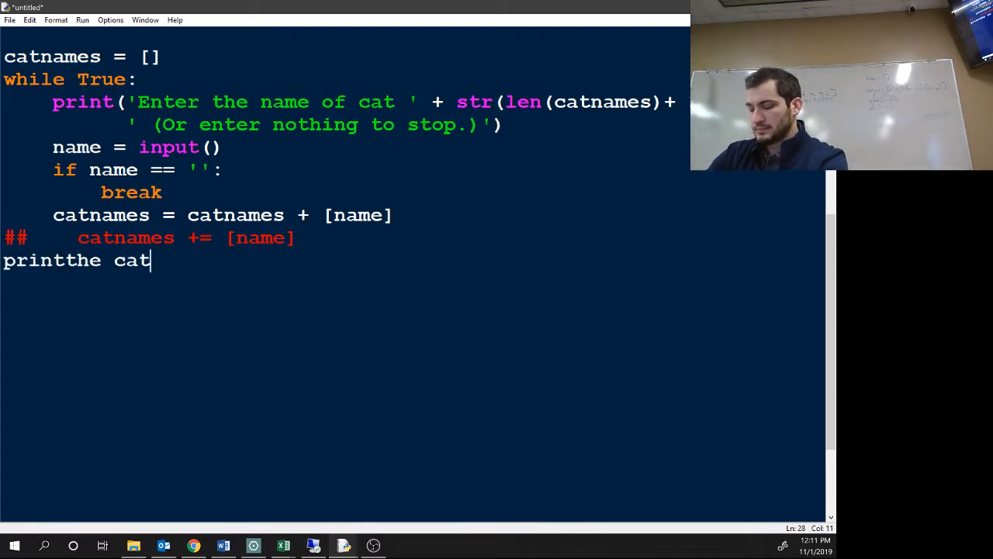
{"action": "type", "text": "names are:"}
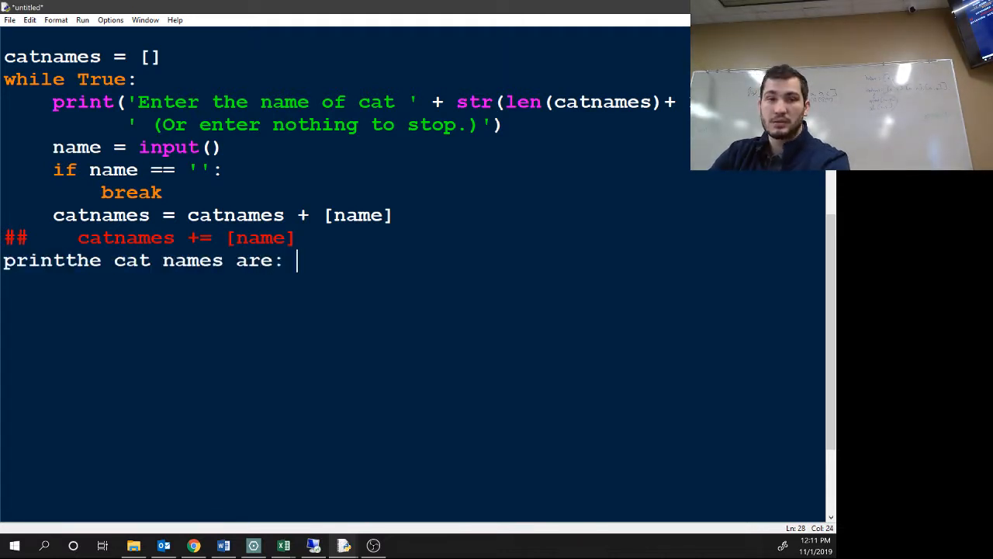
{"action": "left_click", "coordinate": [78, 261]}
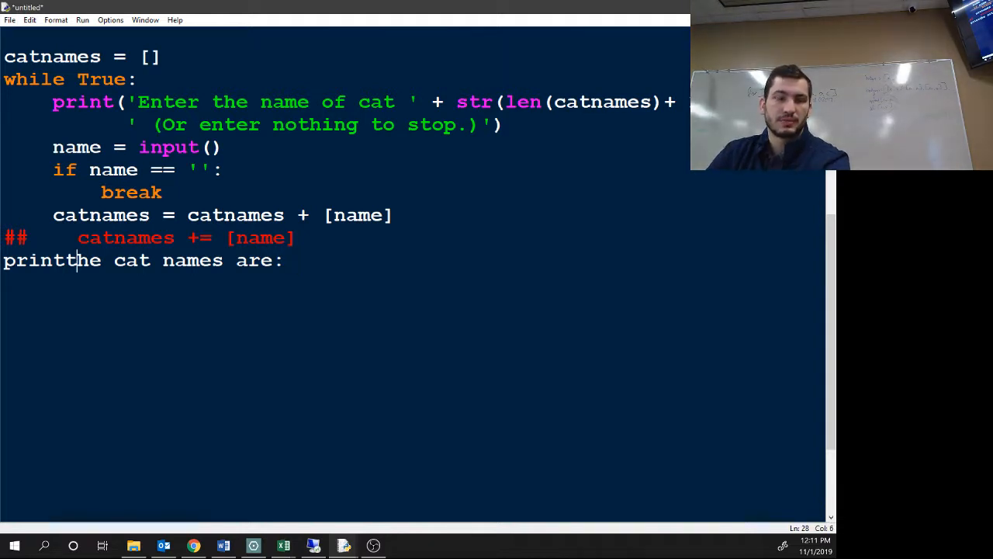
{"action": "type", "text": "("}
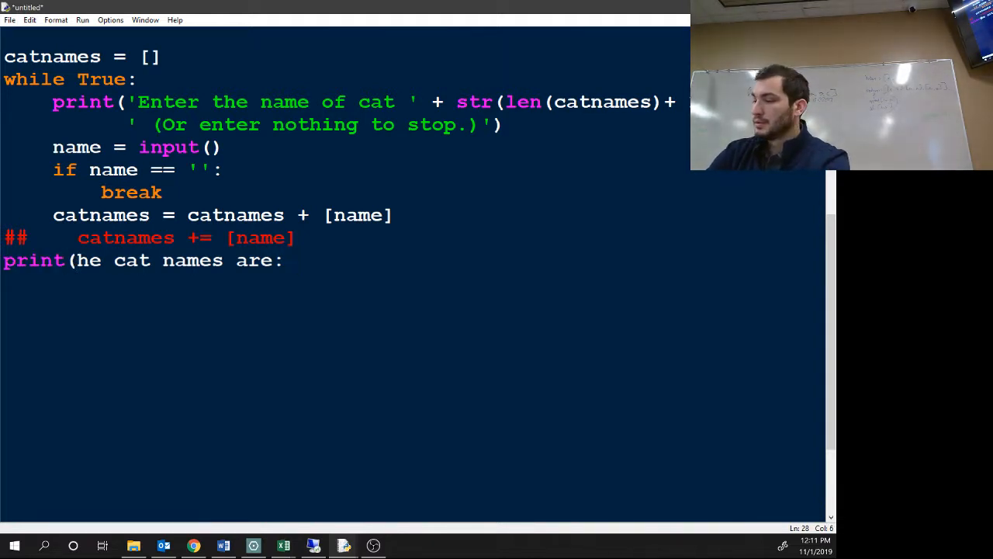
{"action": "type", "text": "'T"}
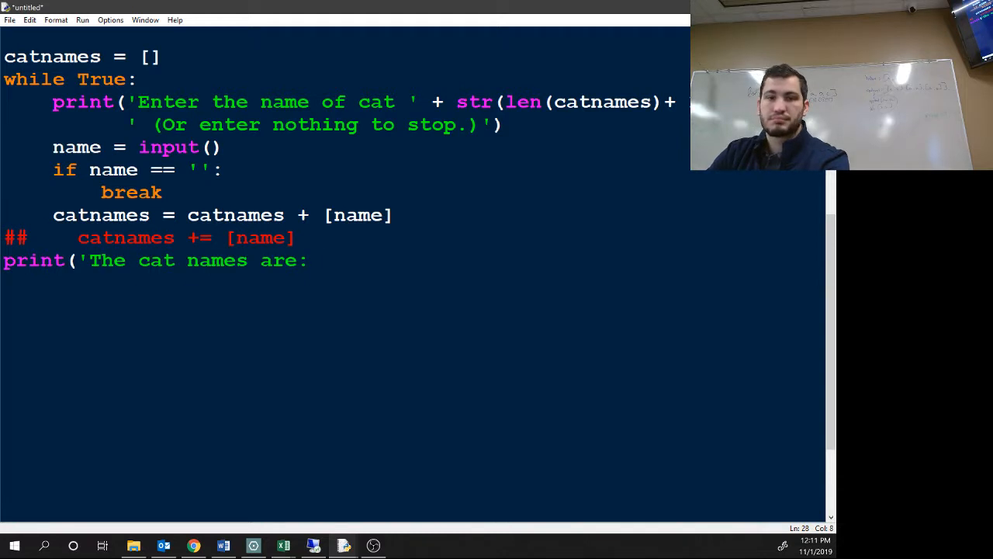
{"action": "type", "text": "'"}
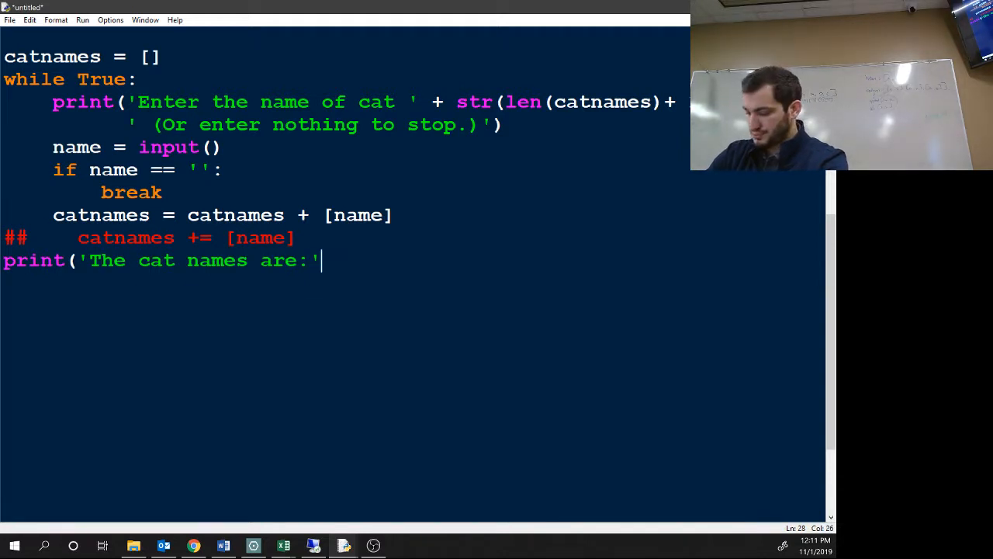
{"action": "type", "text": ")"}
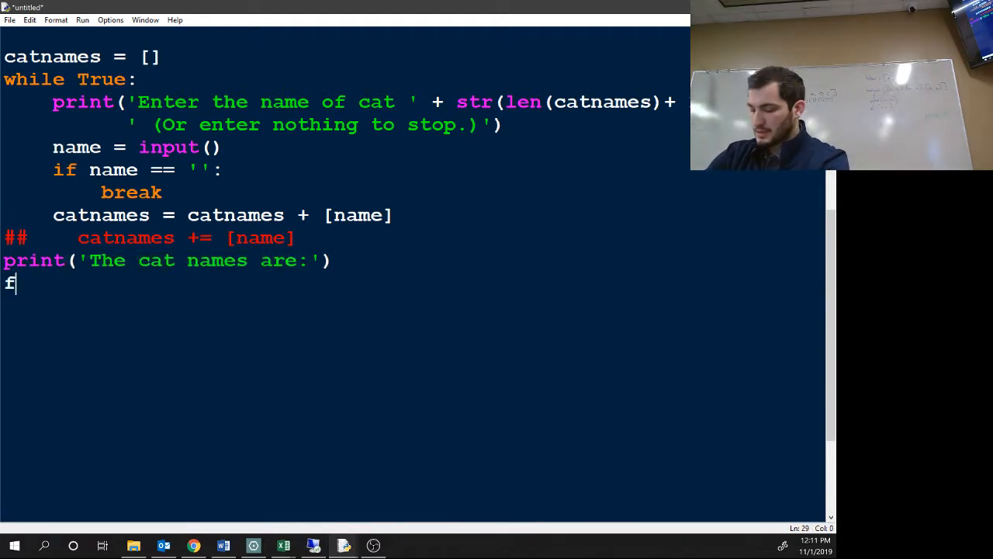
Step: Loop for name in catnames printing each name indented, then begin saving the script
{"action": "type", "text": "or name in cat"}
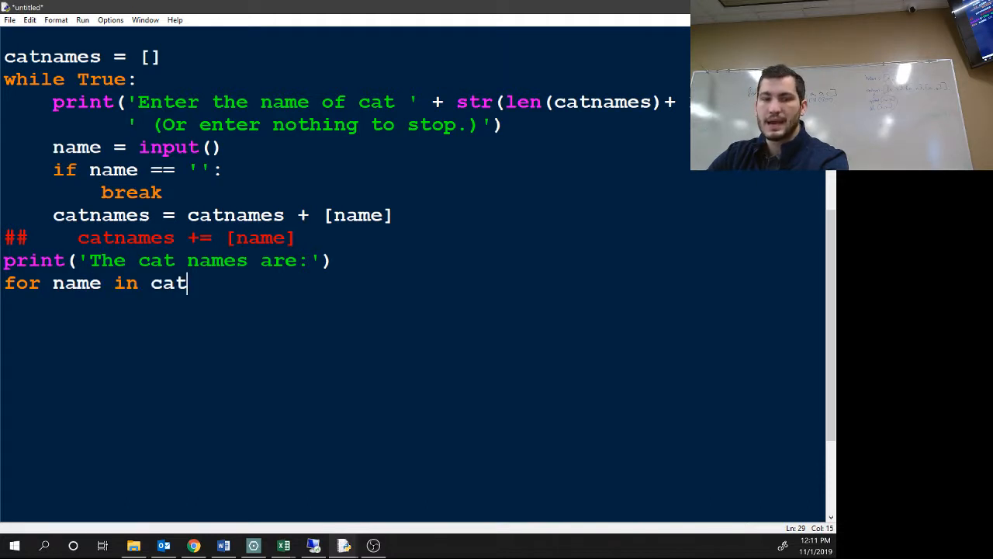
{"action": "type", "text": "names:"}
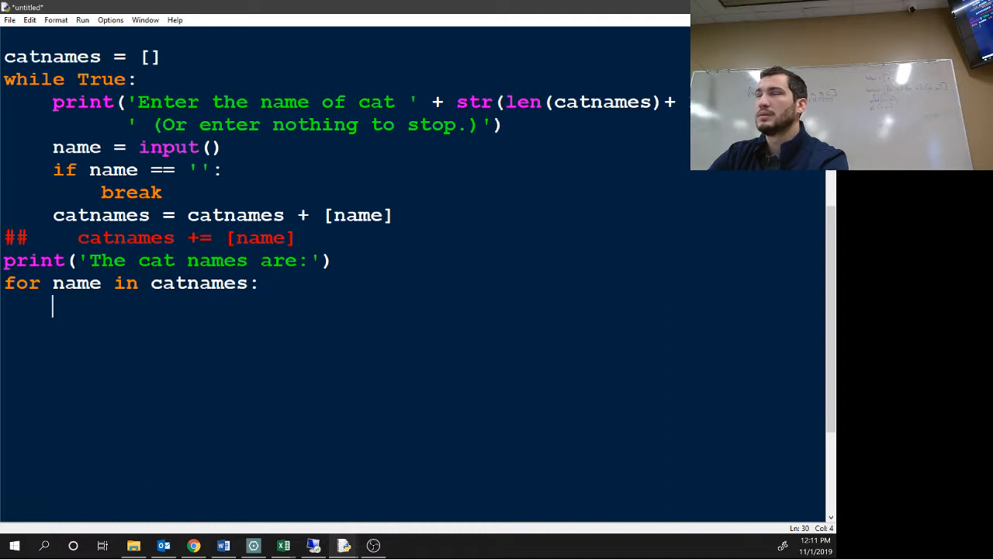
{"action": "type", "text": "print('"}
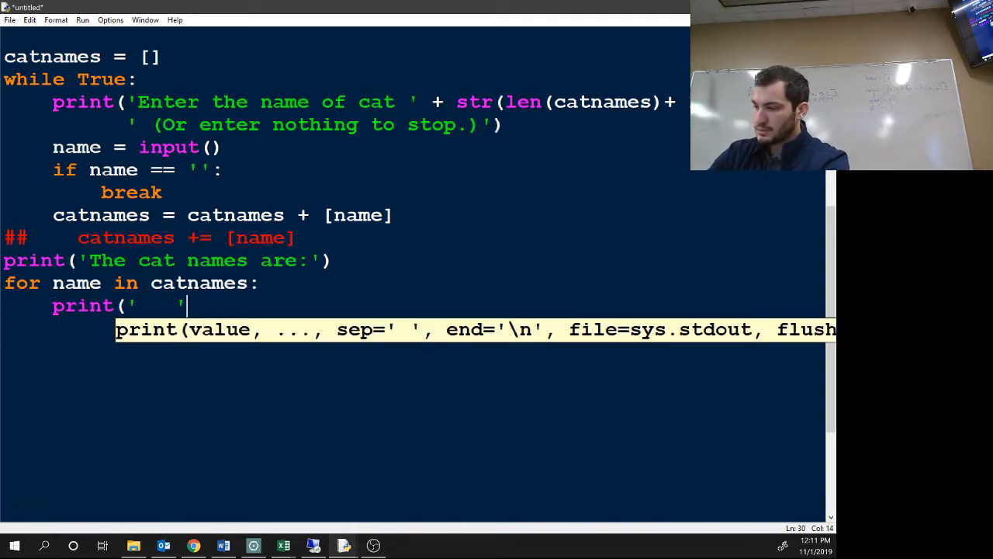
{"action": "type", "text": "+name"}
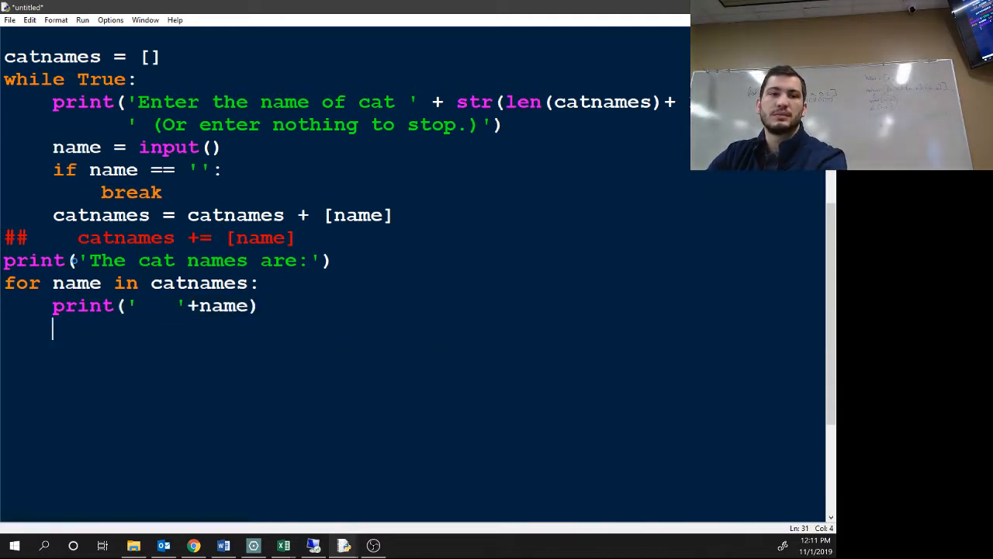
{"action": "key", "text": "ctrl+s"}
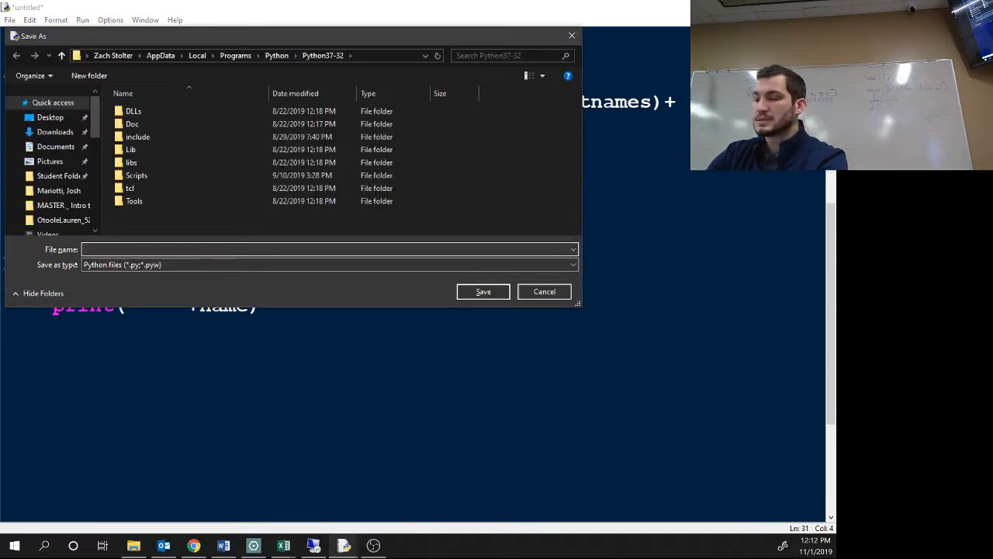
Step: Save the script as 'lists and loops' in the Student Resources folder and run it
{"action": "type", "text": "lists and loops"}
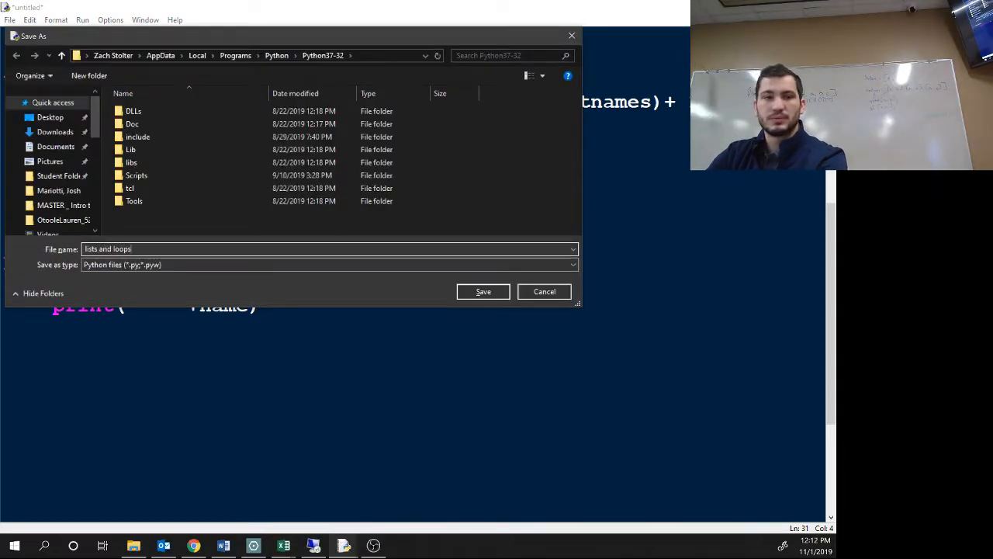
{"action": "left_click", "coordinate": [49, 160]}
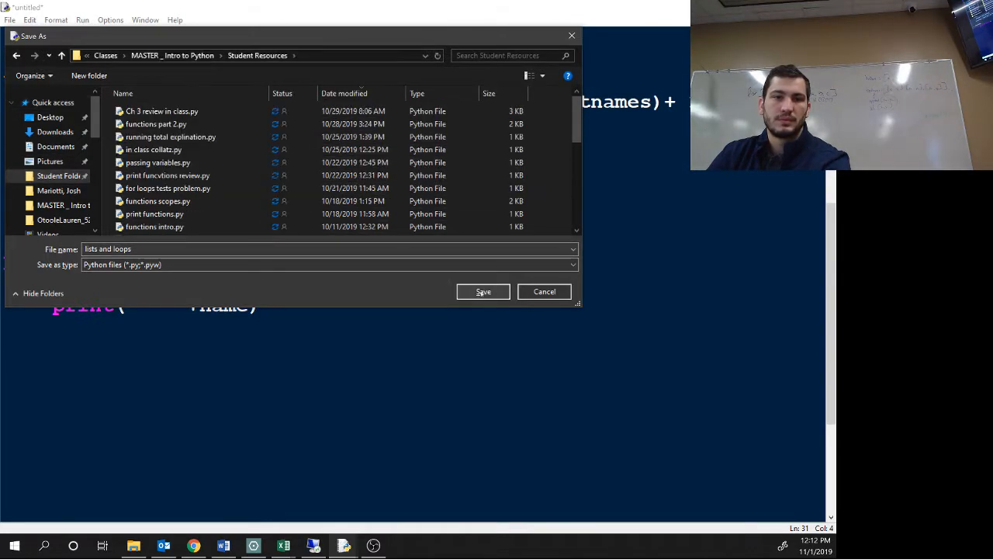
{"action": "left_click", "coordinate": [483, 292]}
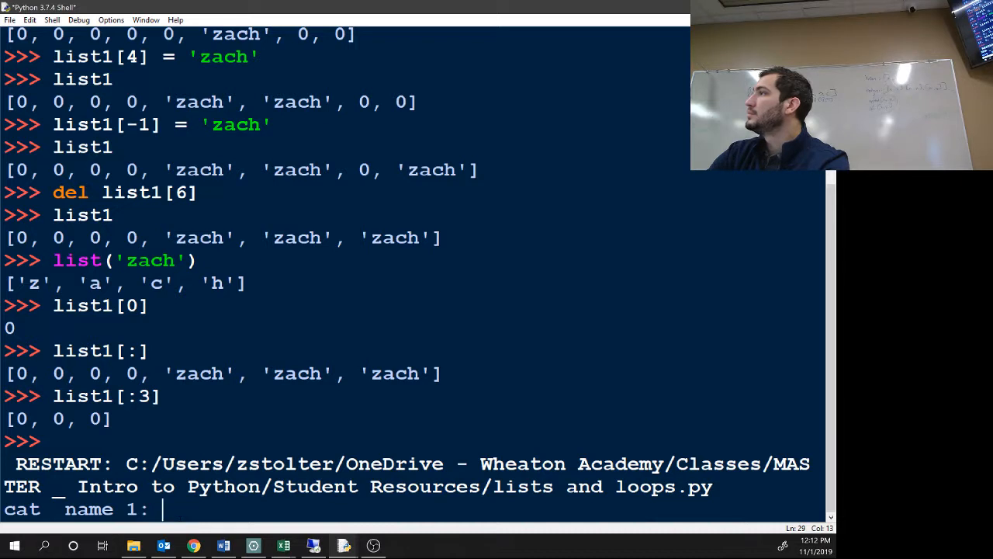
Step: Enter bagel, mittens, jeff, angelo and rohan as cat names at the running script's prompts
{"action": "type", "text": "bagel"}
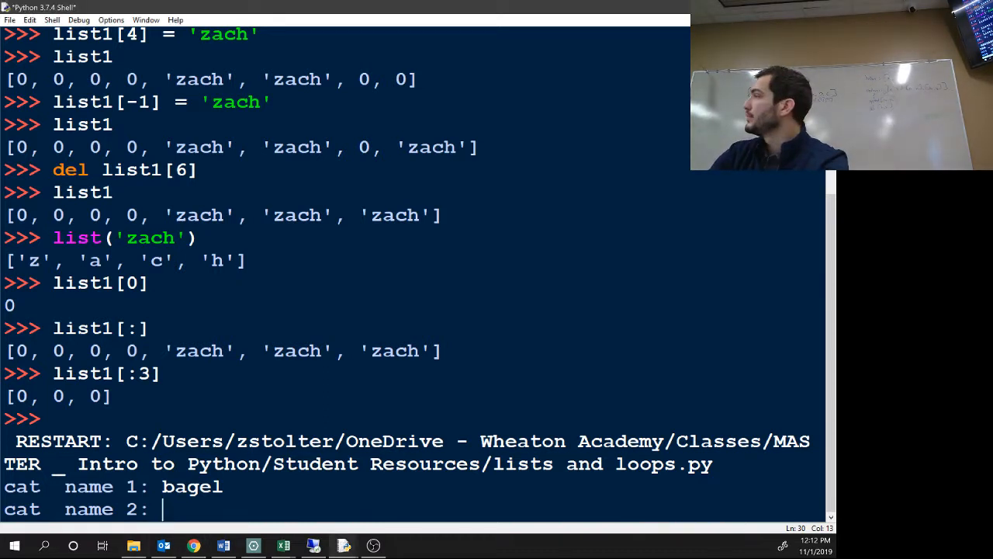
{"action": "type", "text": "mittens"}
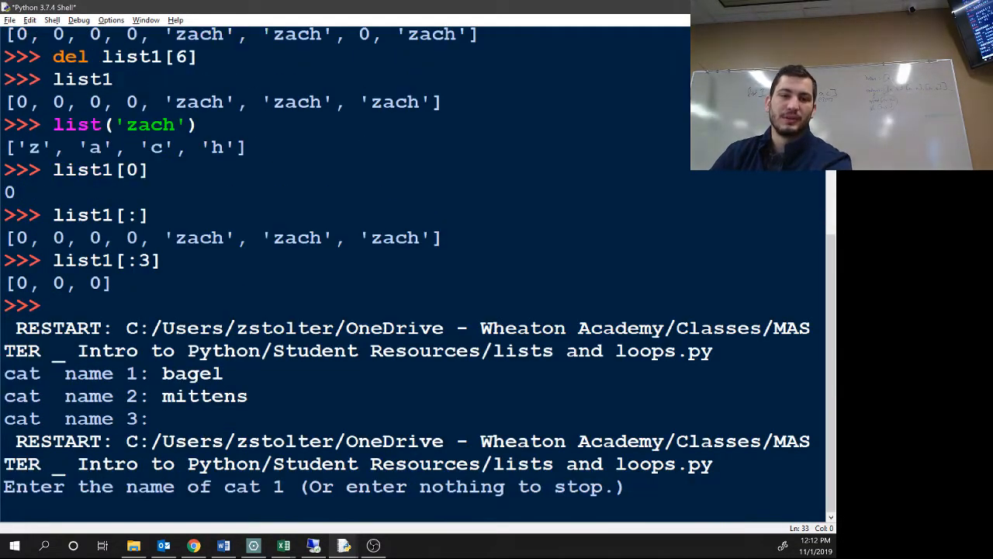
{"action": "type", "text": "bagel"}
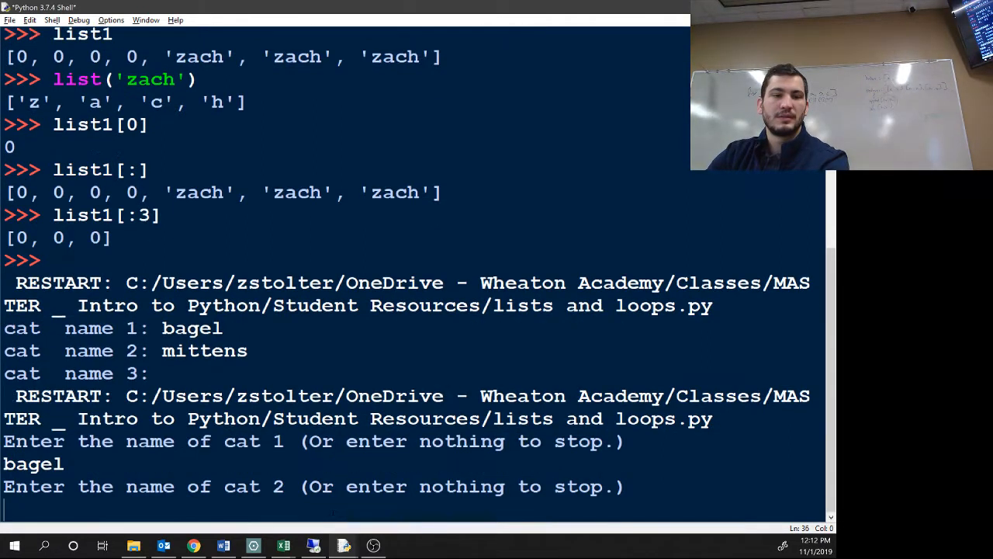
{"action": "type", "text": "mittens"}
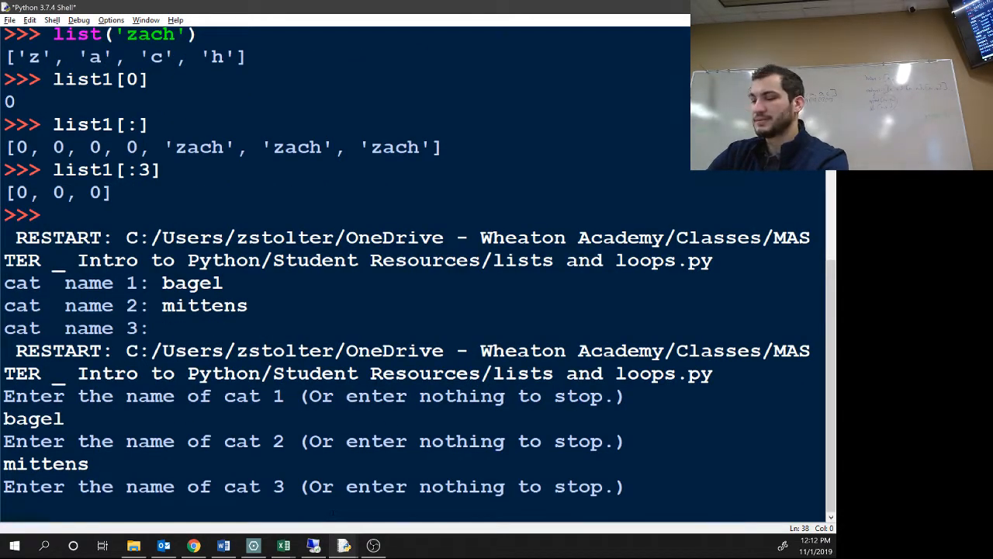
{"action": "type", "text": "j"}
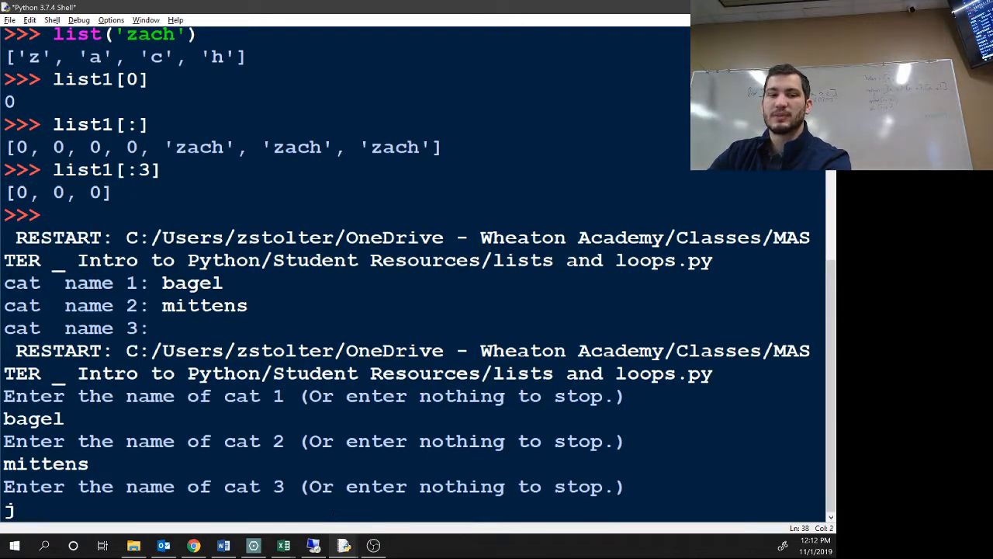
{"action": "type", "text": "ge"}
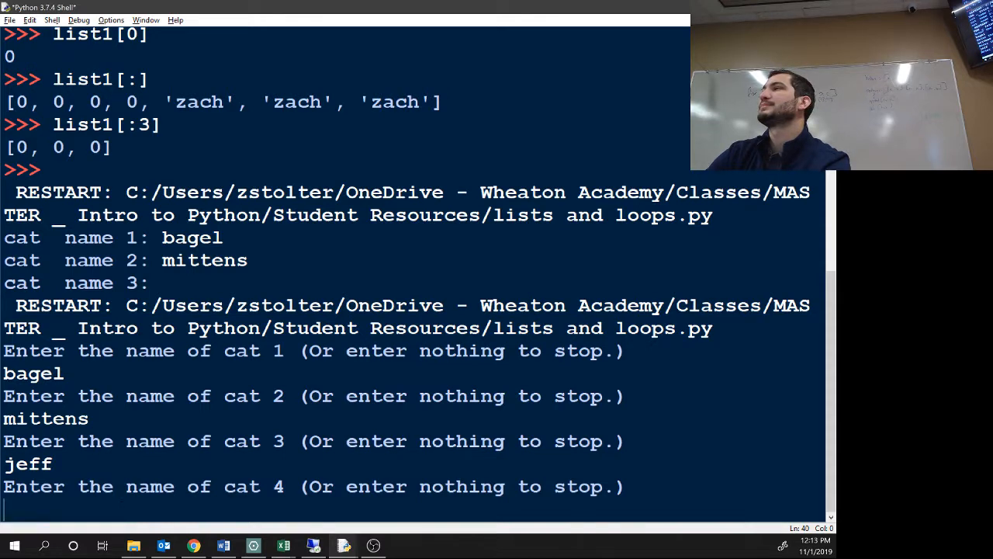
{"action": "type", "text": "angelo"}
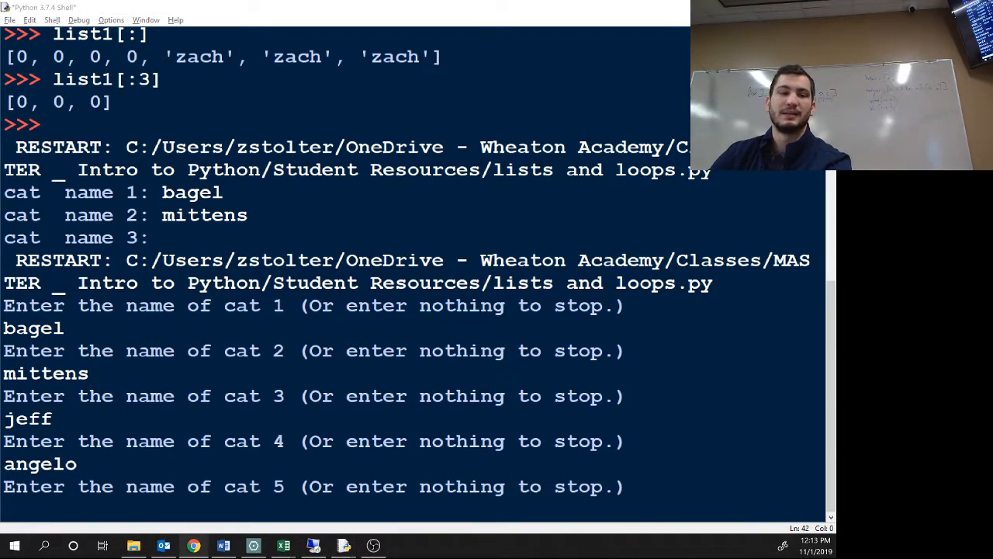
{"action": "type", "text": "rohan"}
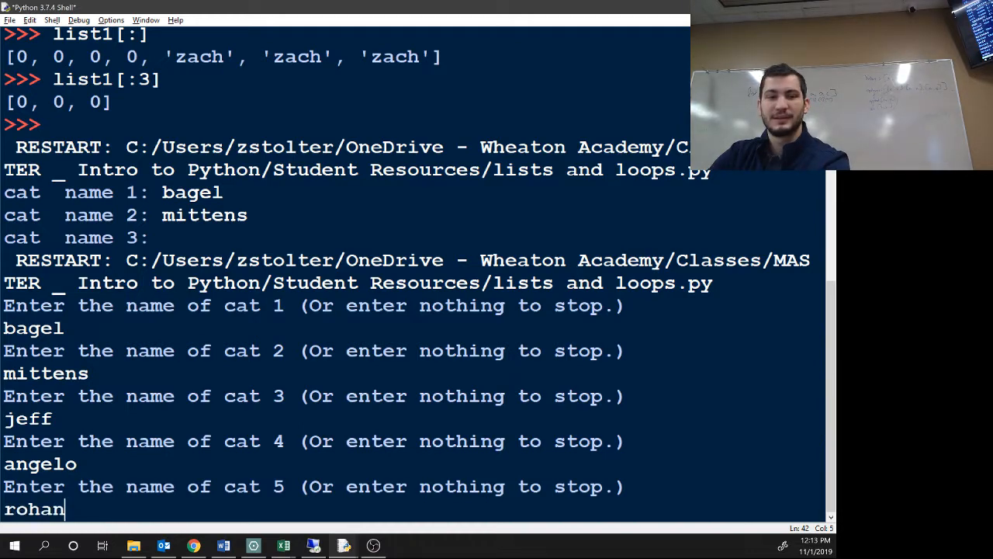
{"action": "key", "text": "enter"}
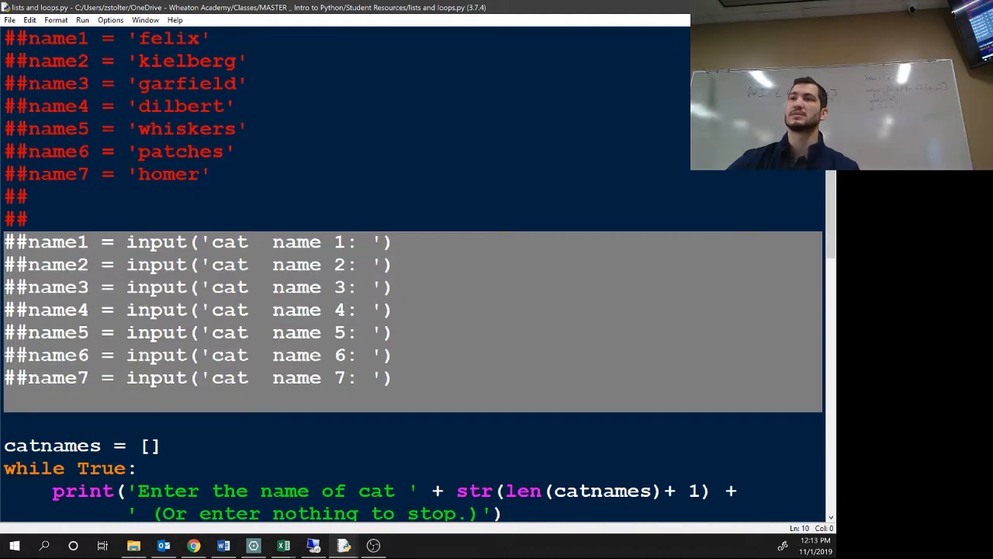
{"action": "scroll", "scroll_direction": "down", "scroll_amount": 3}
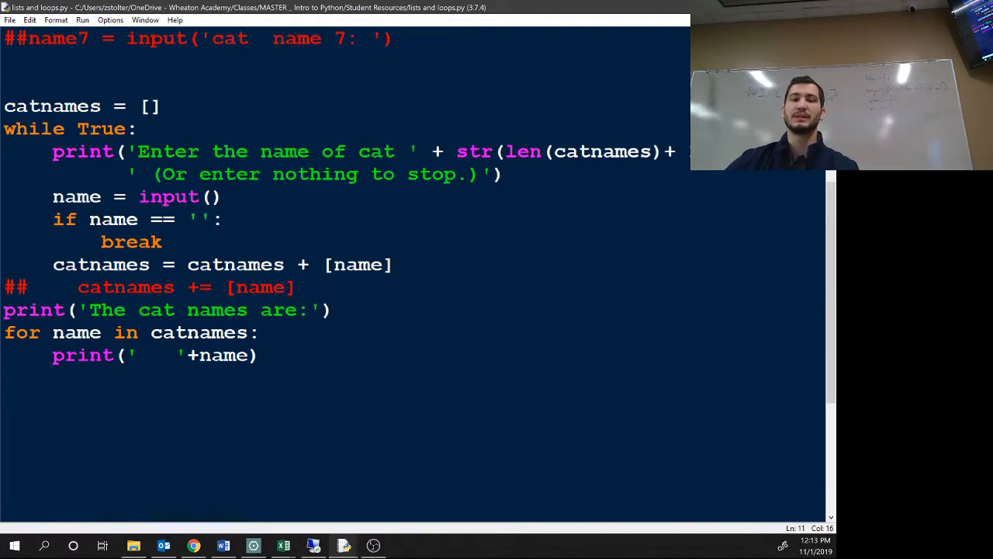
{"action": "left_click_drag", "start_coordinate": [3, 106], "coordinate": [258, 354]}
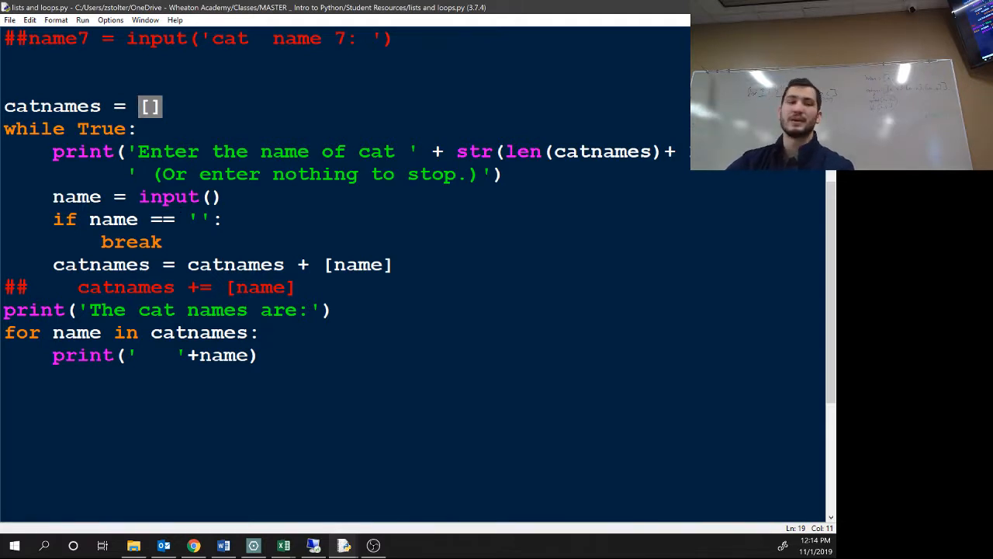
{"action": "double_click", "coordinate": [236, 264]}
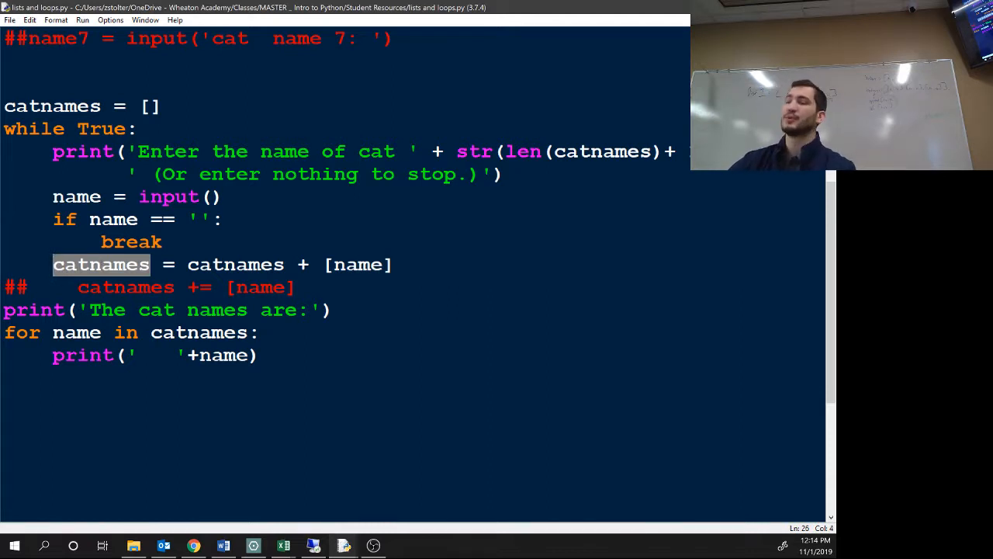
{"action": "left_click", "coordinate": [158, 264]}
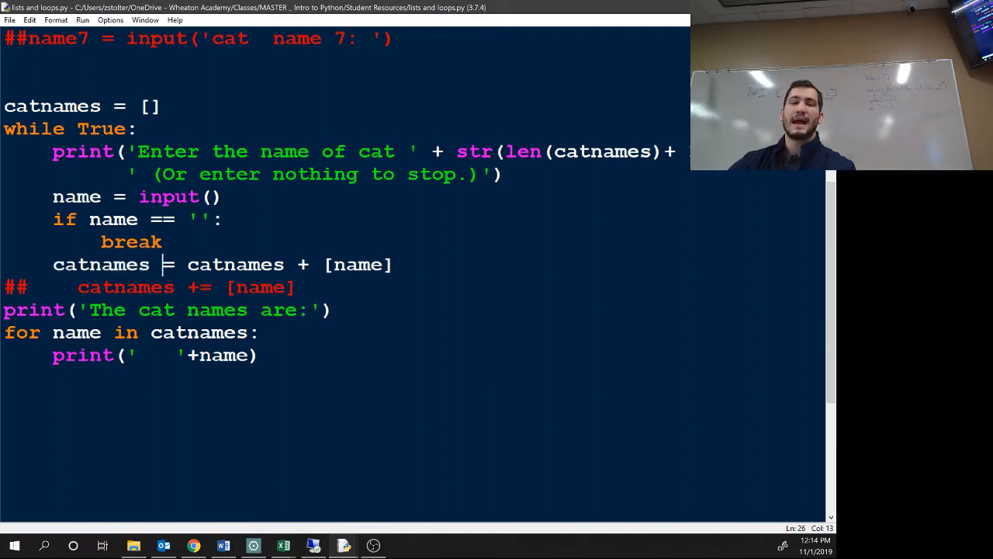
{"action": "double_click", "coordinate": [101, 263]}
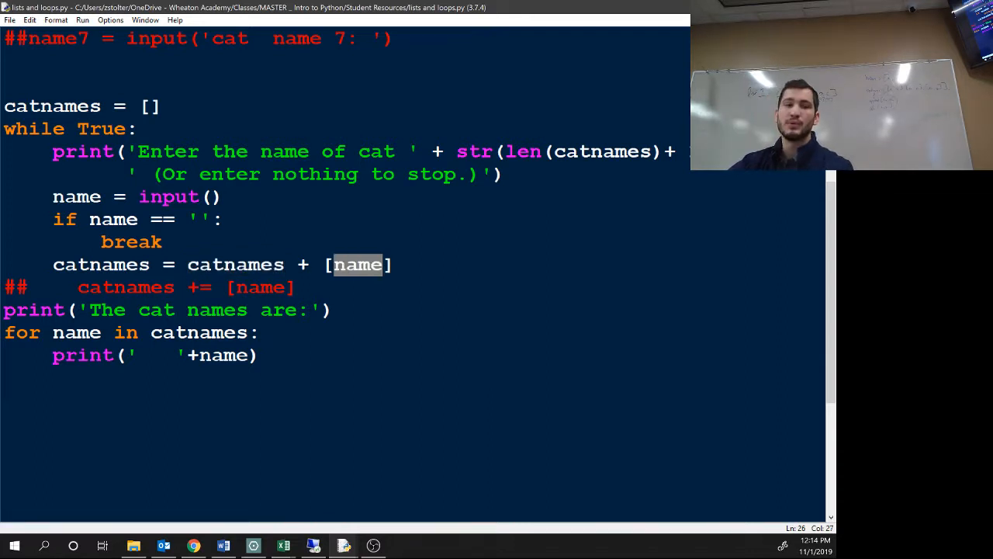
{"action": "double_click", "coordinate": [101, 264]}
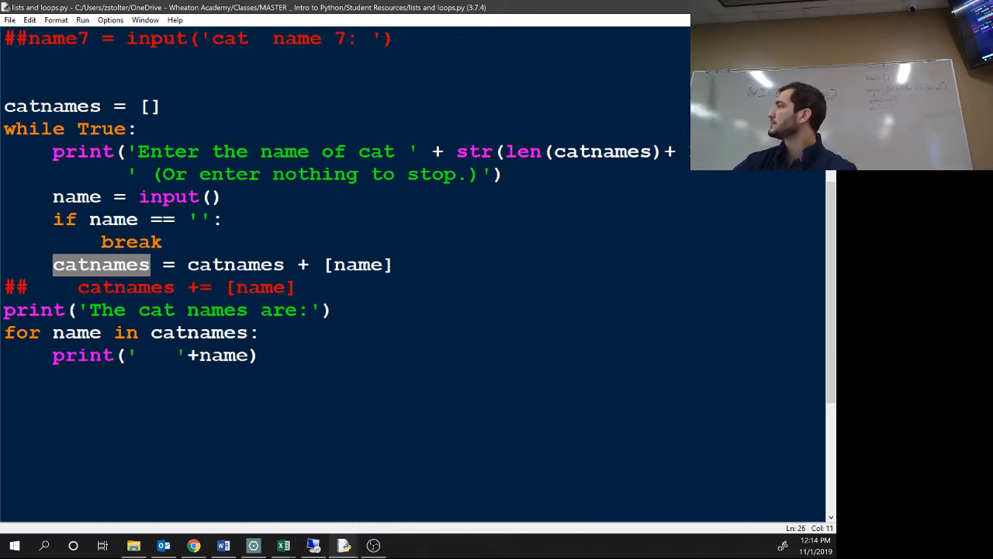
{"action": "left_click_drag", "start_coordinate": [3, 332], "coordinate": [261, 354]}
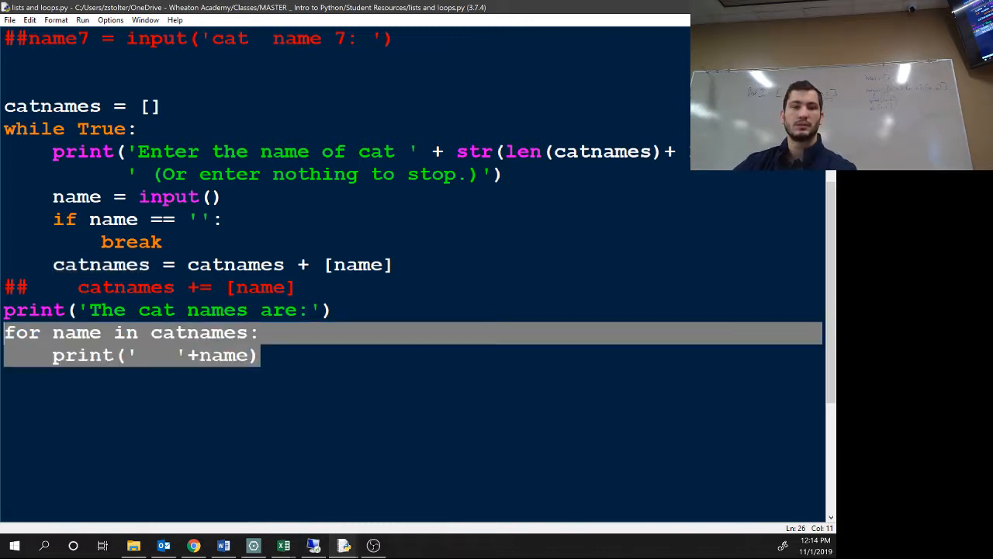
{"action": "left_click", "coordinate": [259, 354]}
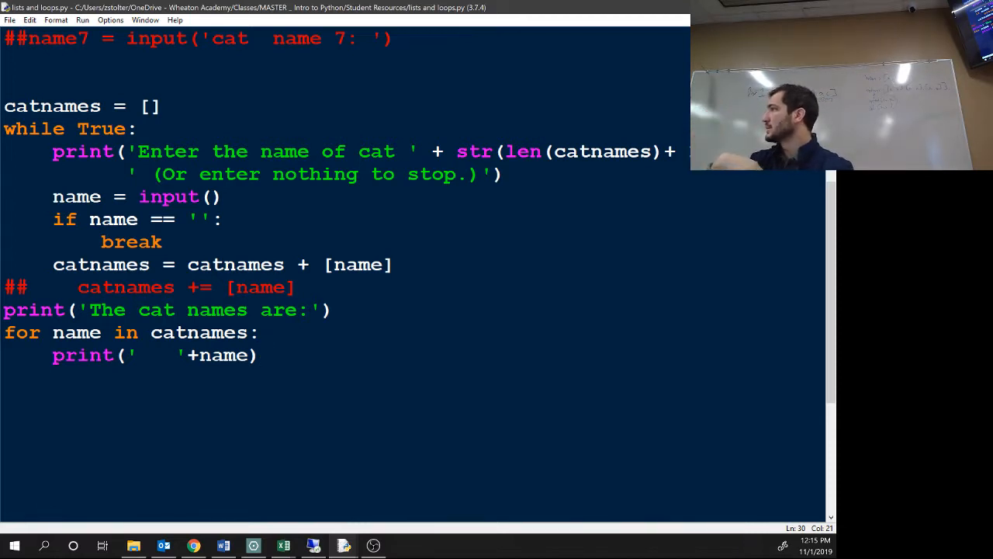
{"action": "double_click", "coordinate": [76, 332]}
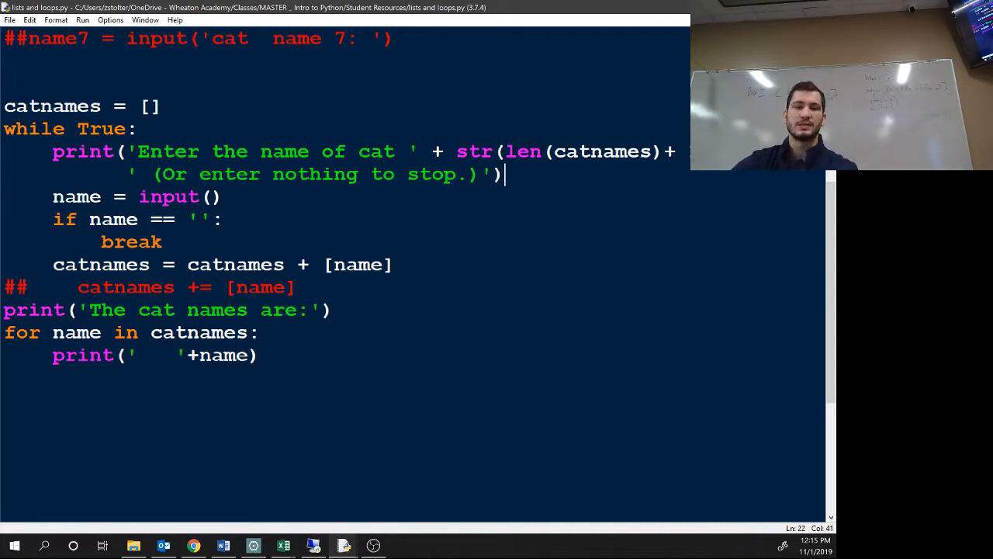
Step: Copy the 'Enter the name of cat' prompt into the loop's input() call and run the script
{"action": "left_click_drag", "start_coordinate": [211, 152], "coordinate": [497, 174]}
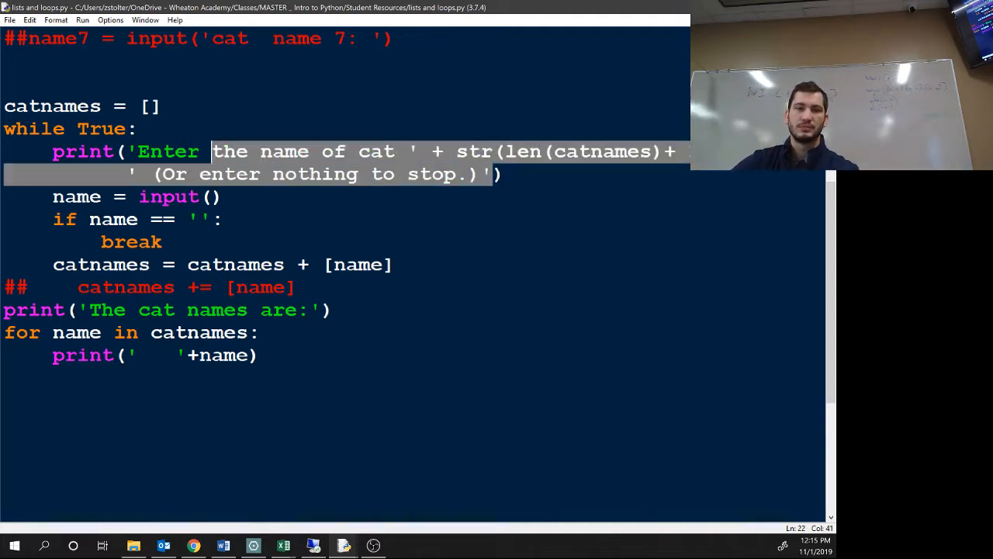
{"action": "right_click", "coordinate": [156, 152]}
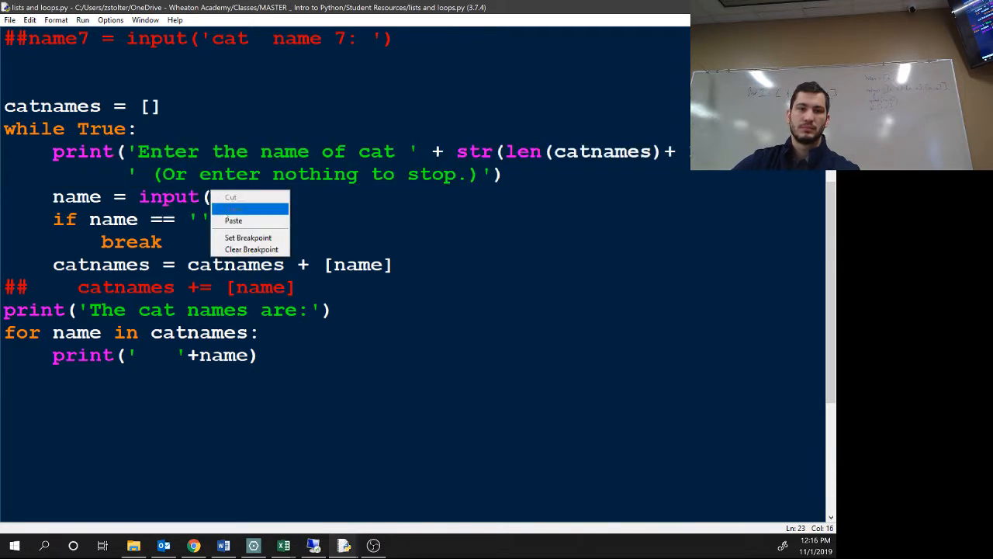
{"action": "left_click", "coordinate": [233, 220]}
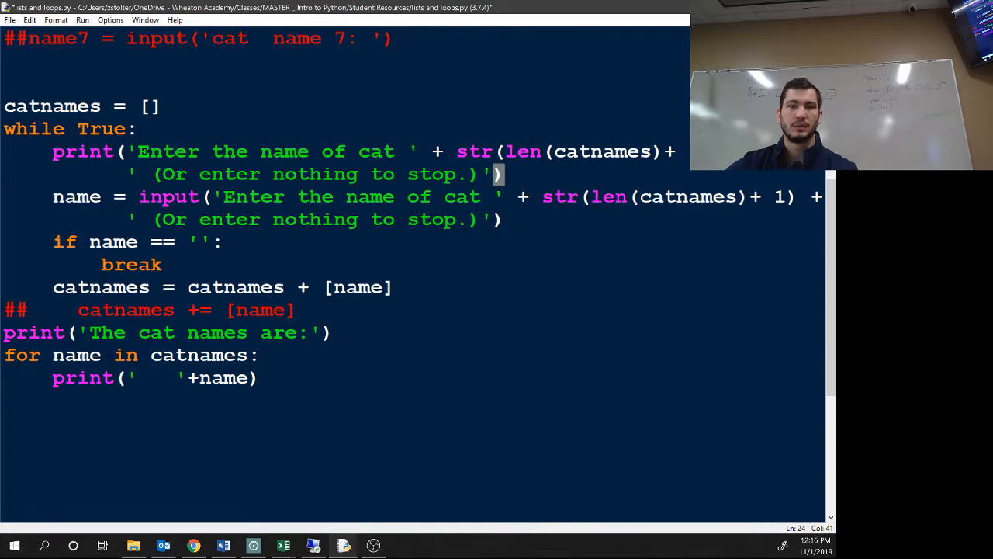
{"action": "key", "text": "F5"}
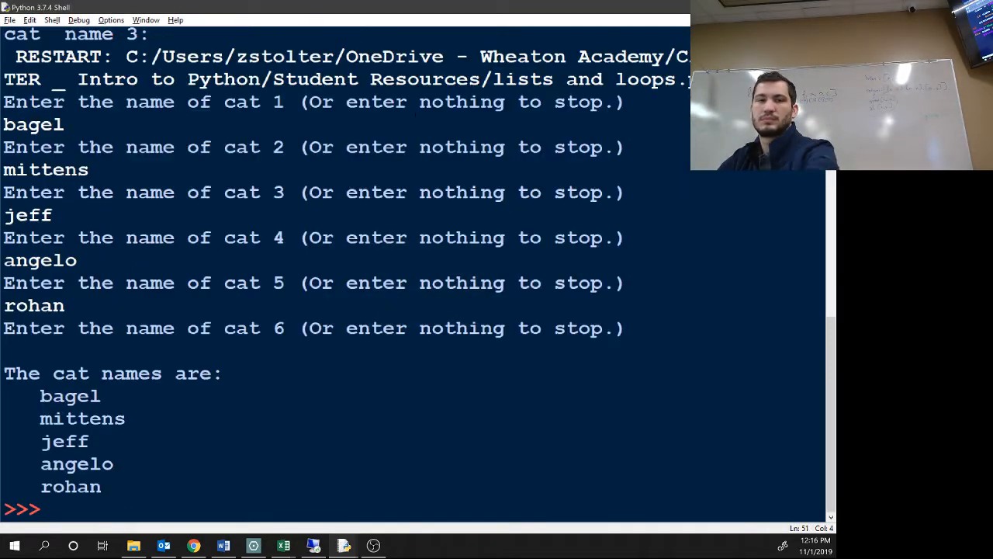
Step: Confirm the save and enter mitten at the same-line prompt as the second cat name
{"action": "key", "text": "F5"}
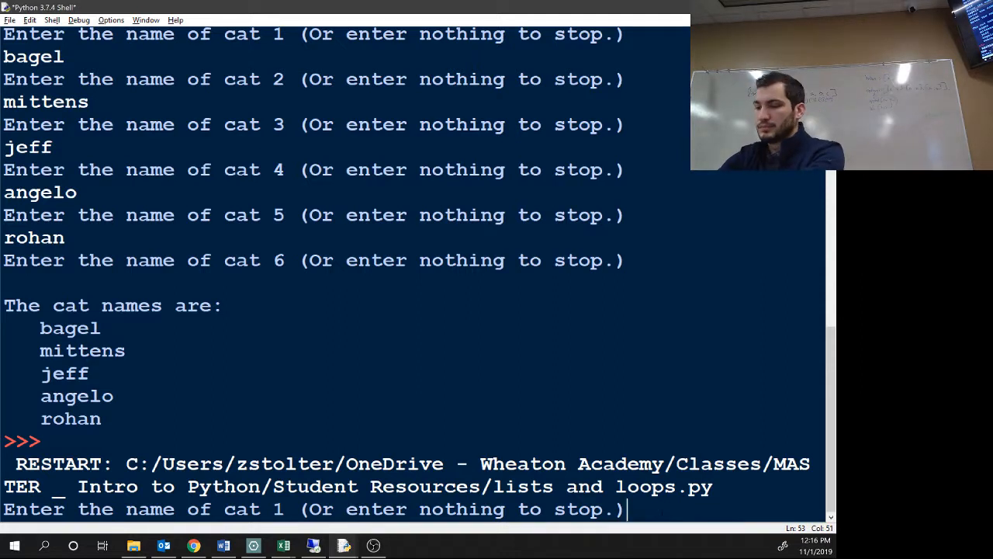
{"action": "type", "text": "mitten"}
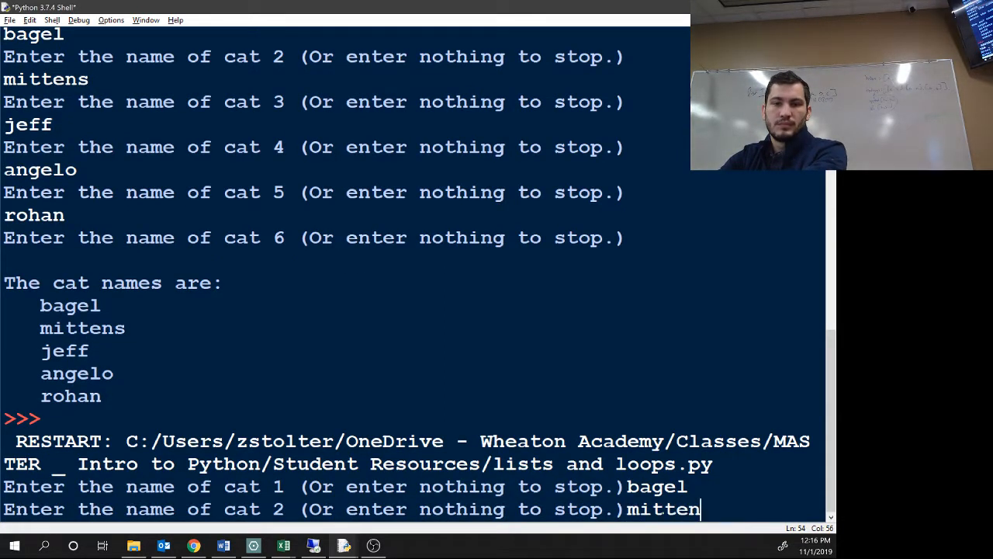
{"action": "key", "text": "Return"}
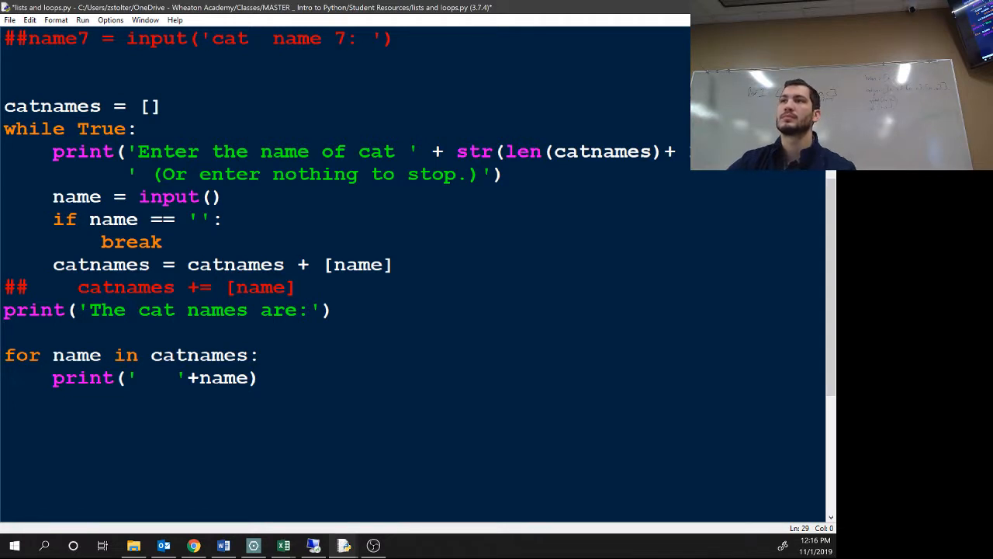
Step: Replace the loop's input() argument with a short 'here: ' prompt
{"action": "double_click", "coordinate": [168, 195]}
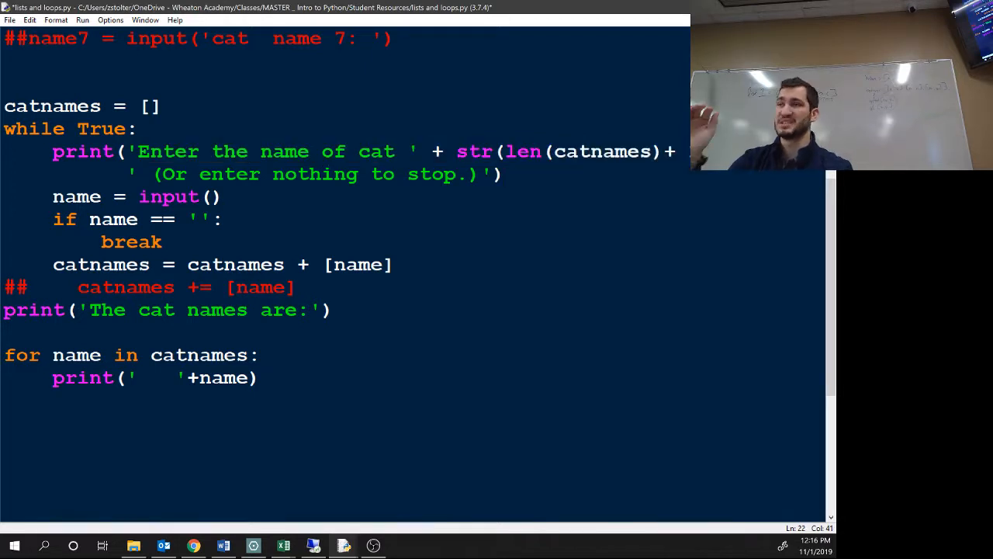
{"action": "double_click", "coordinate": [168, 195]}
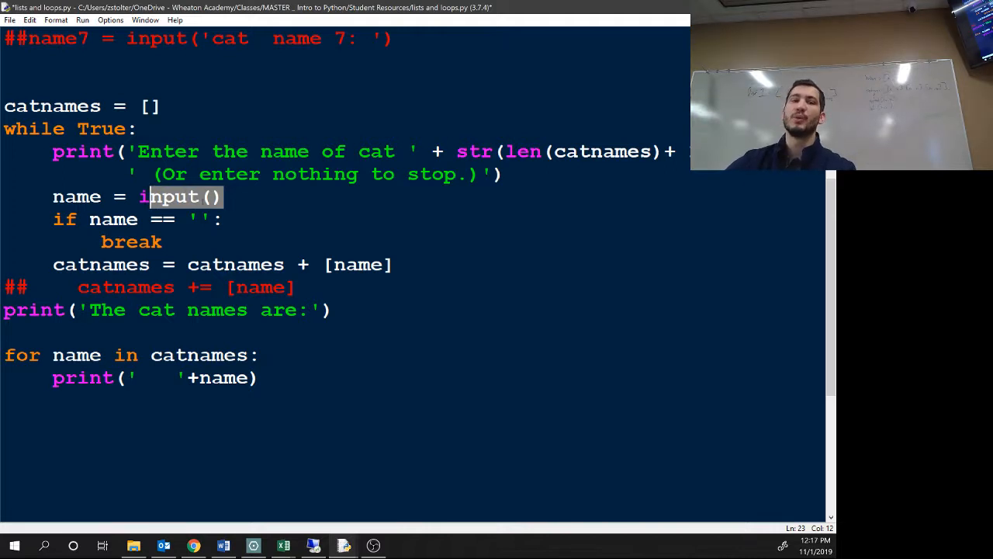
{"action": "type", "text": "here"}
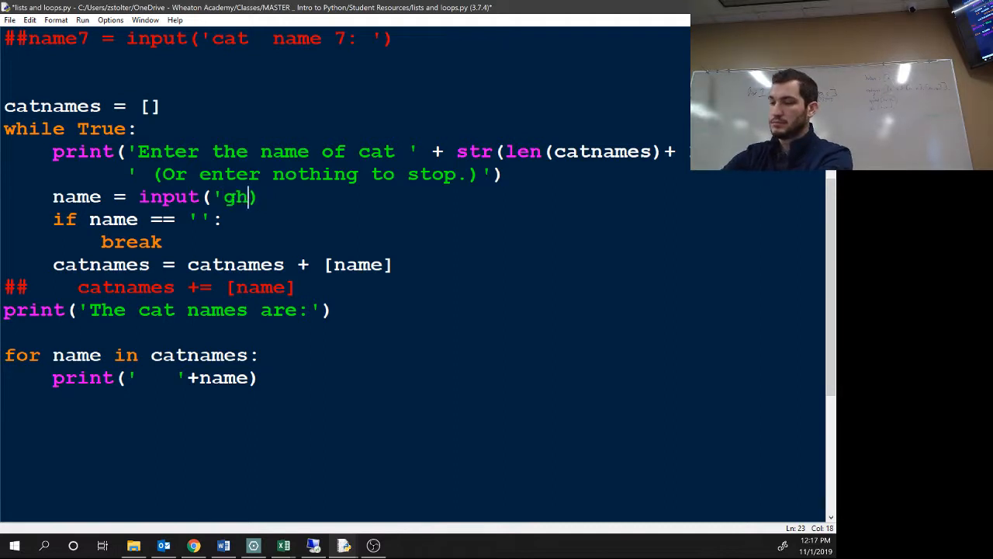
{"action": "type", "text": "here:"}
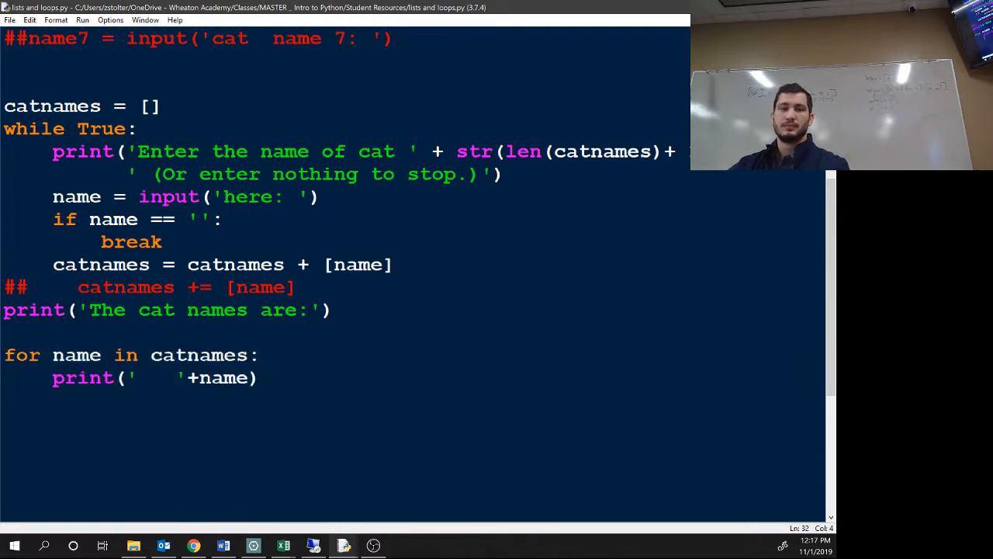
Step: Switch back to the shell and interrupt the waiting cat-name program with Ctrl+C
{"action": "left_click_drag", "start_coordinate": [3, 354], "coordinate": [261, 379]}
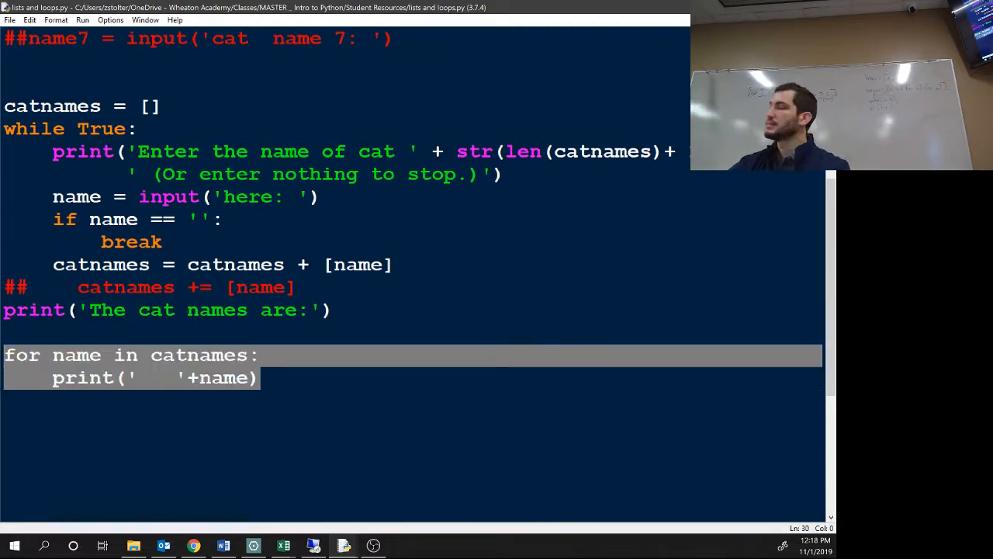
{"action": "left_click", "coordinate": [52, 354]}
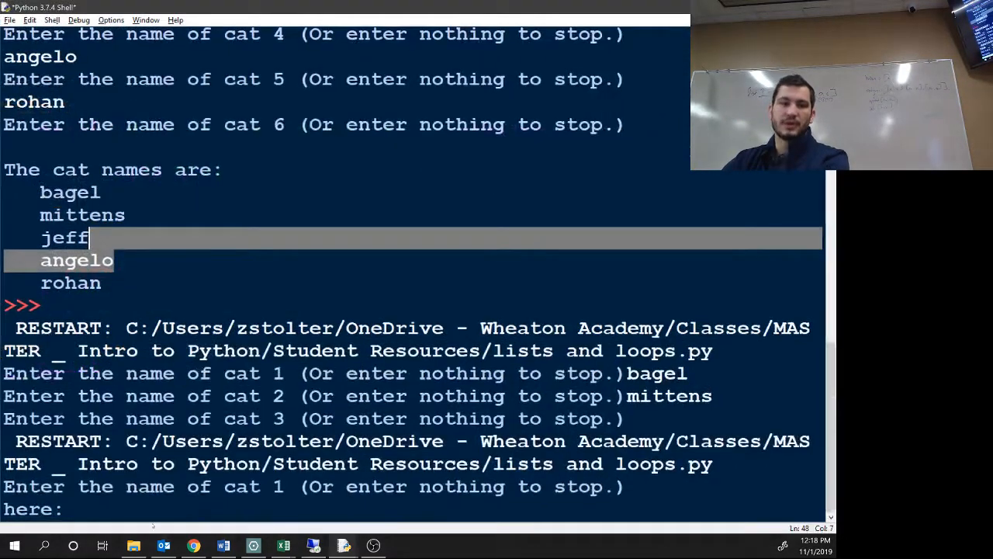
{"action": "key", "text": "ctrl+c"}
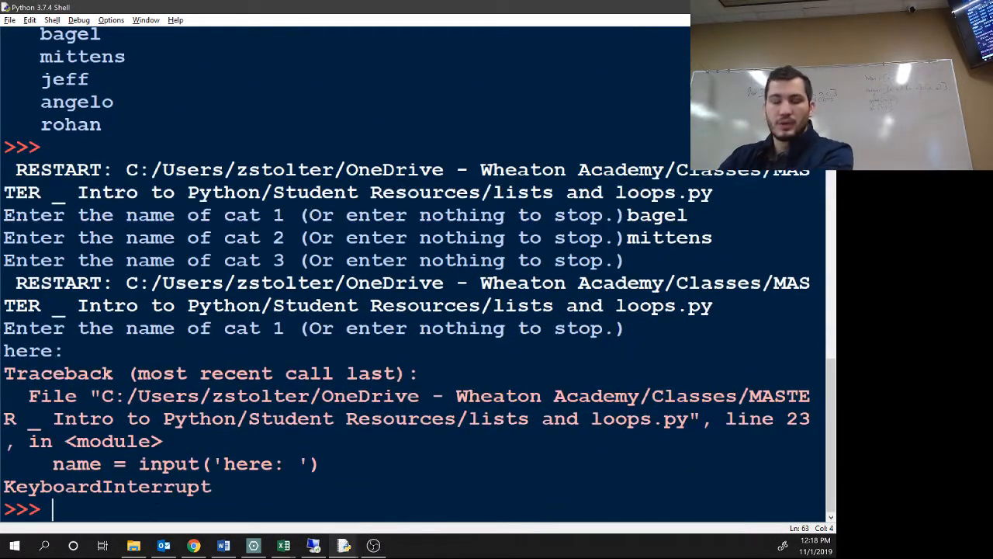
Step: Enter a for x in range(5) loop that prints x, giving 0 through 4
{"action": "type", "text": "for x i"}
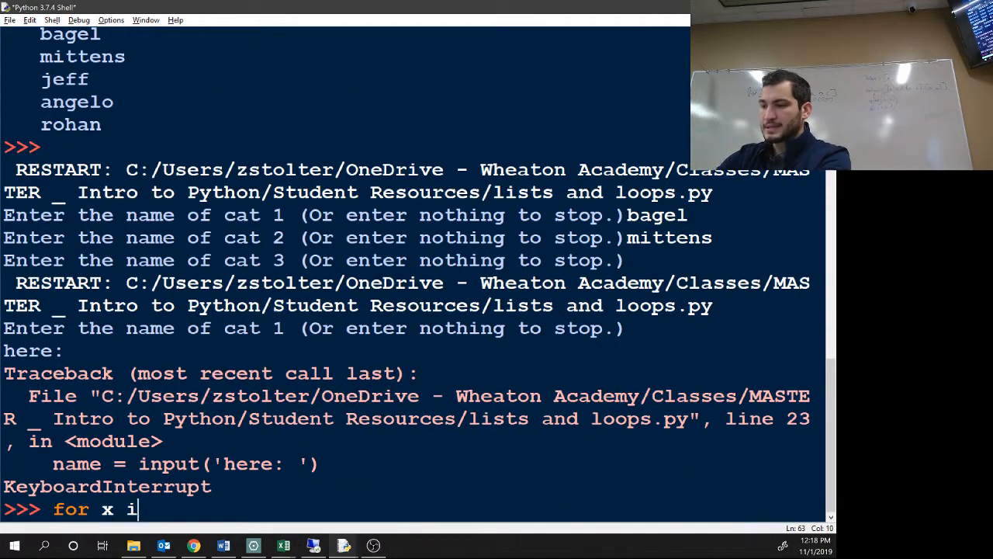
{"action": "type", "text": "n range("}
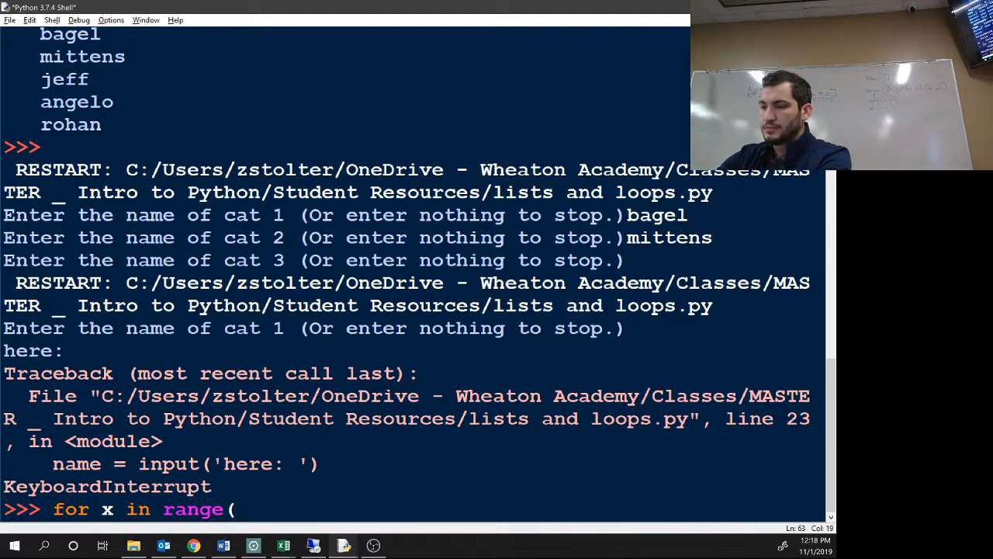
{"action": "type", "text": "5):"}
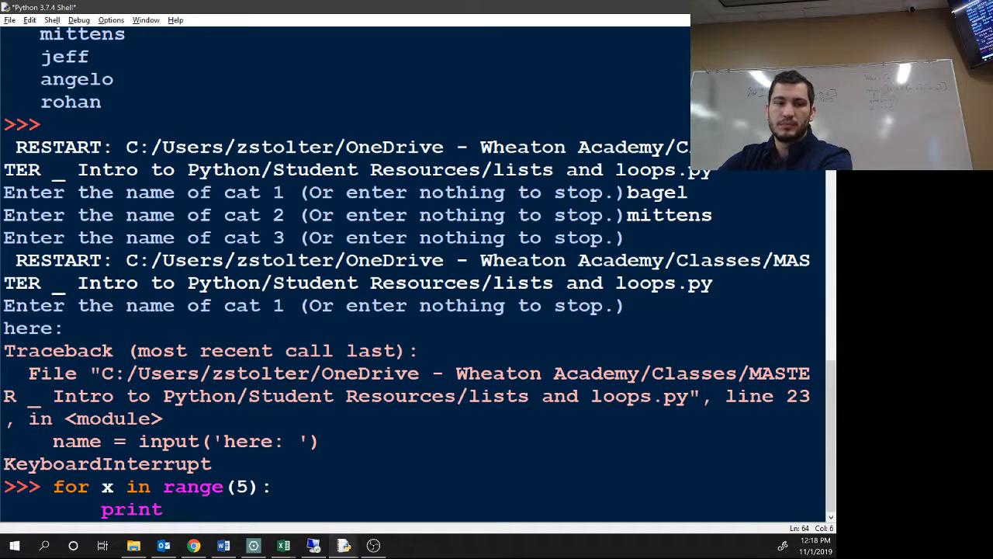
{"action": "type", "text": "(x)"}
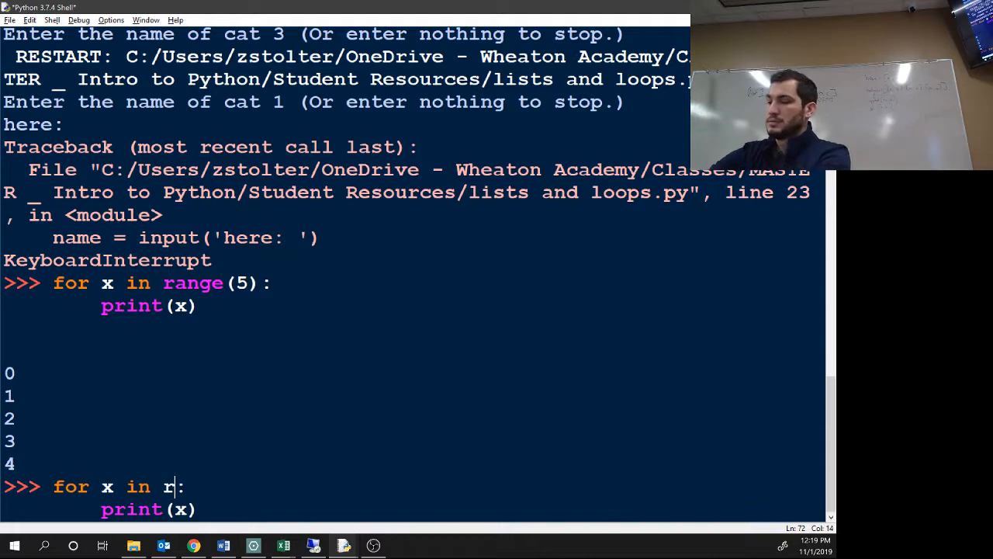
Step: Run the recalled loop over the string 'hello world' so each character prints separately
{"action": "type", "text": "'hello worl"}
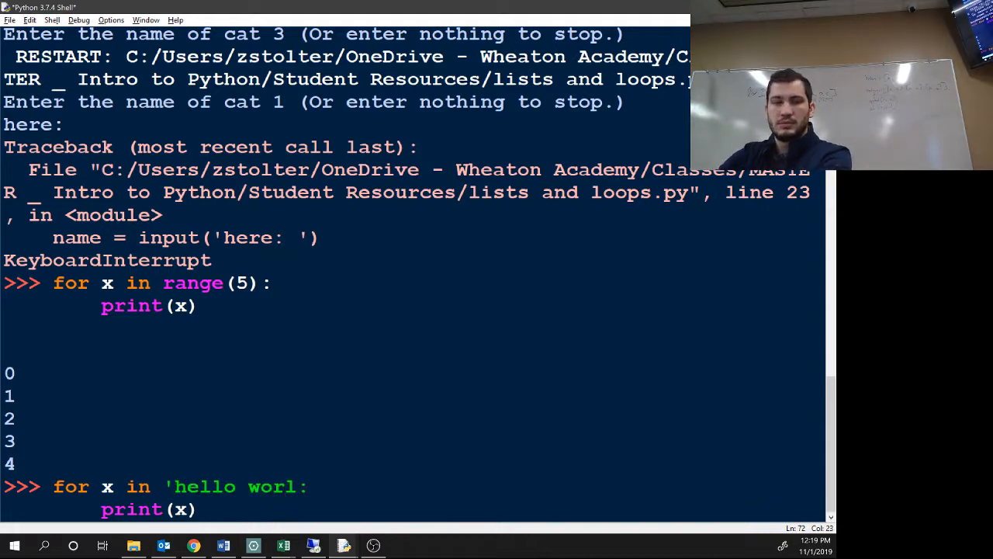
{"action": "type", "text": "d"}
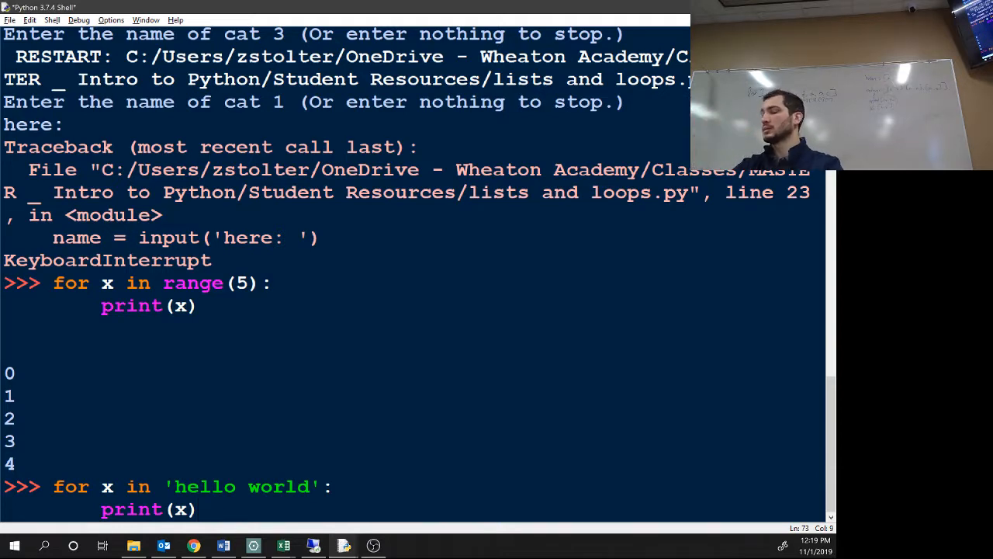
{"action": "key", "text": "Return"}
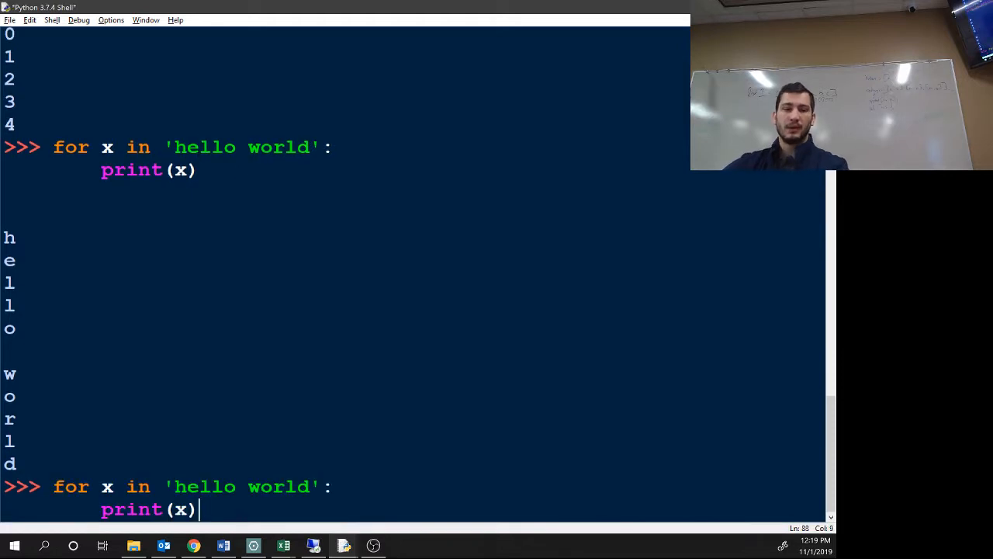
Step: Replace 'hello world' with the number 10 in the recalled loop header
{"action": "double_click", "coordinate": [241, 487]}
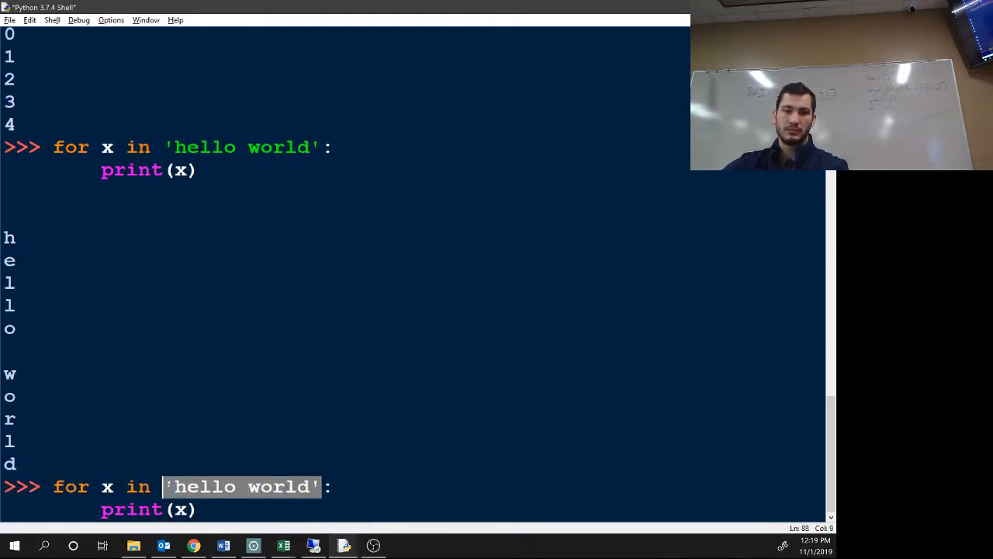
{"action": "type", "text": "10:"}
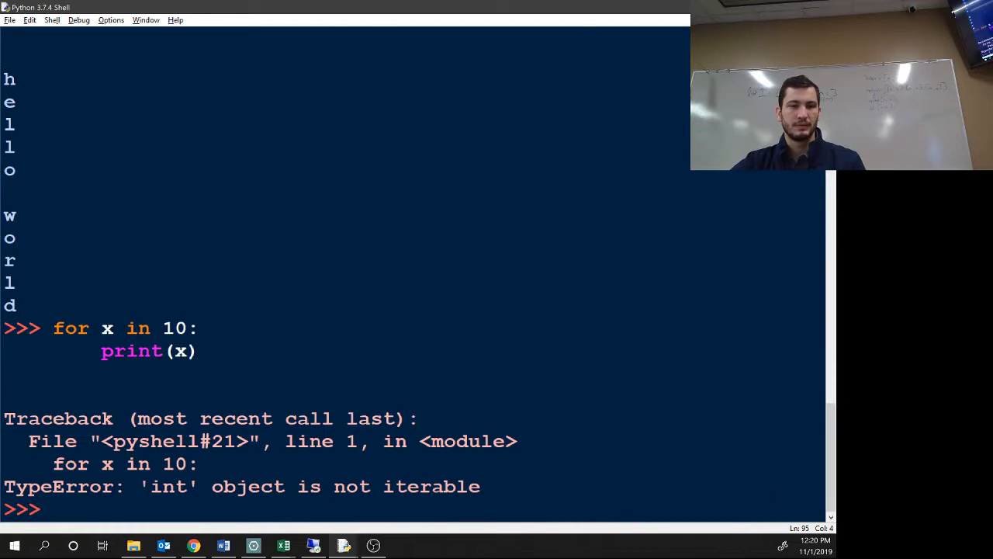
Step: Start typing a new catnames entry after the 'int' is not iterable TypeError
{"action": "type", "text": "canta"}
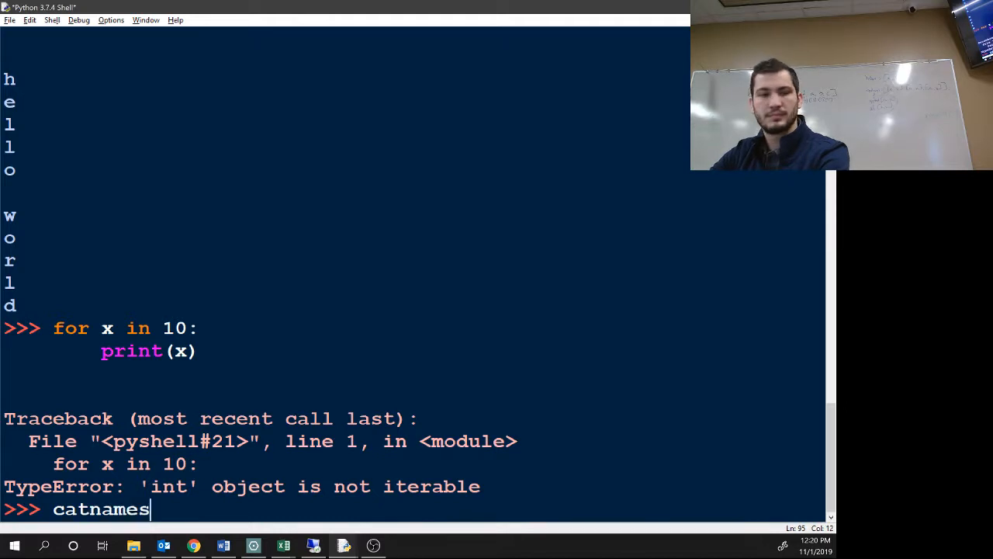
Step: Define catnames = ['bagel','mittend','garfield','rohan','whishers'] and display the list
{"action": "type", "text": "= []"}
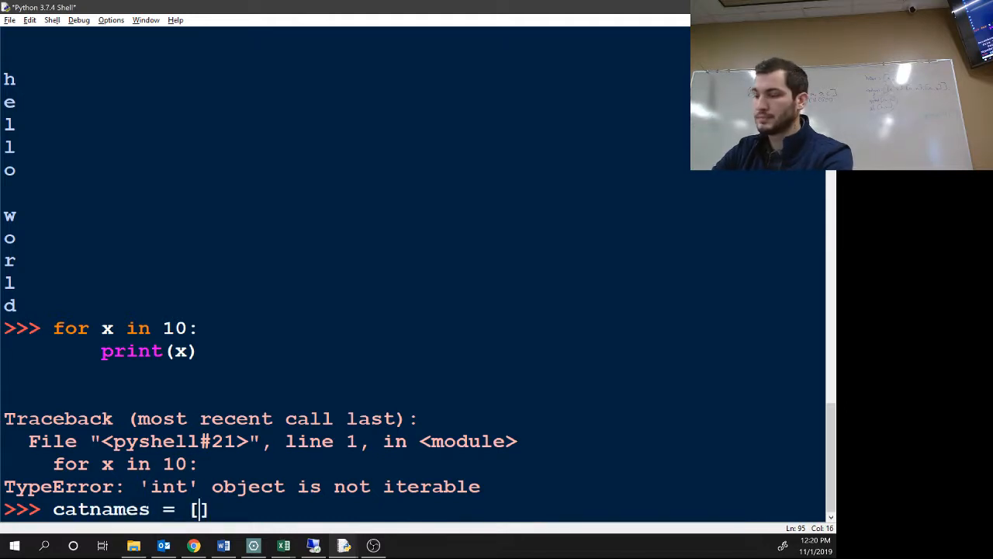
{"action": "type", "text": "'','','','',''"}
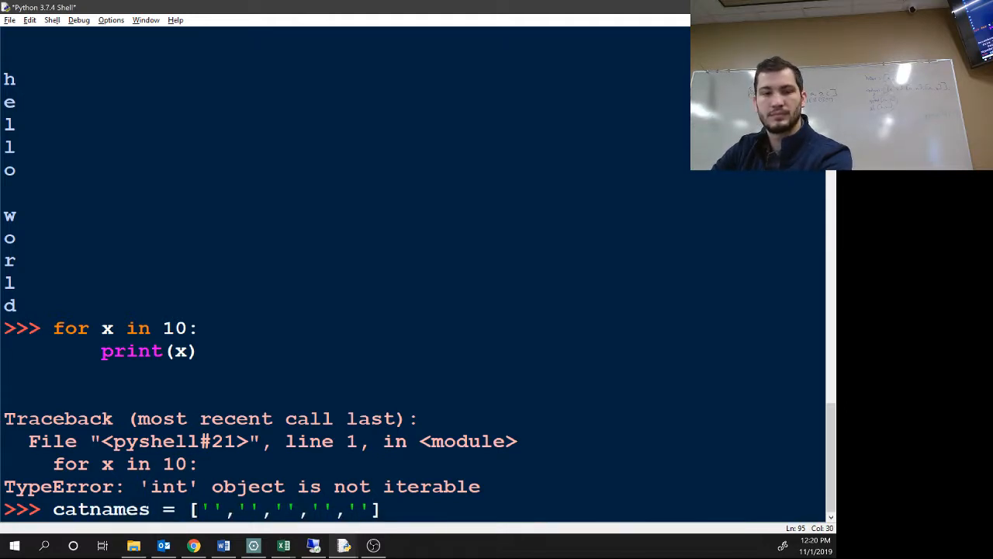
{"action": "type", "text": "b"}
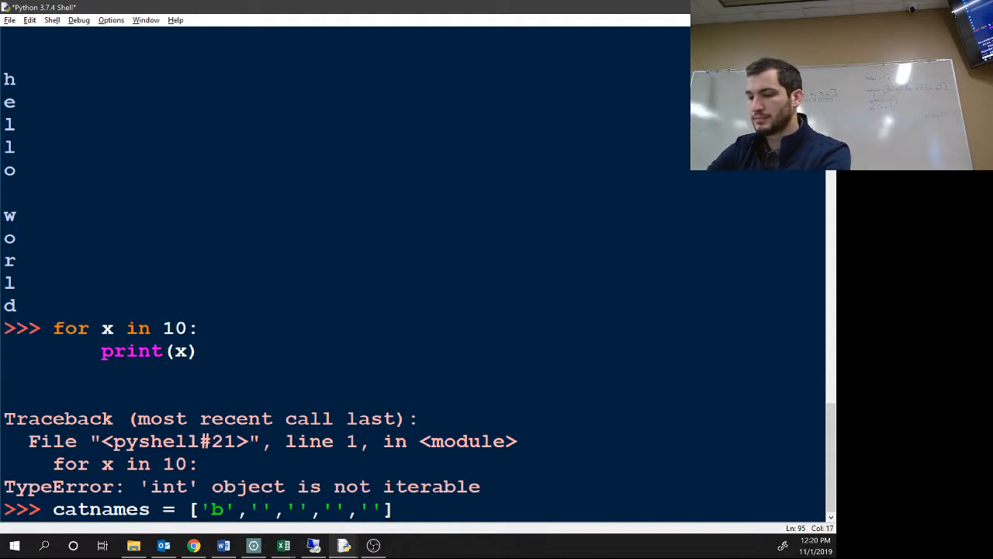
{"action": "type", "text": "agel','mittend"}
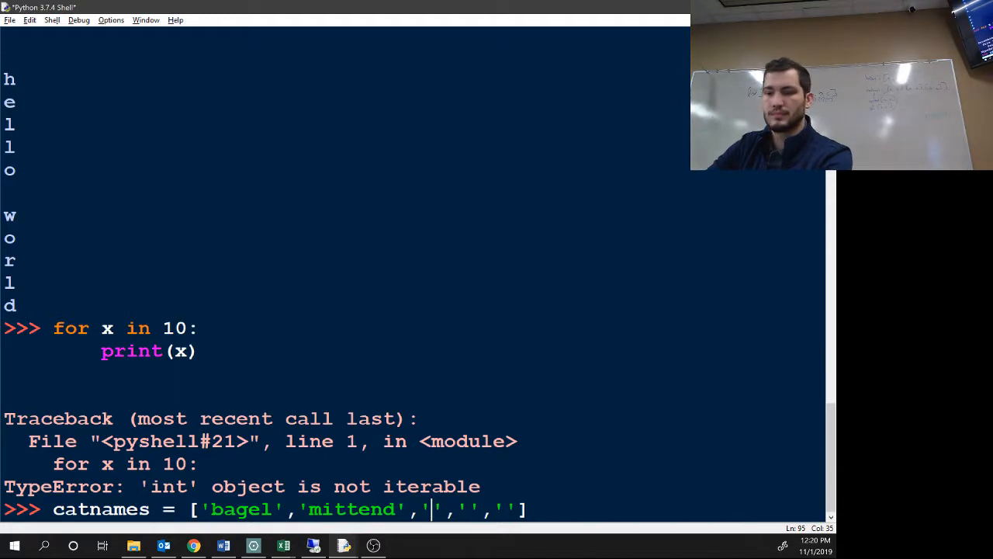
{"action": "type", "text": "garfield"}
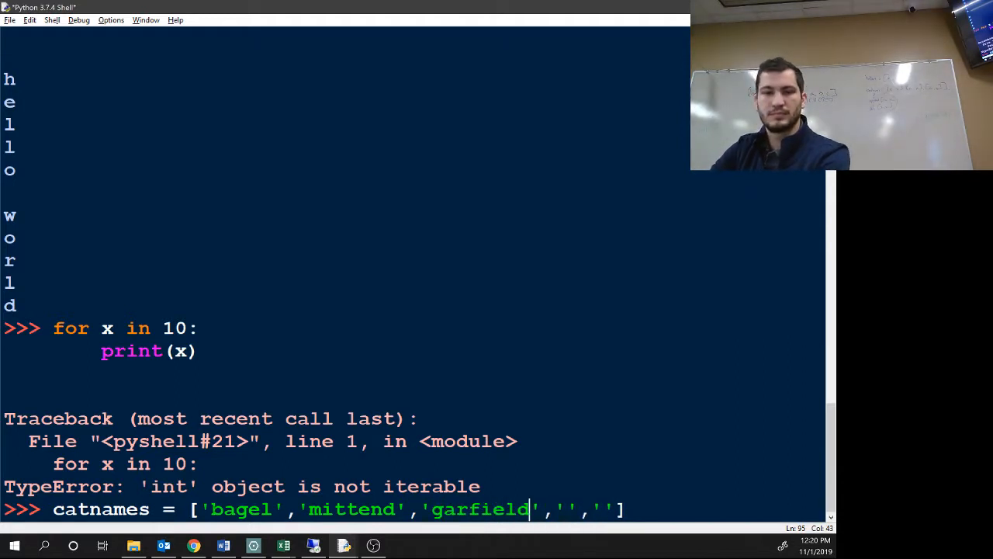
{"action": "type", "text": "rohgan"}
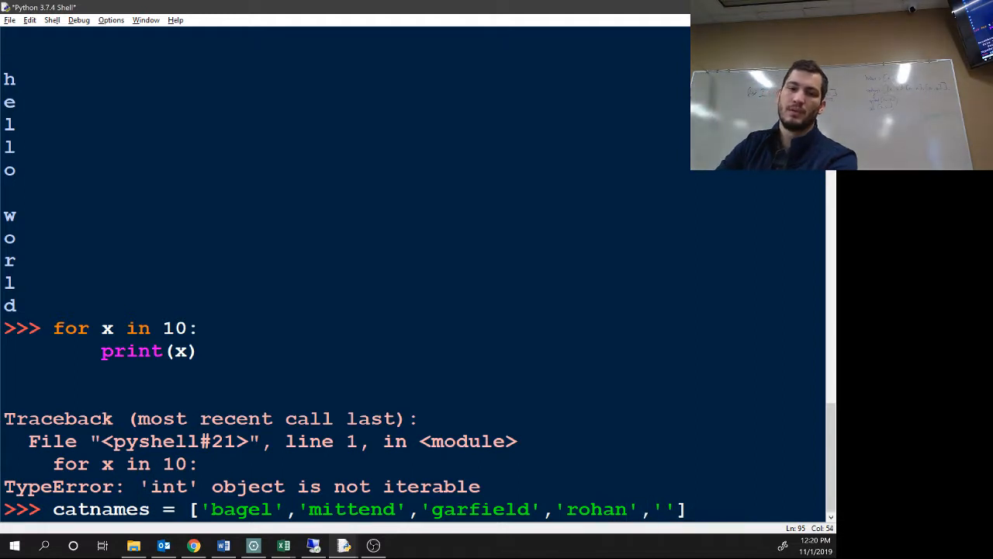
{"action": "type", "text": "whi"}
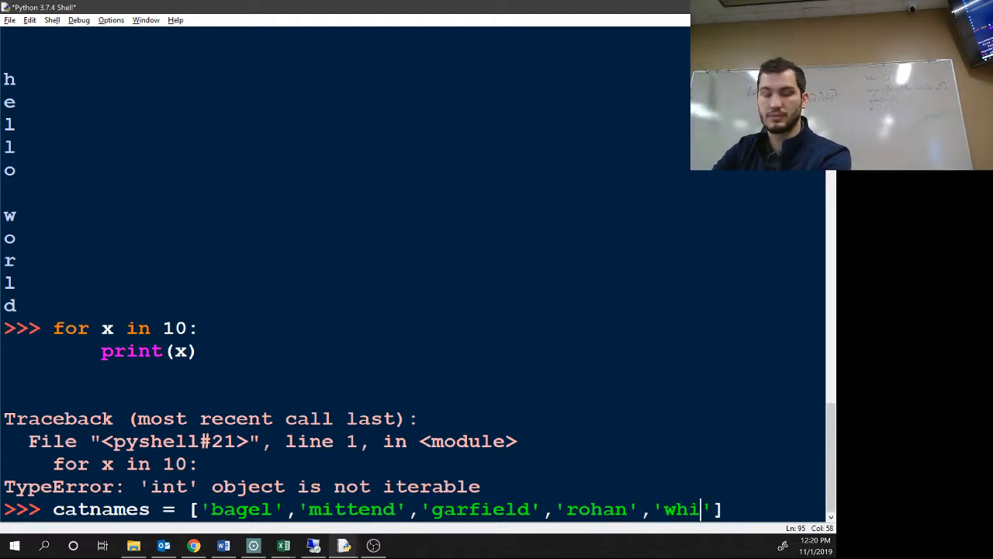
{"action": "type", "text": "shers"}
{"action": "type", "text": "catnames"}
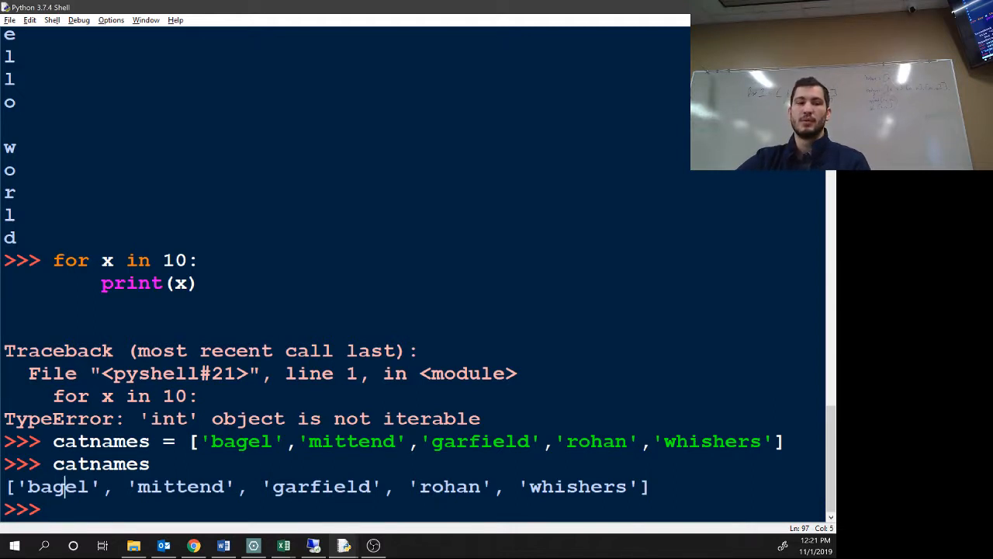
{"action": "double_click", "coordinate": [450, 487]}
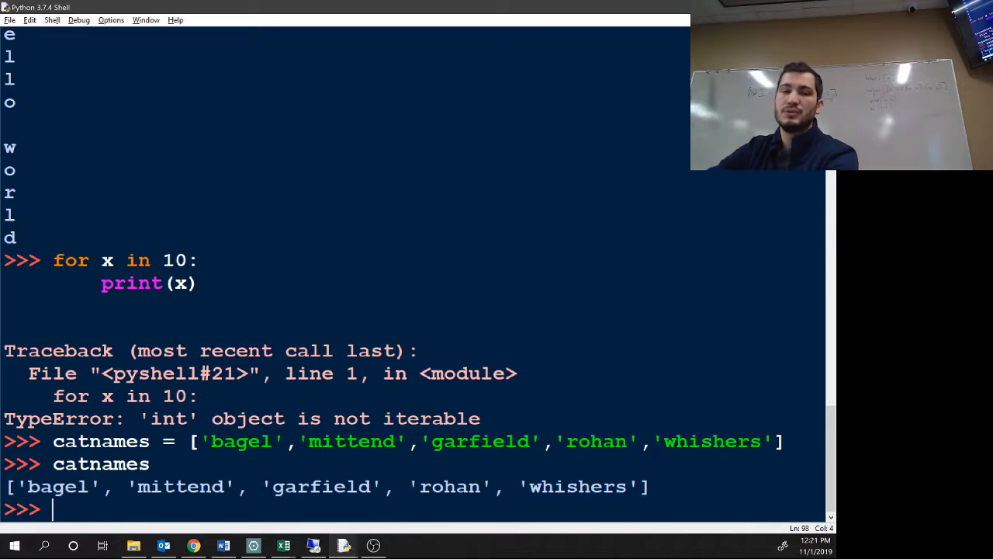
{"action": "type", "text": "for"}
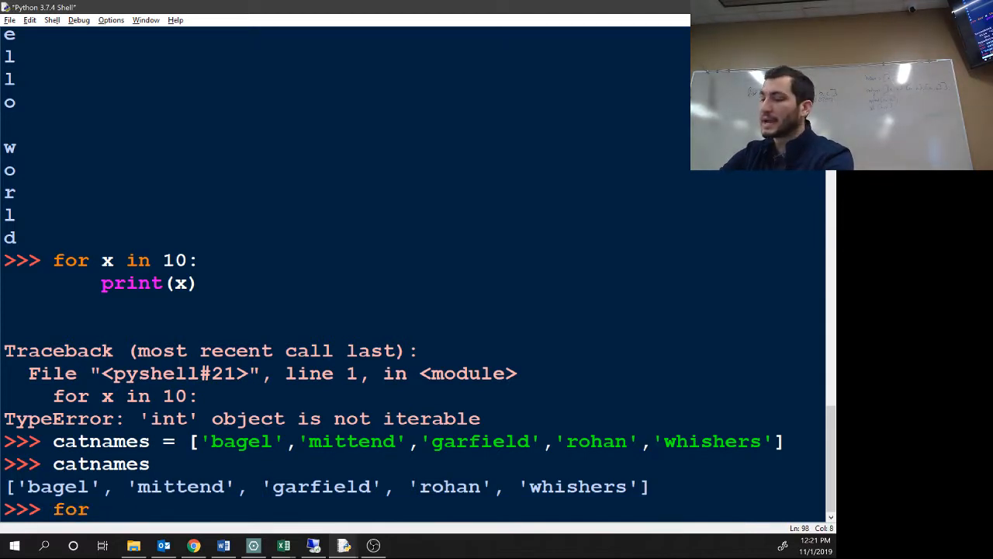
{"action": "type", "text": "x in"}
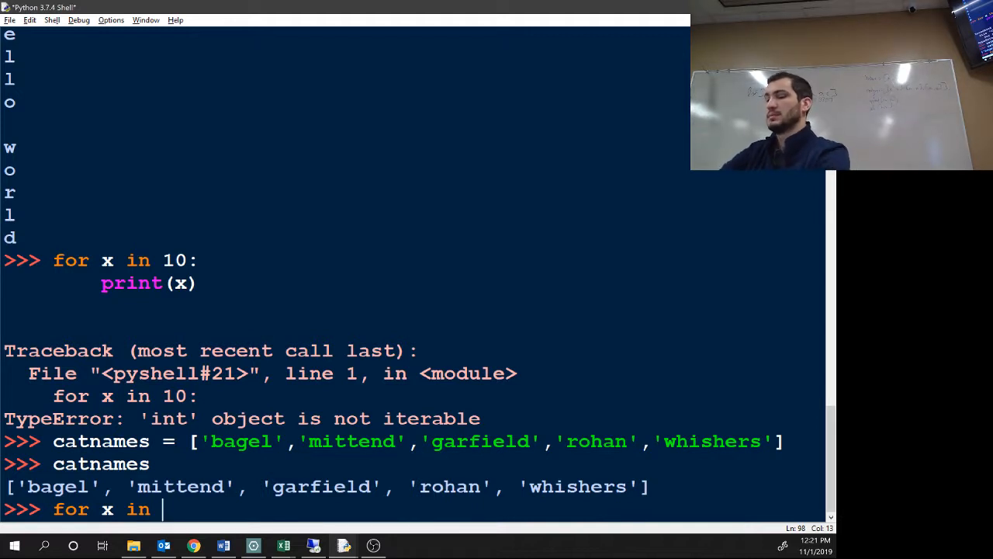
{"action": "type", "text": "cat"}
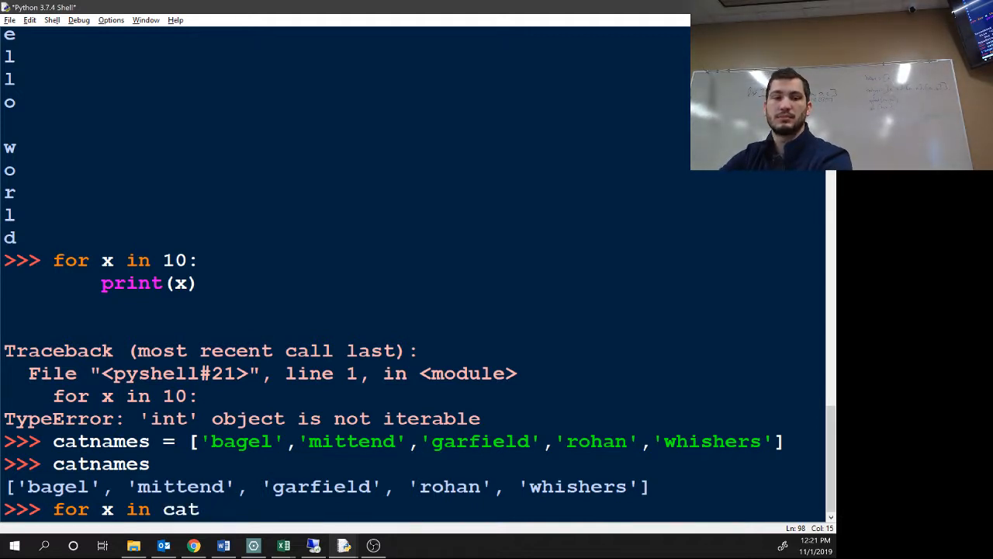
{"action": "type", "text": "names:"}
{"action": "type", "text": "print(x)"}
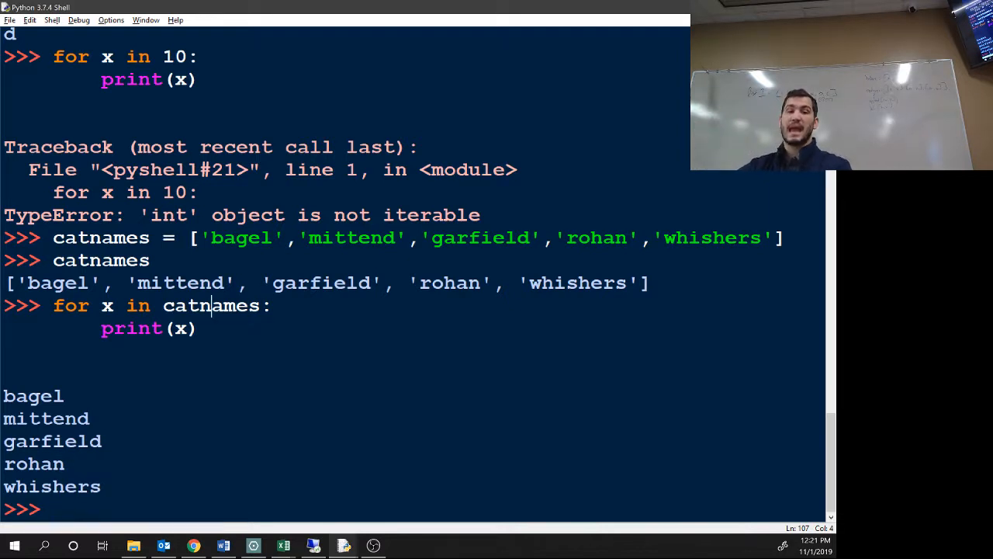
{"action": "left_click_drag", "start_coordinate": [18, 282], "coordinate": [590, 282]}
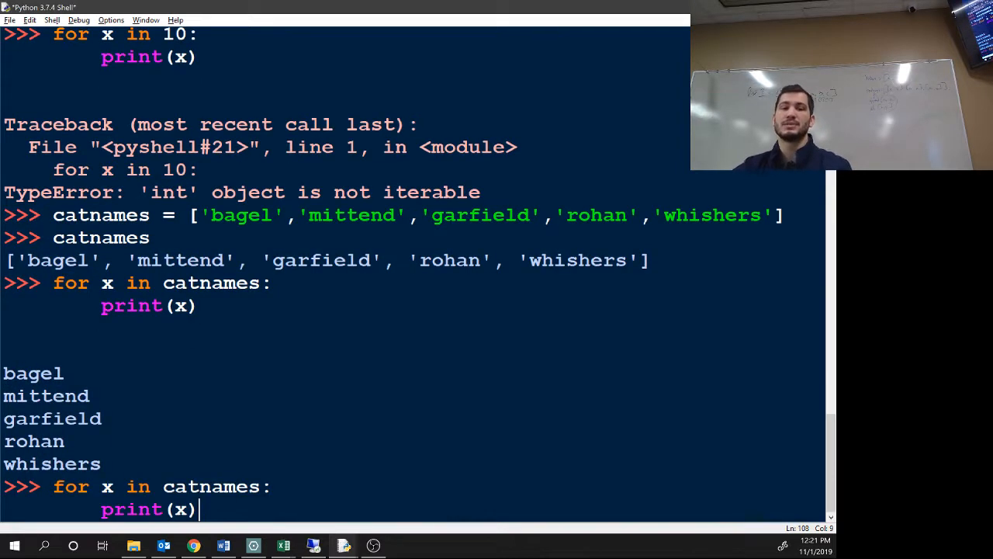
{"action": "double_click", "coordinate": [105, 486]}
{"action": "type", "text": "name"}
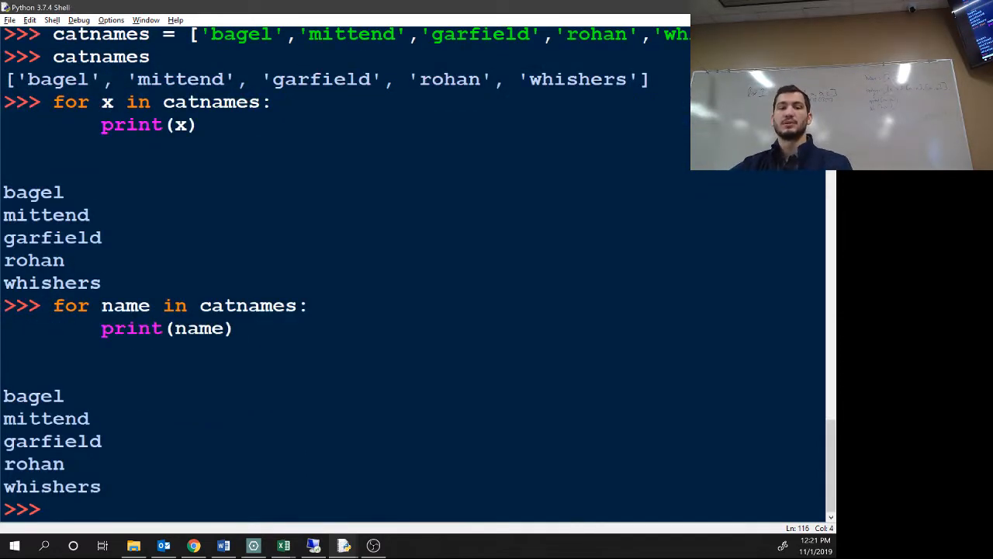
{"action": "left_click_drag", "start_coordinate": [33, 396], "coordinate": [101, 487]}
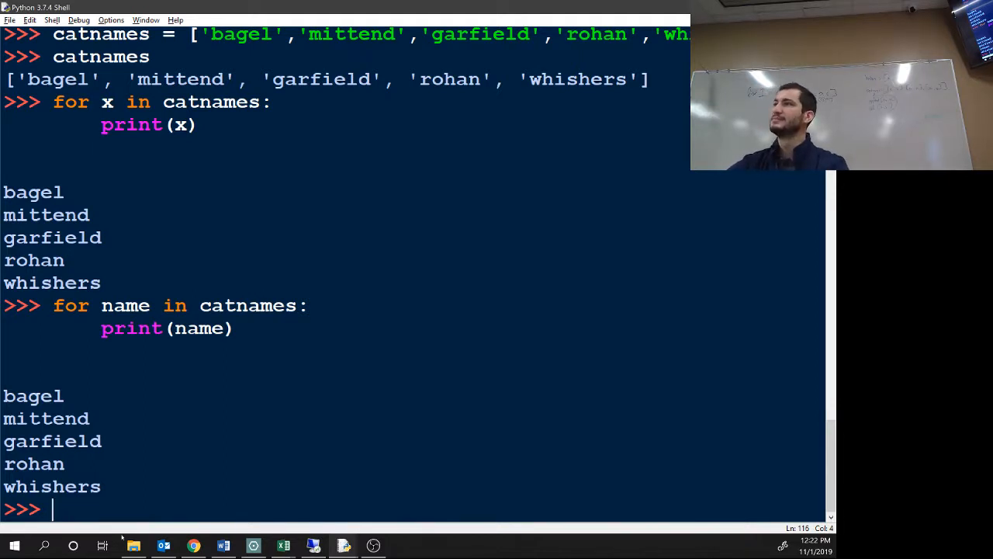
{"action": "mouse_move", "coordinate": [133, 544]}
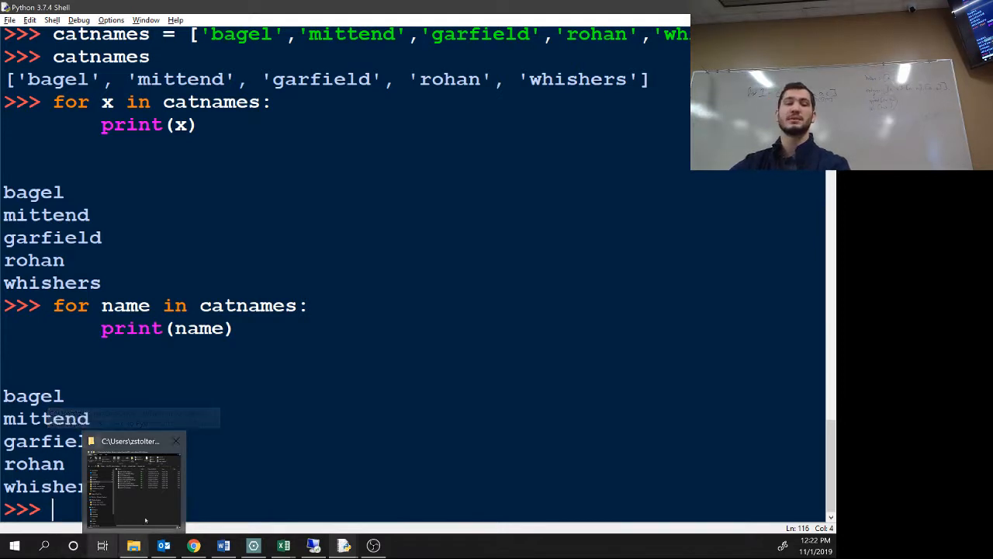
{"action": "double_click", "coordinate": [247, 306]}
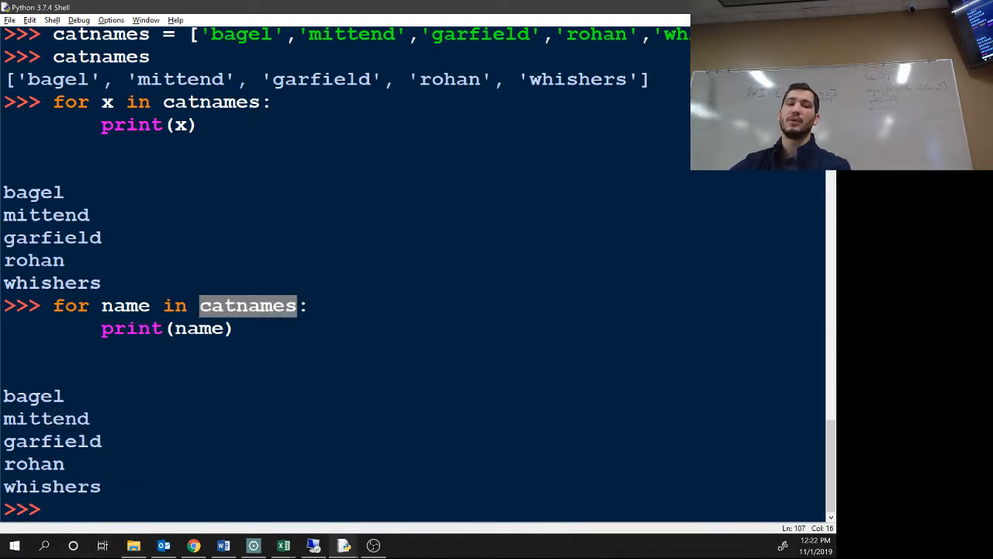
{"action": "double_click", "coordinate": [124, 306]}
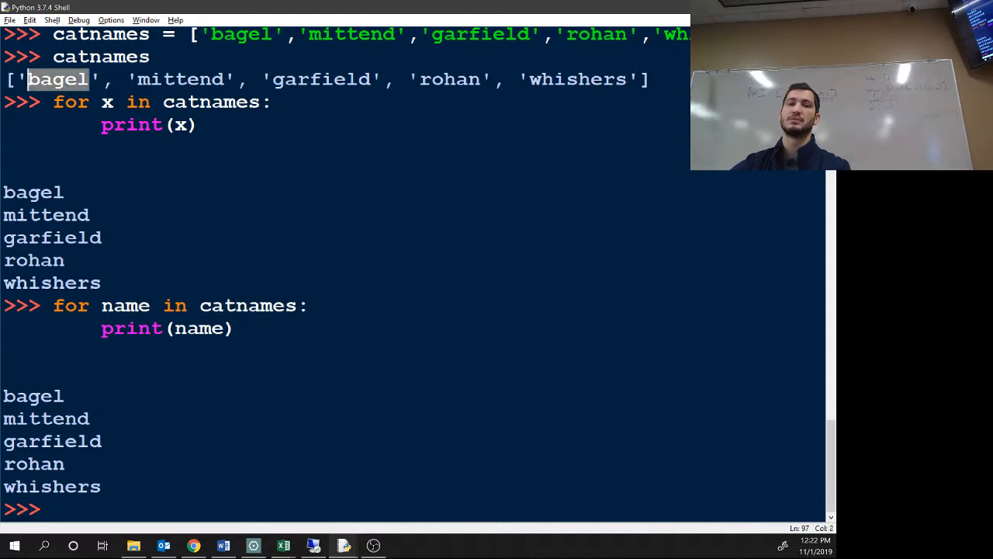
{"action": "double_click", "coordinate": [180, 79]}
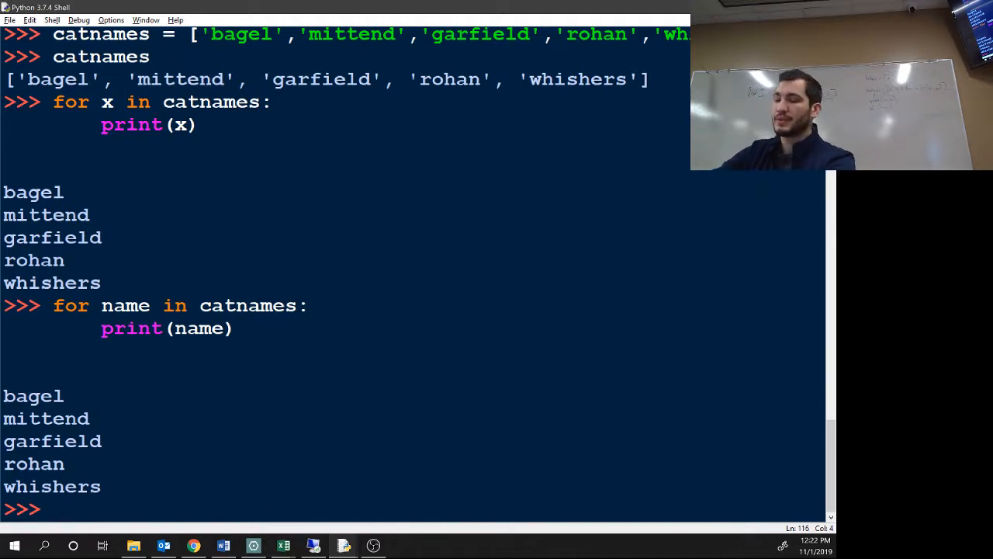
Step: Run x , y = 10, 5 as one assignment and display the values of x and y
{"action": "type", "text": "x , y"}
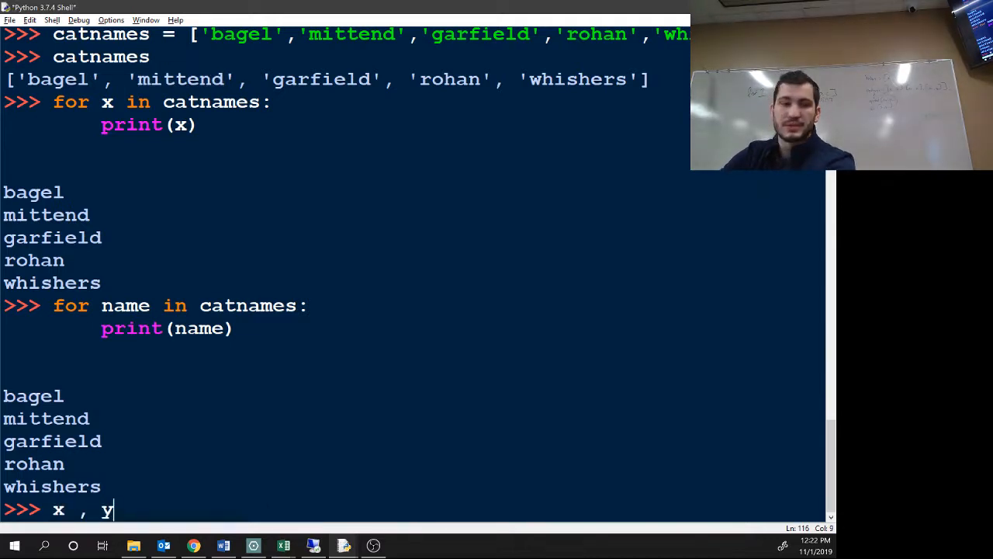
{"action": "type", "text": "= 10, 5"}
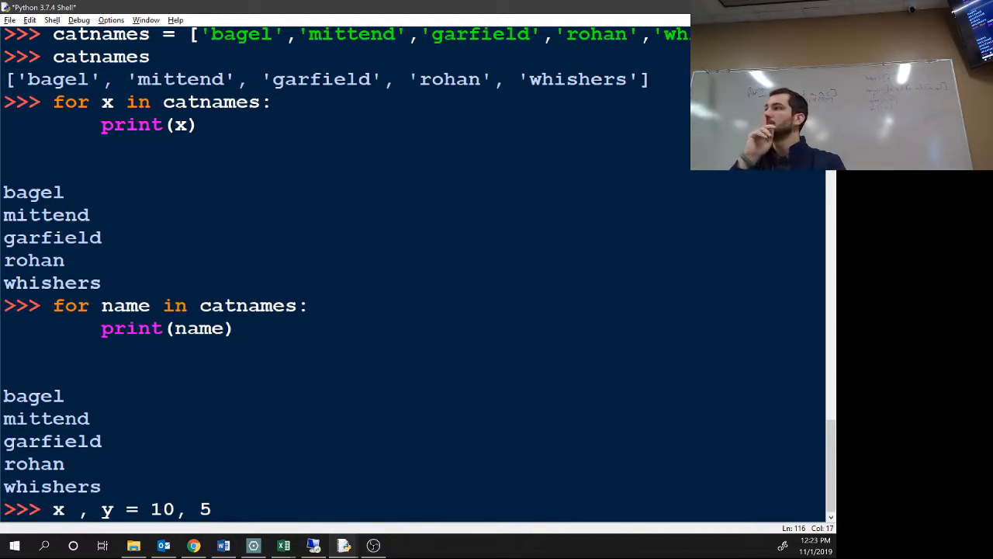
{"action": "key", "text": "enter"}
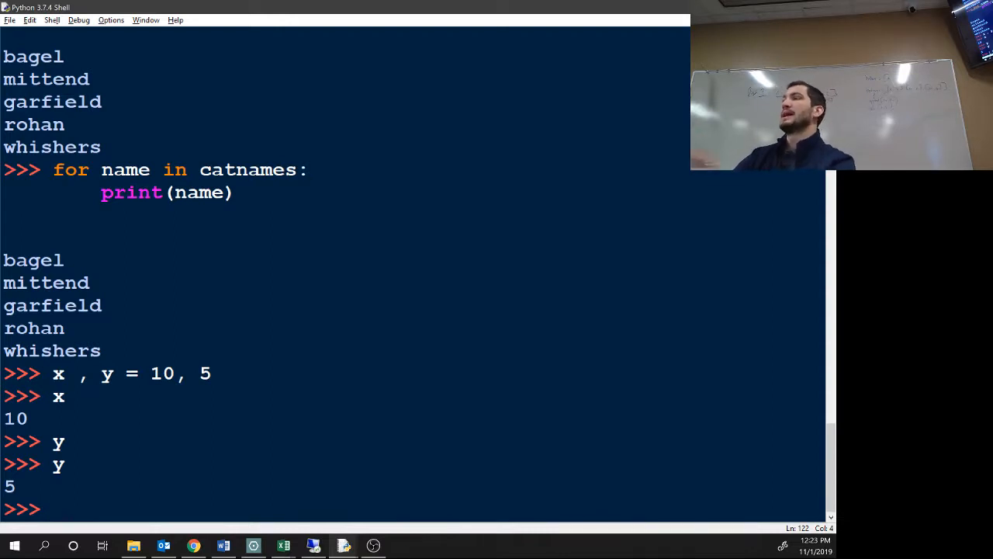
{"action": "left_click_drag", "start_coordinate": [71, 372], "coordinate": [112, 373]}
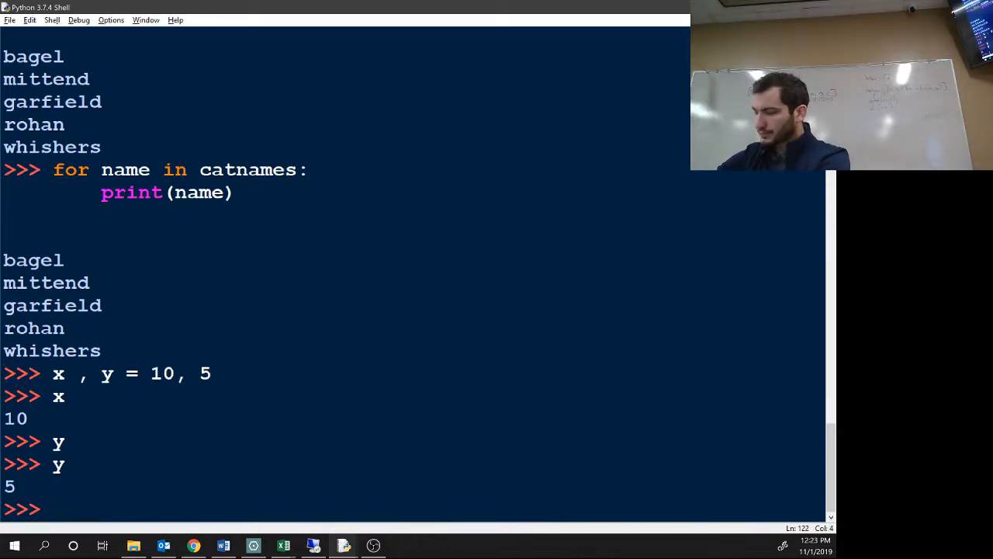
Step: Store the cat features list cat = ['fat','black','loud']
{"action": "type", "text": "cat = []"}
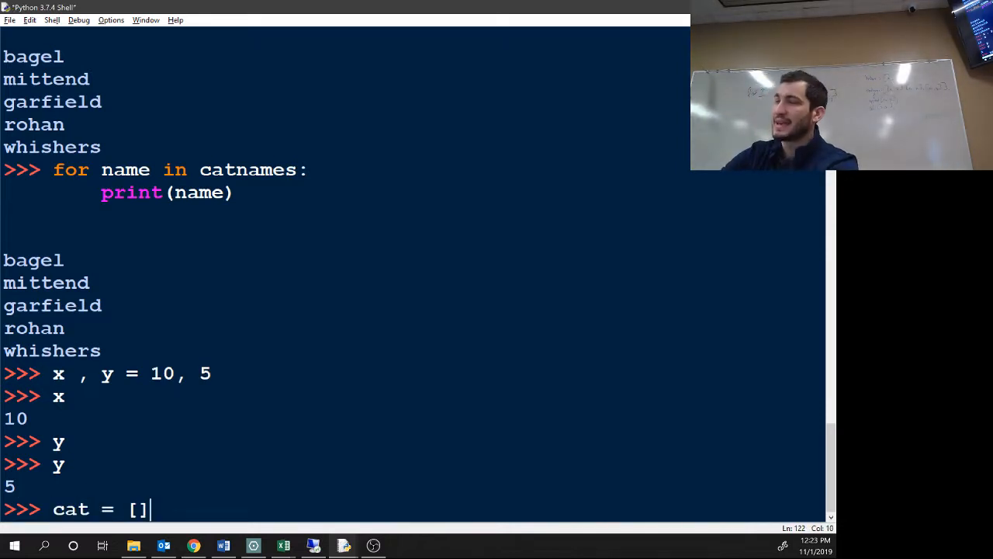
{"action": "type", "text": "'','','"}
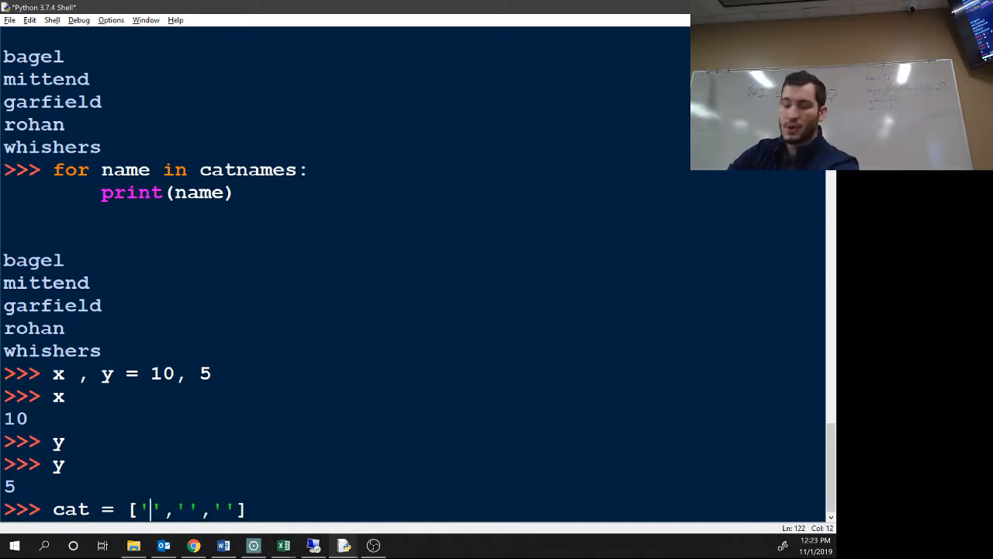
{"action": "type", "text": "fat"}
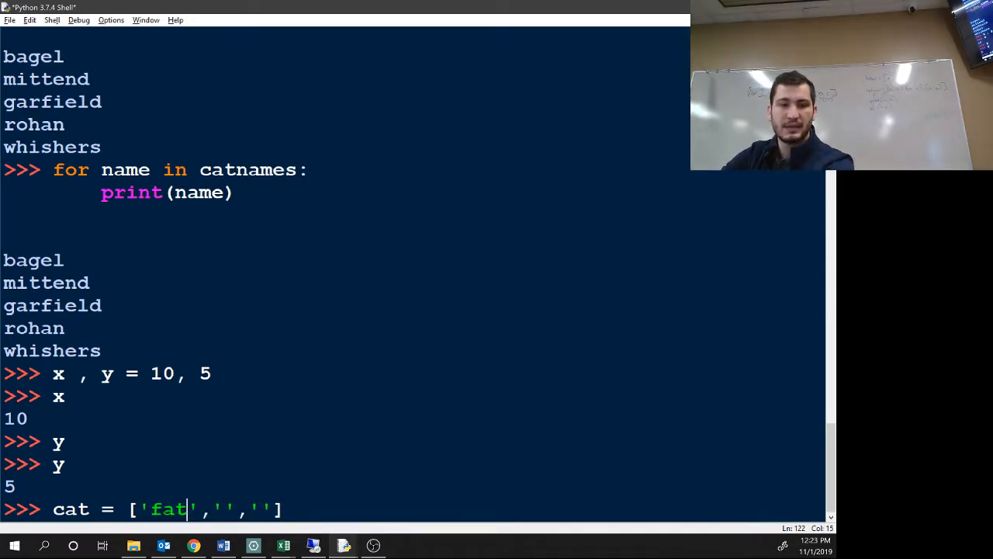
{"action": "type", "text": "blak"}
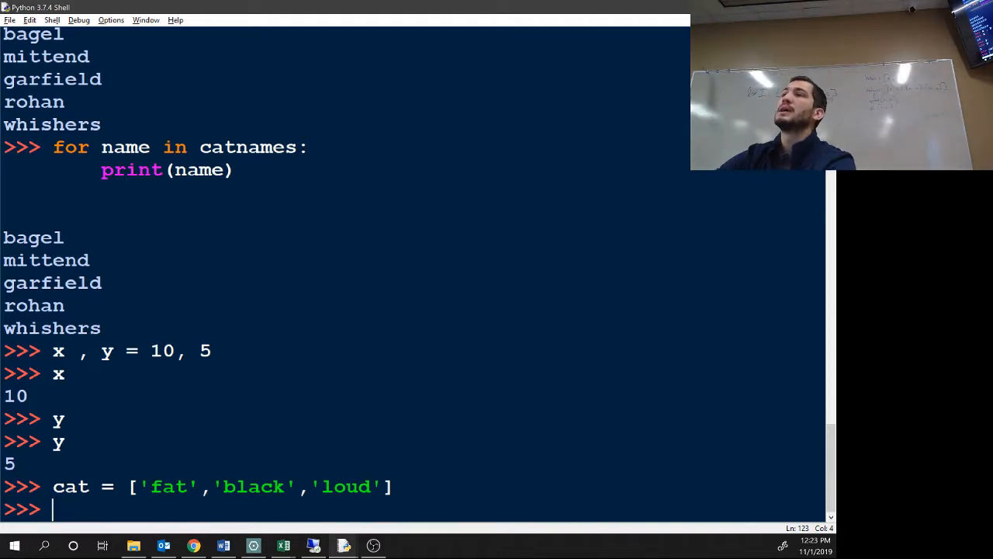
Step: Assign size = cat[0], color = cat[1], disposition = cat[2] and display size as 'fat'
{"action": "type", "text": "size = c"}
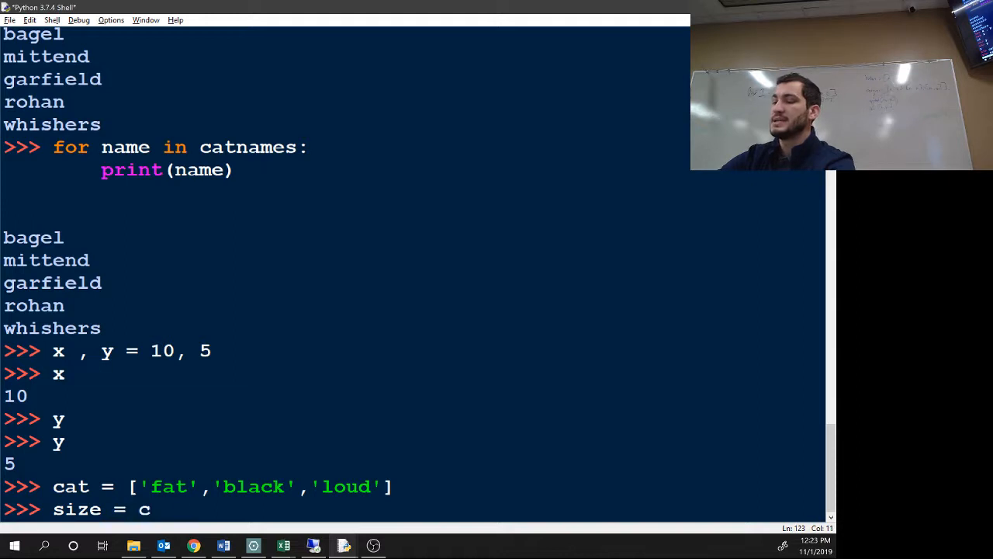
{"action": "type", "text": "at"}
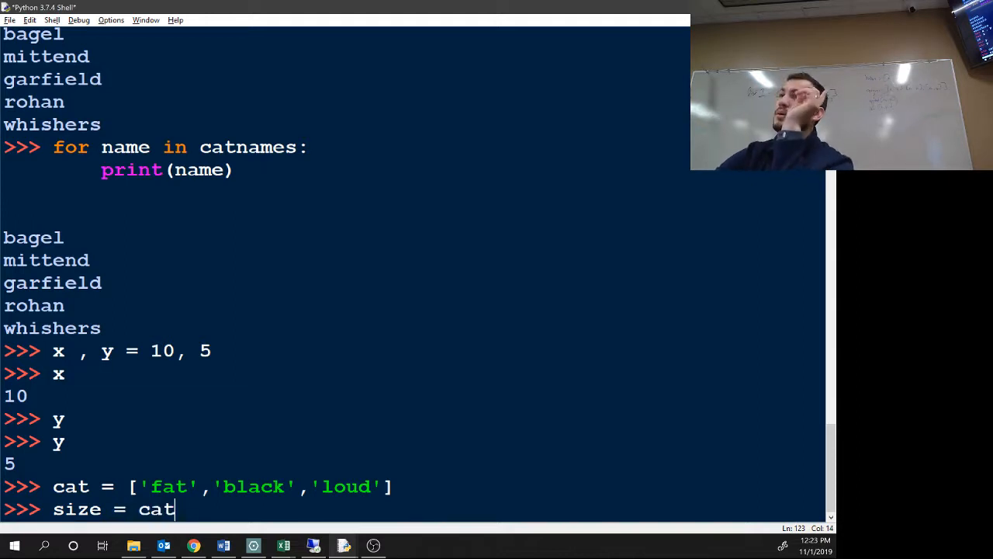
{"action": "type", "text": "[]"}
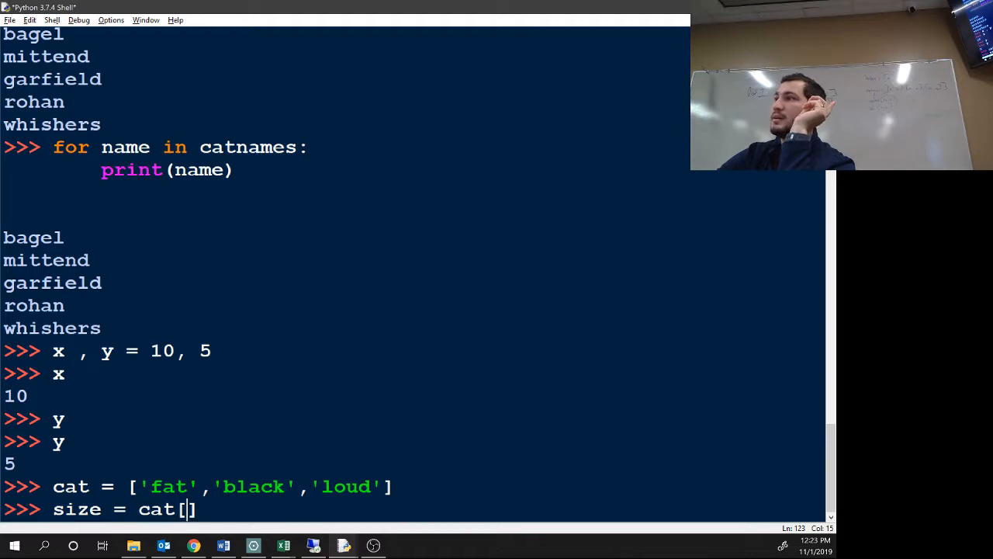
{"action": "type", "text": "0"}
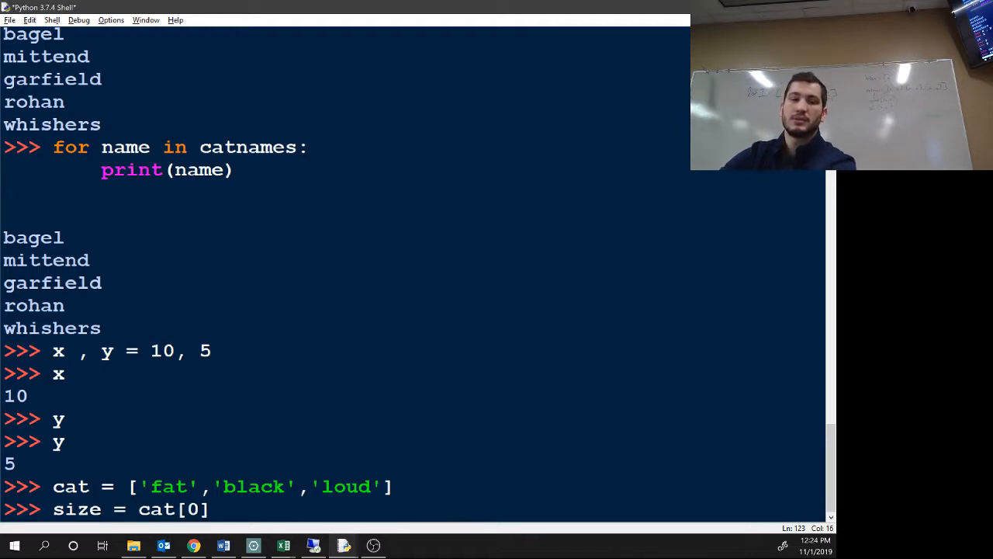
{"action": "type", "text": "color = cat"}
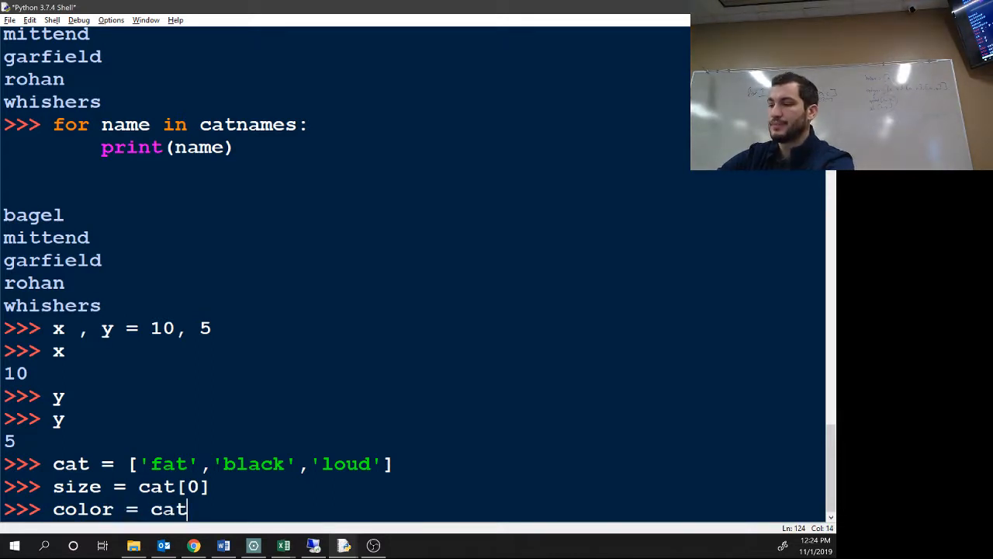
{"action": "type", "text": "[1]"}
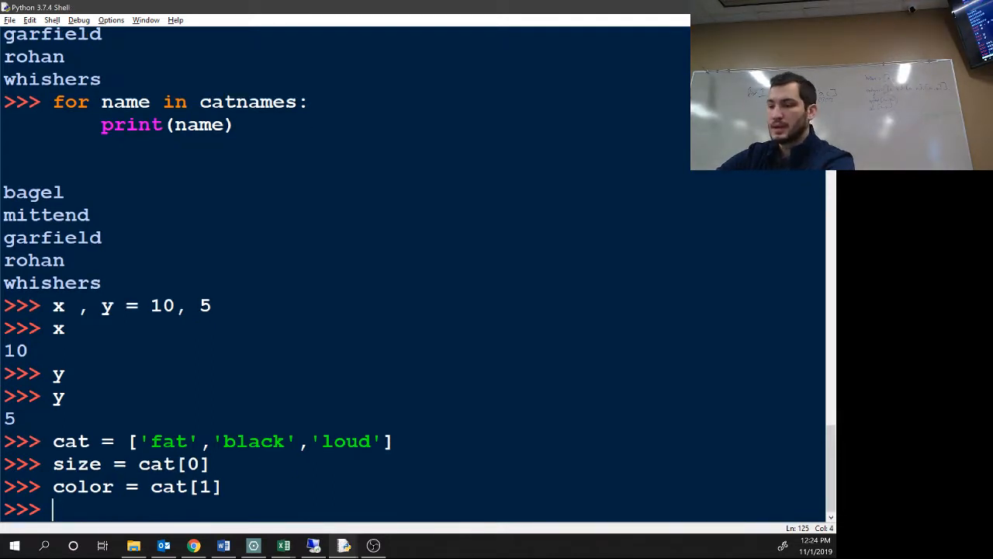
{"action": "type", "text": "disposition ="}
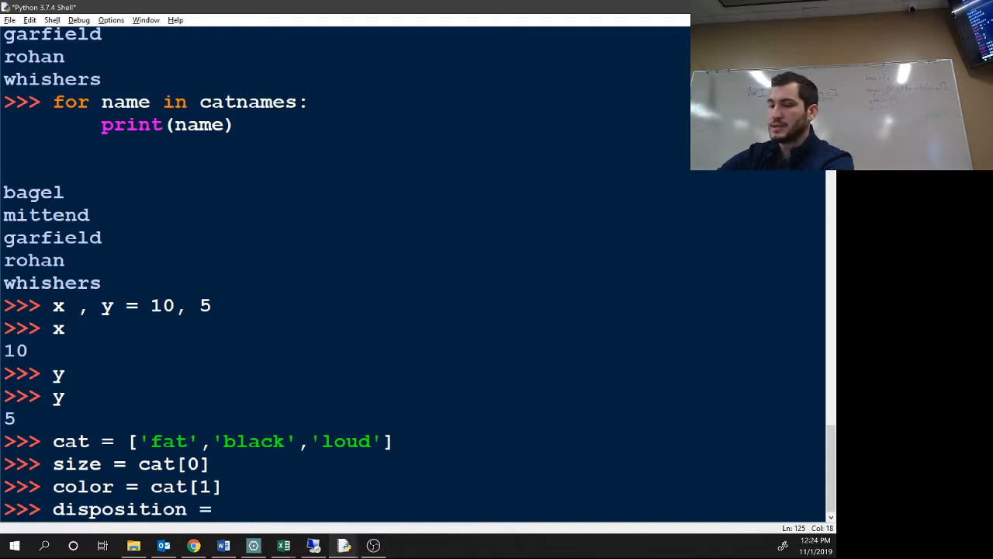
{"action": "type", "text": "cat["}
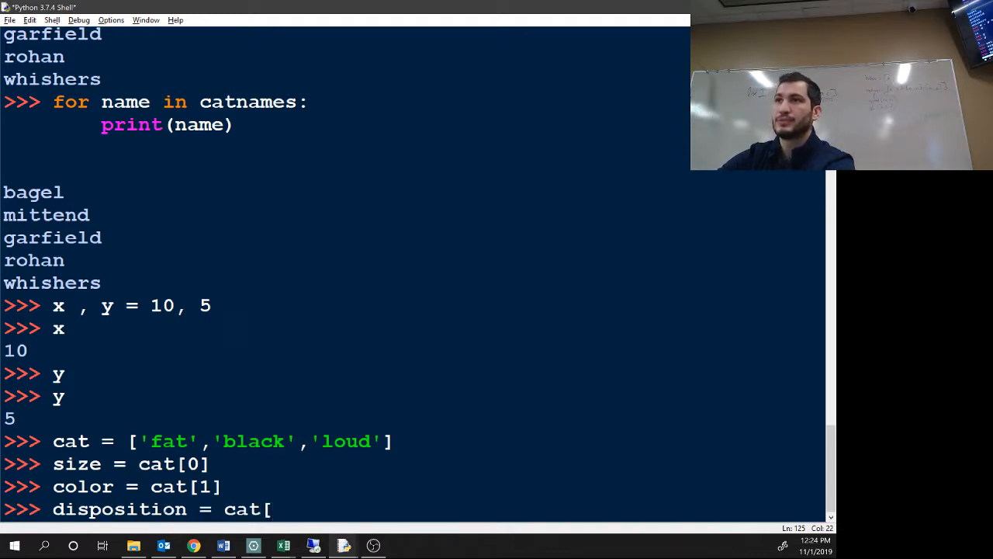
{"action": "type", "text": "2"}
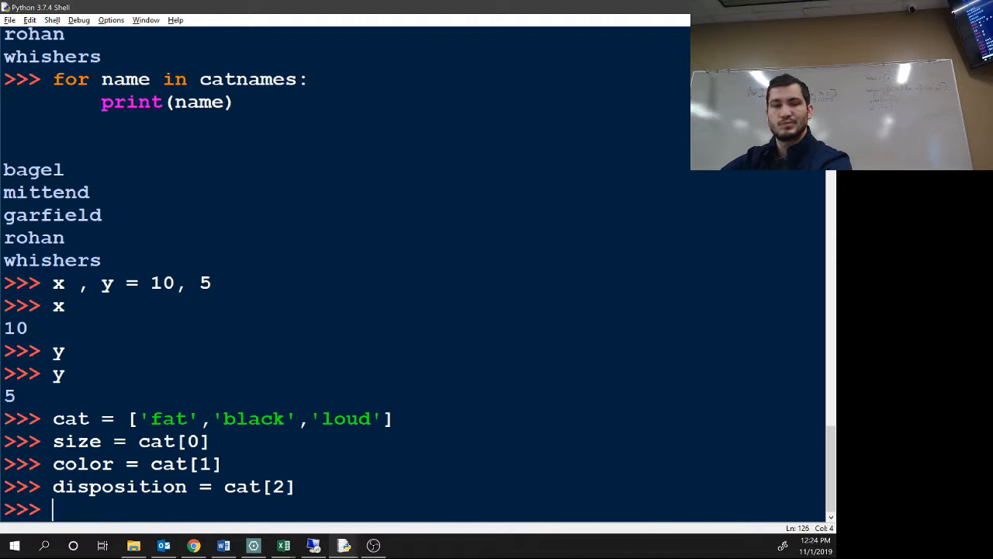
{"action": "type", "text": "size"}
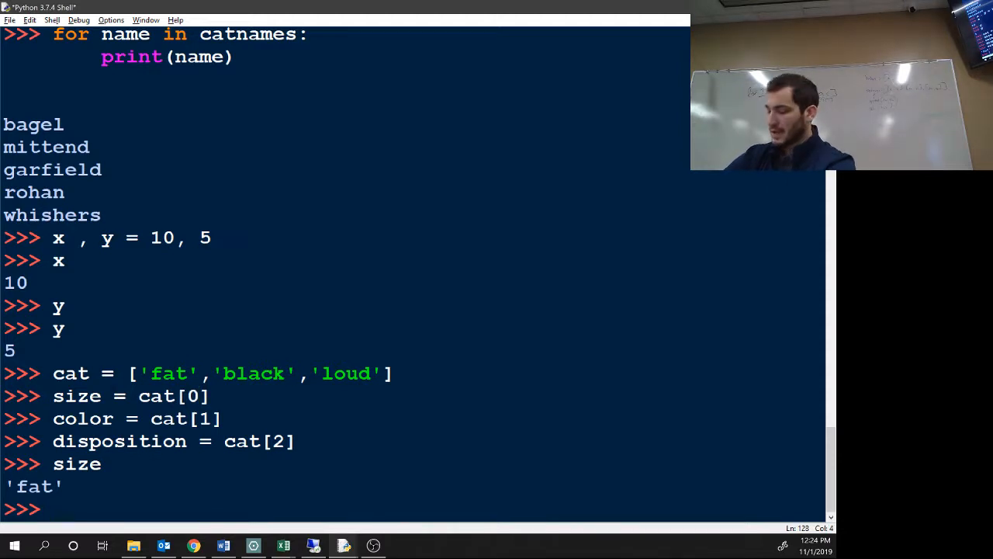
Step: Enter the targets size, color, disposition at the prompt for unpacking the cat list
{"action": "type", "text": "size, color,"}
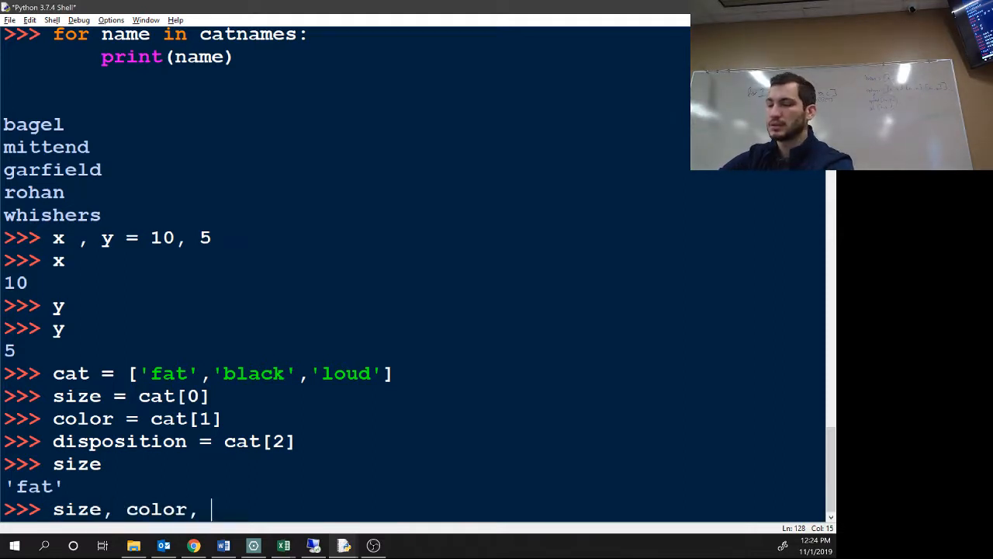
{"action": "type", "text": "disposition"}
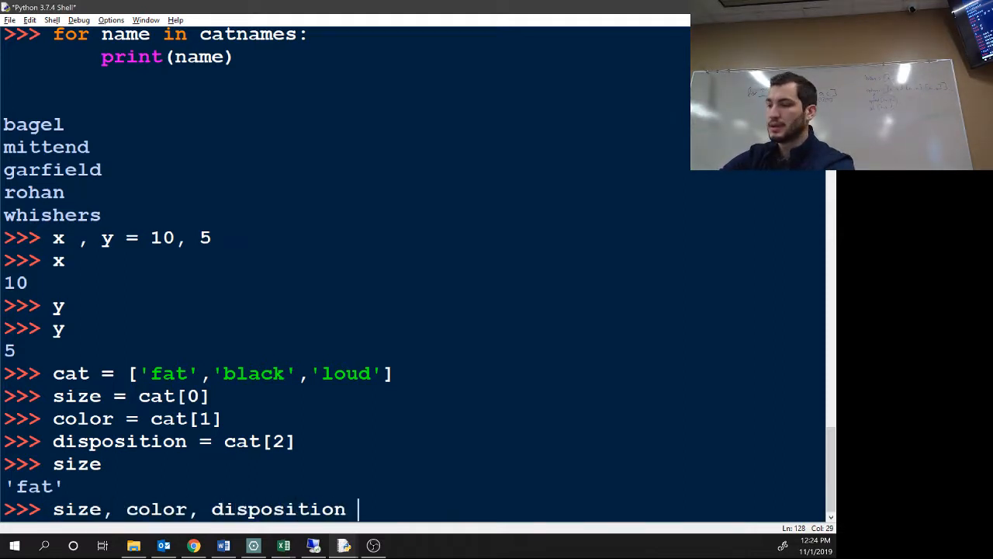